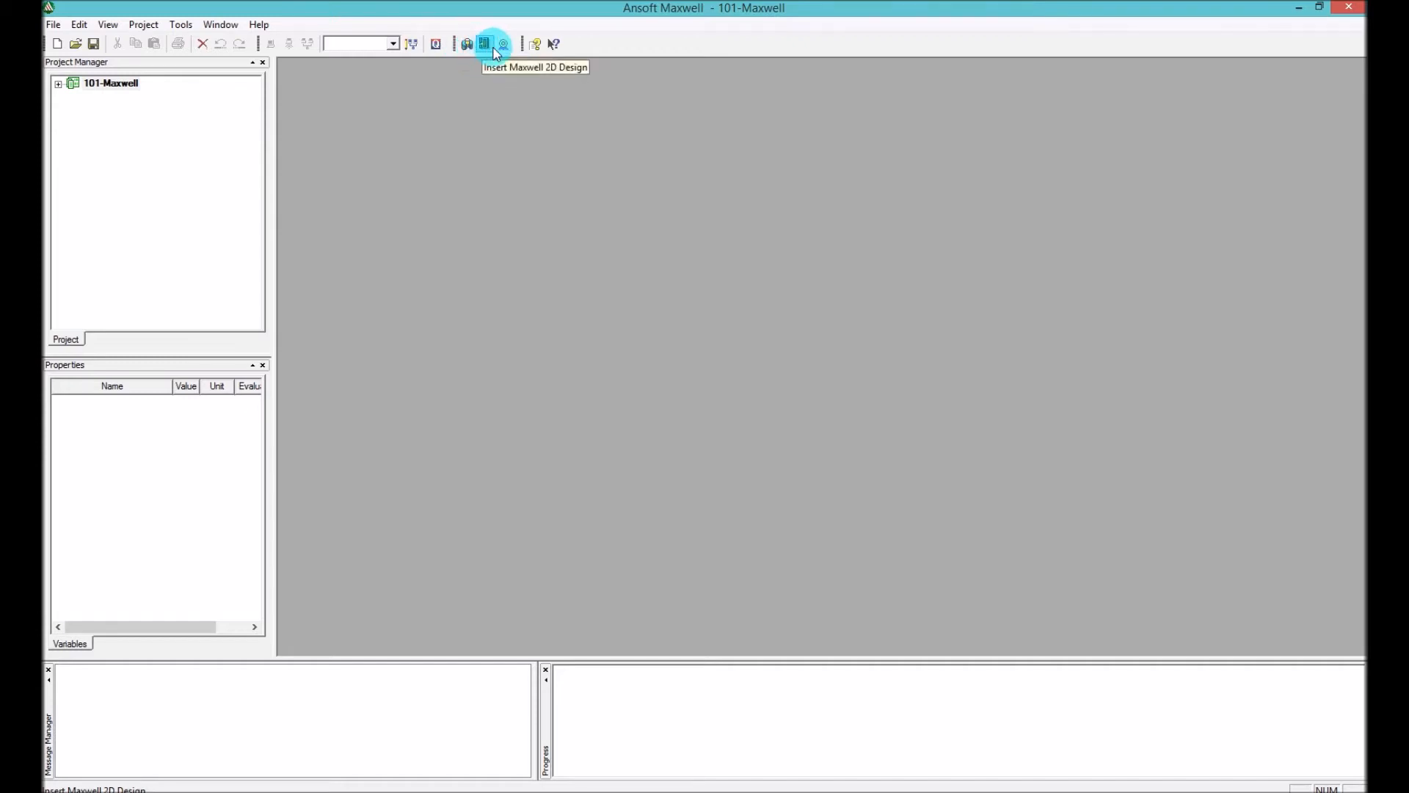
pyautogui.moveTo(467, 43)
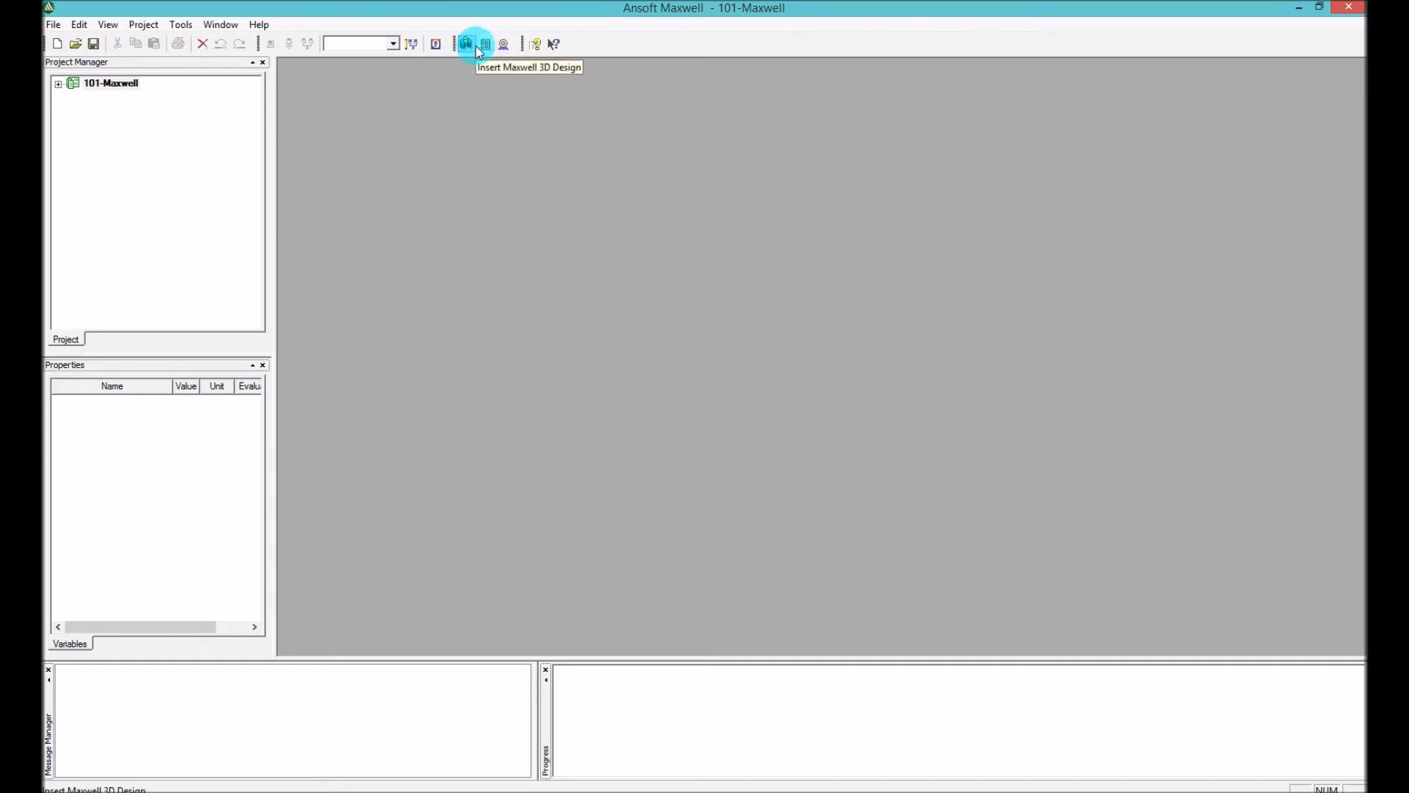
pyautogui.moveTo(467, 42)
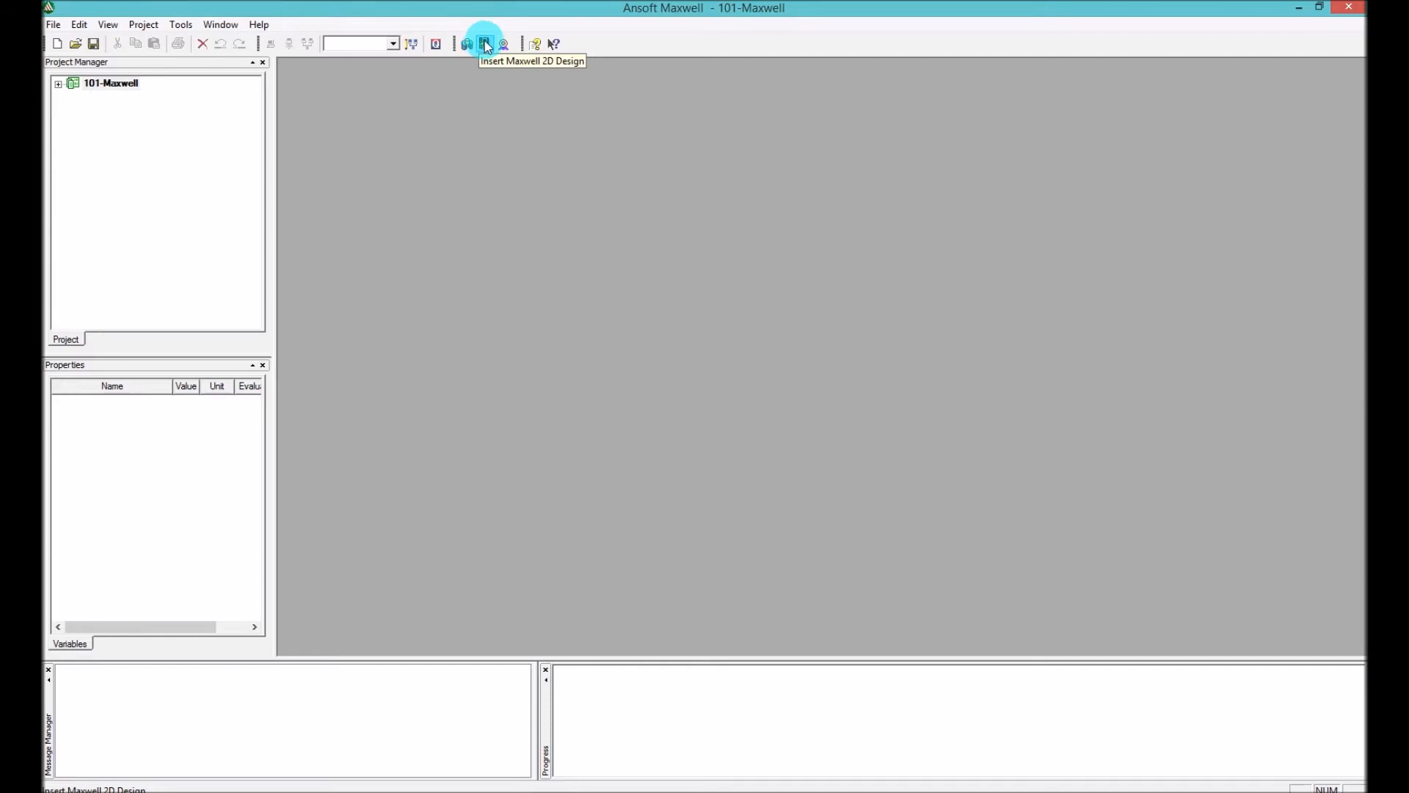
pyautogui.moveTo(465, 42)
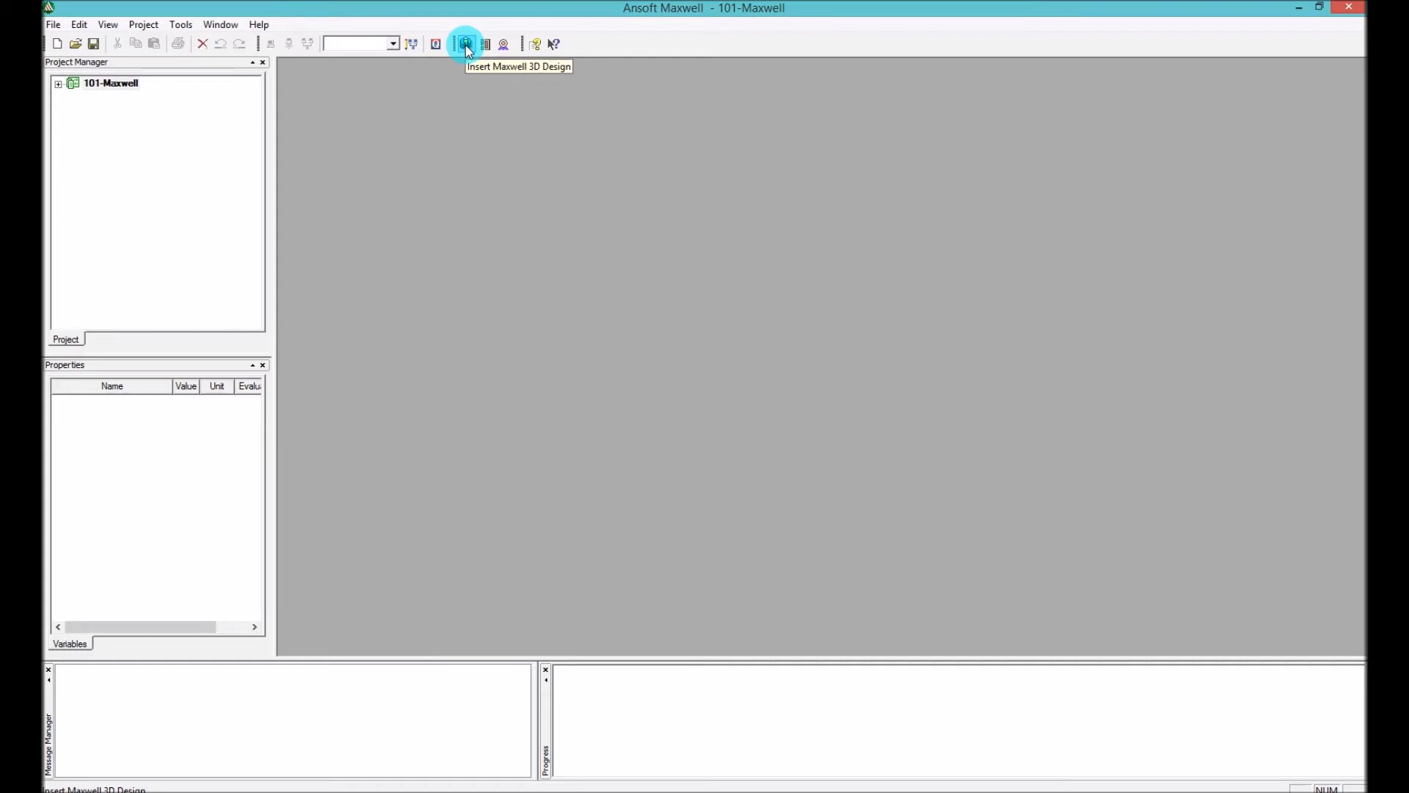
pyautogui.moveTo(483, 43)
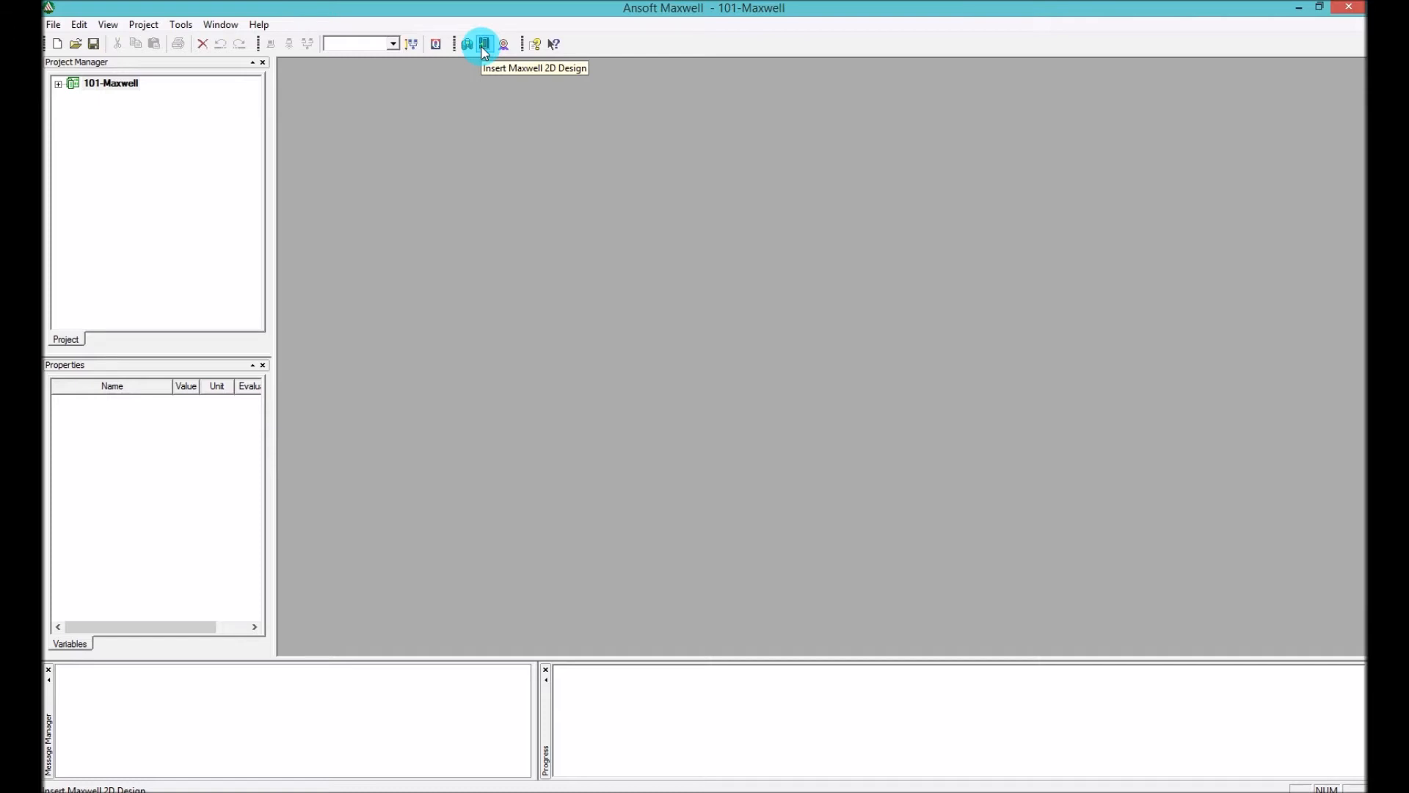
pyautogui.moveTo(465, 43)
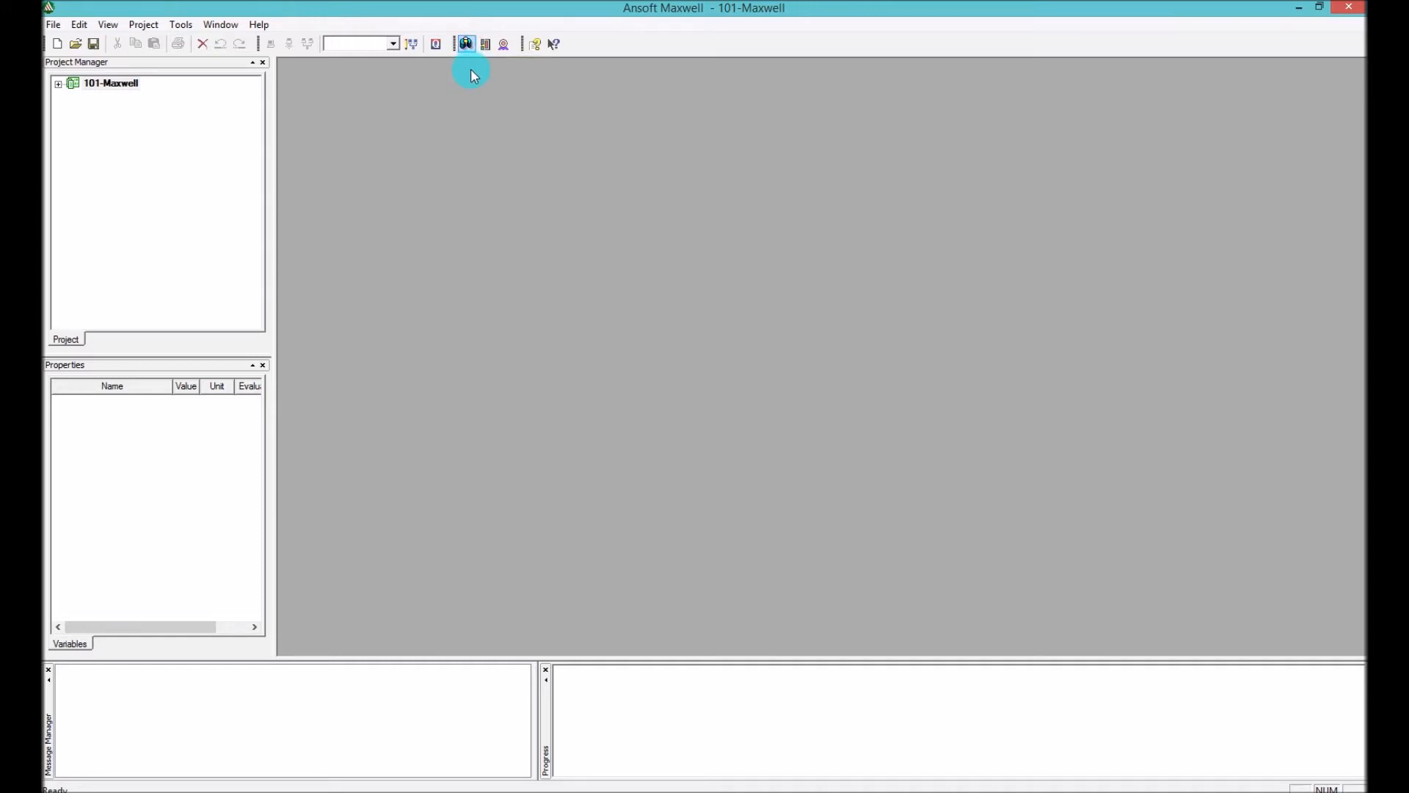
pyautogui.moveTo(474, 74)
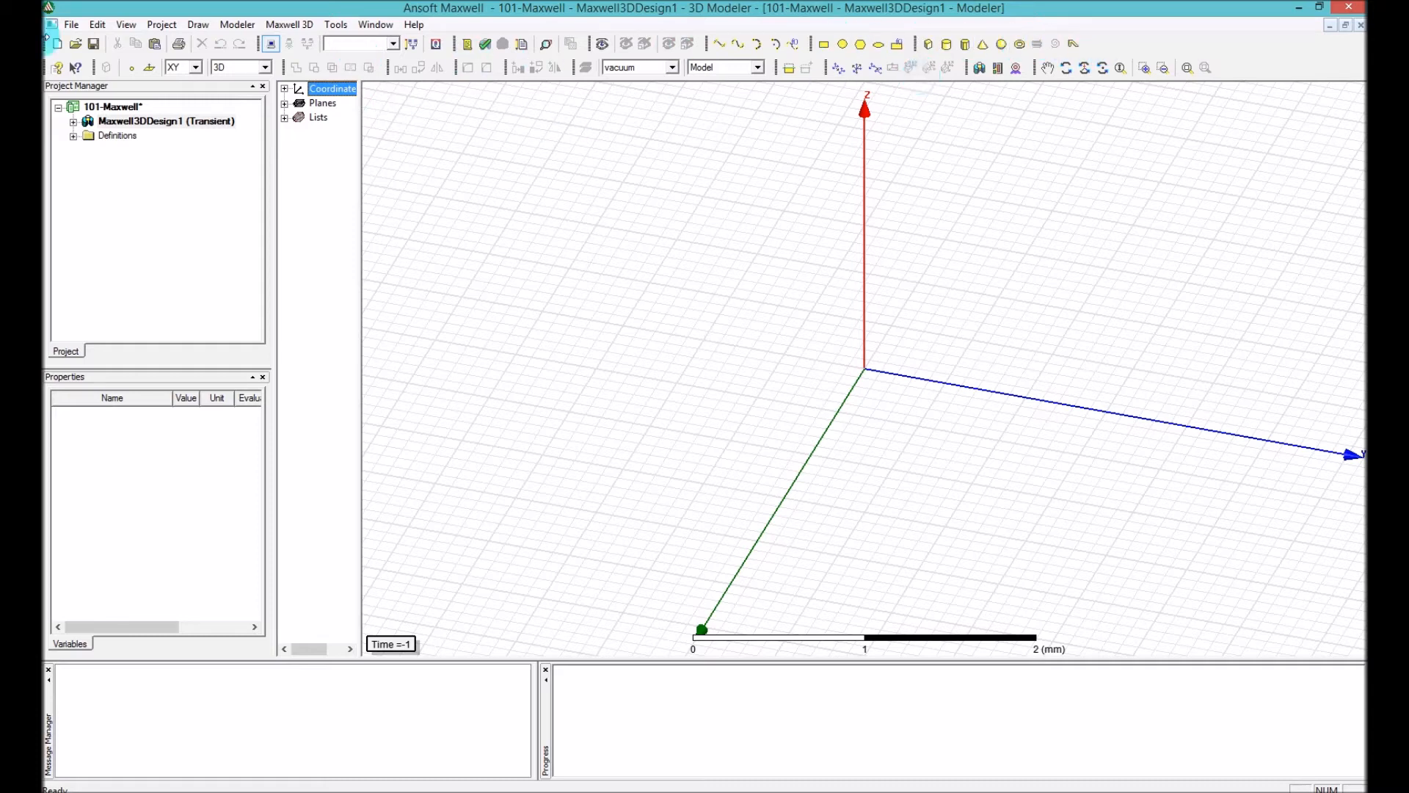
pyautogui.moveTo(729, 105)
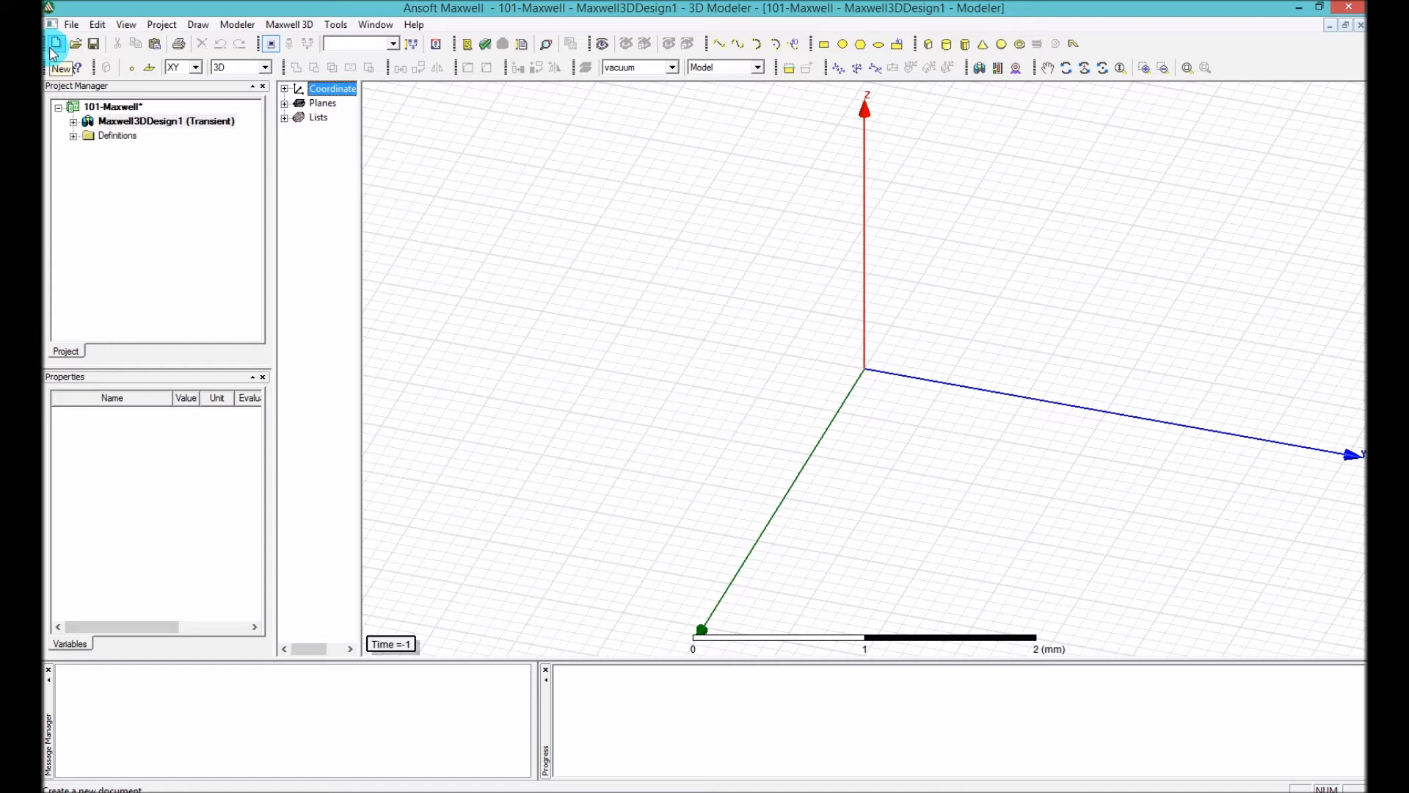
pyautogui.moveTo(203, 50)
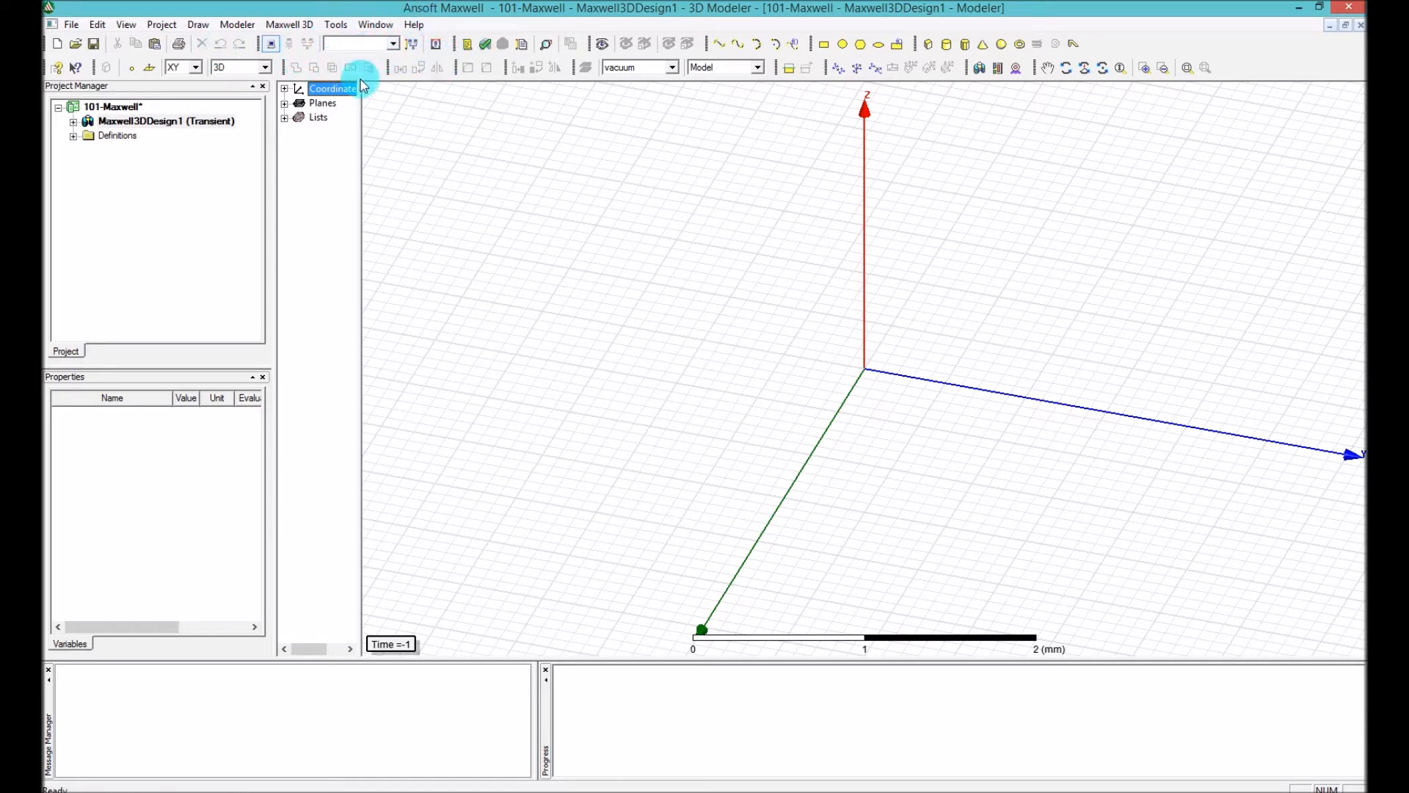
pyautogui.moveTo(320, 30)
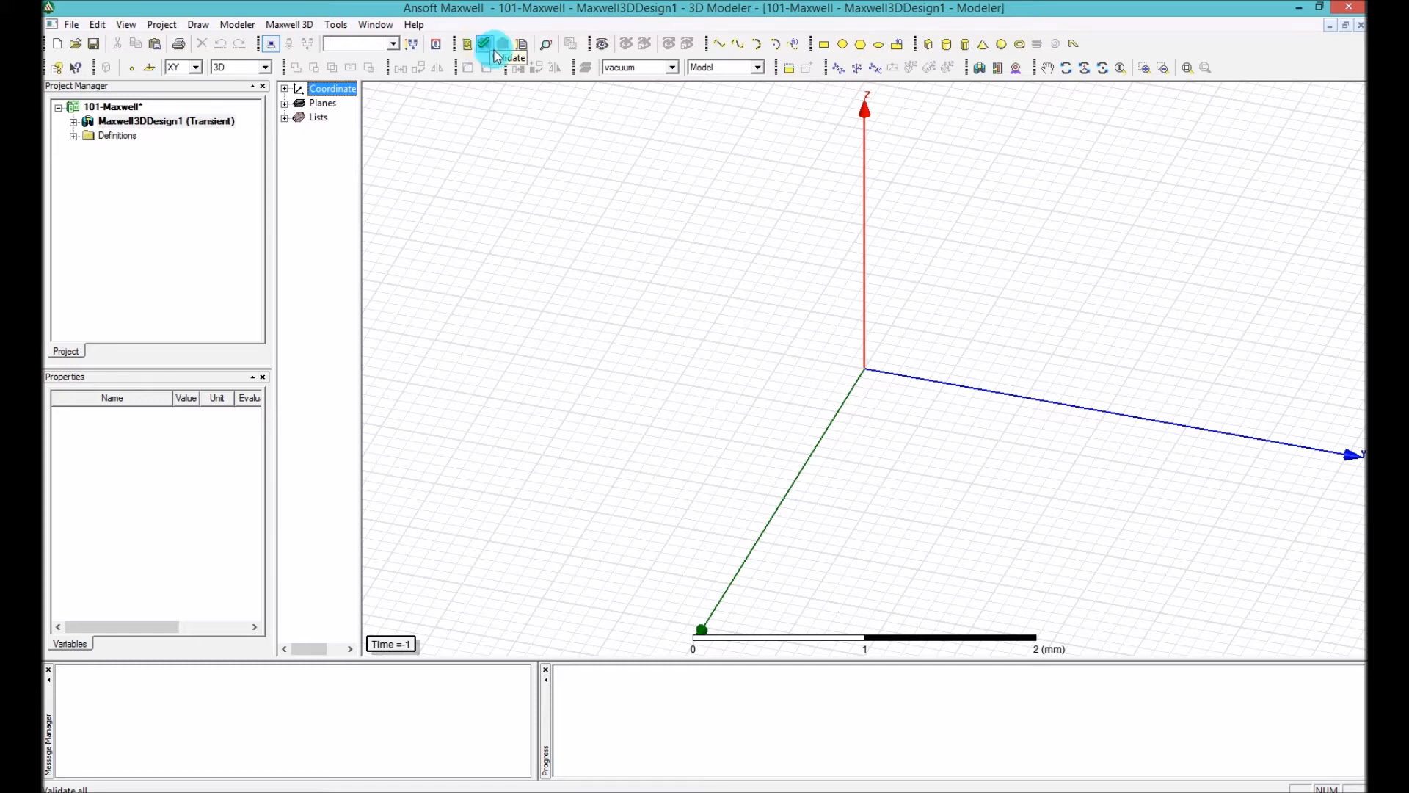
pyautogui.moveTo(500, 45)
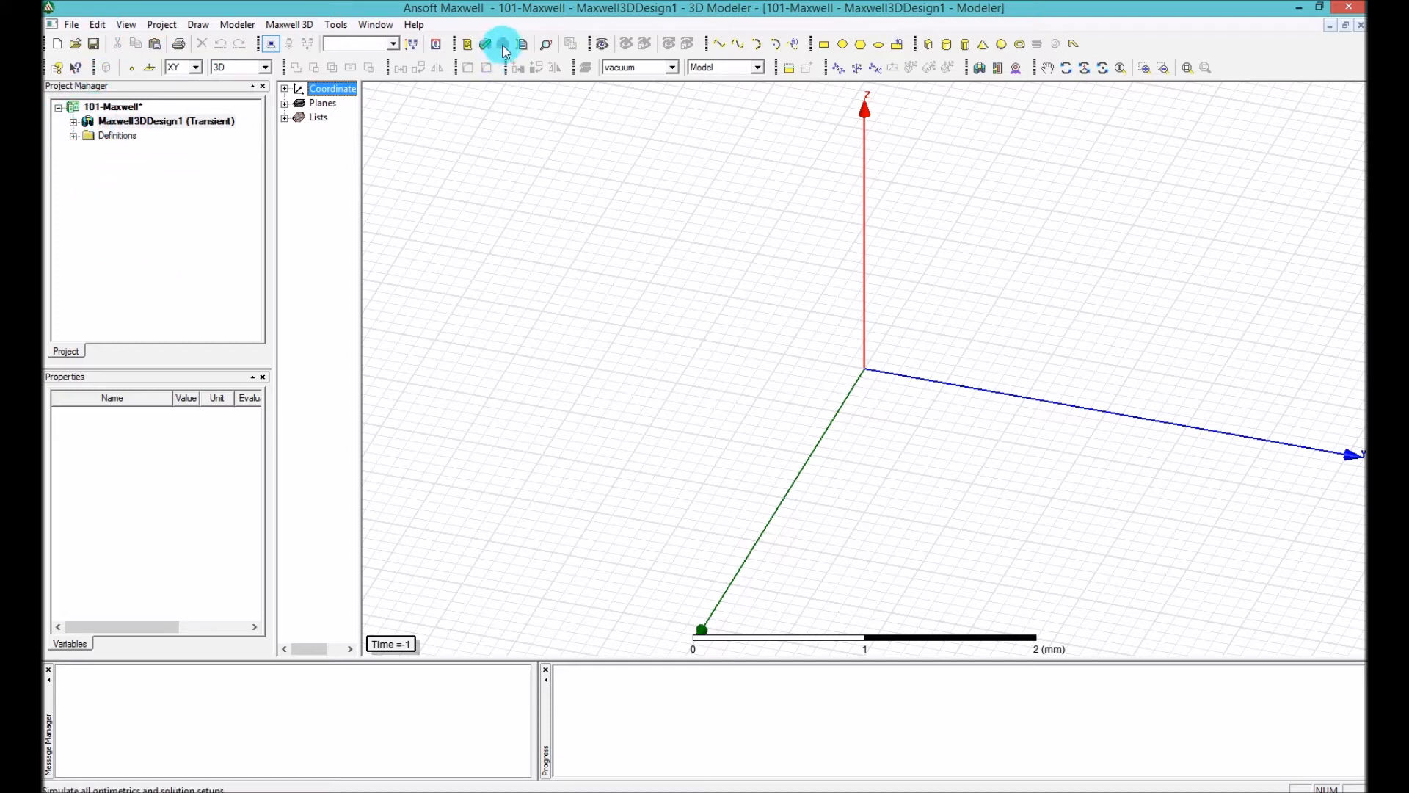
pyautogui.moveTo(504, 47)
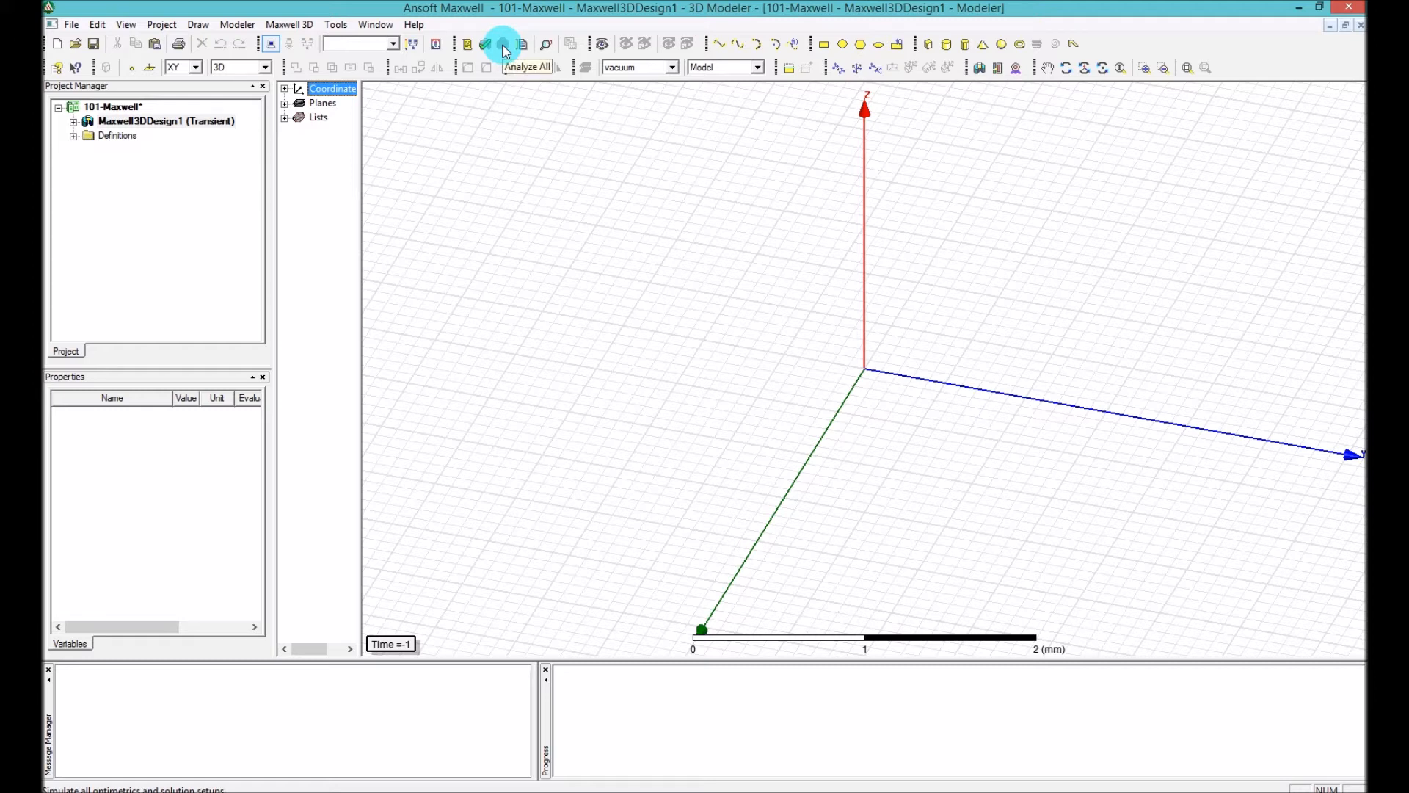
pyautogui.moveTo(609, 35)
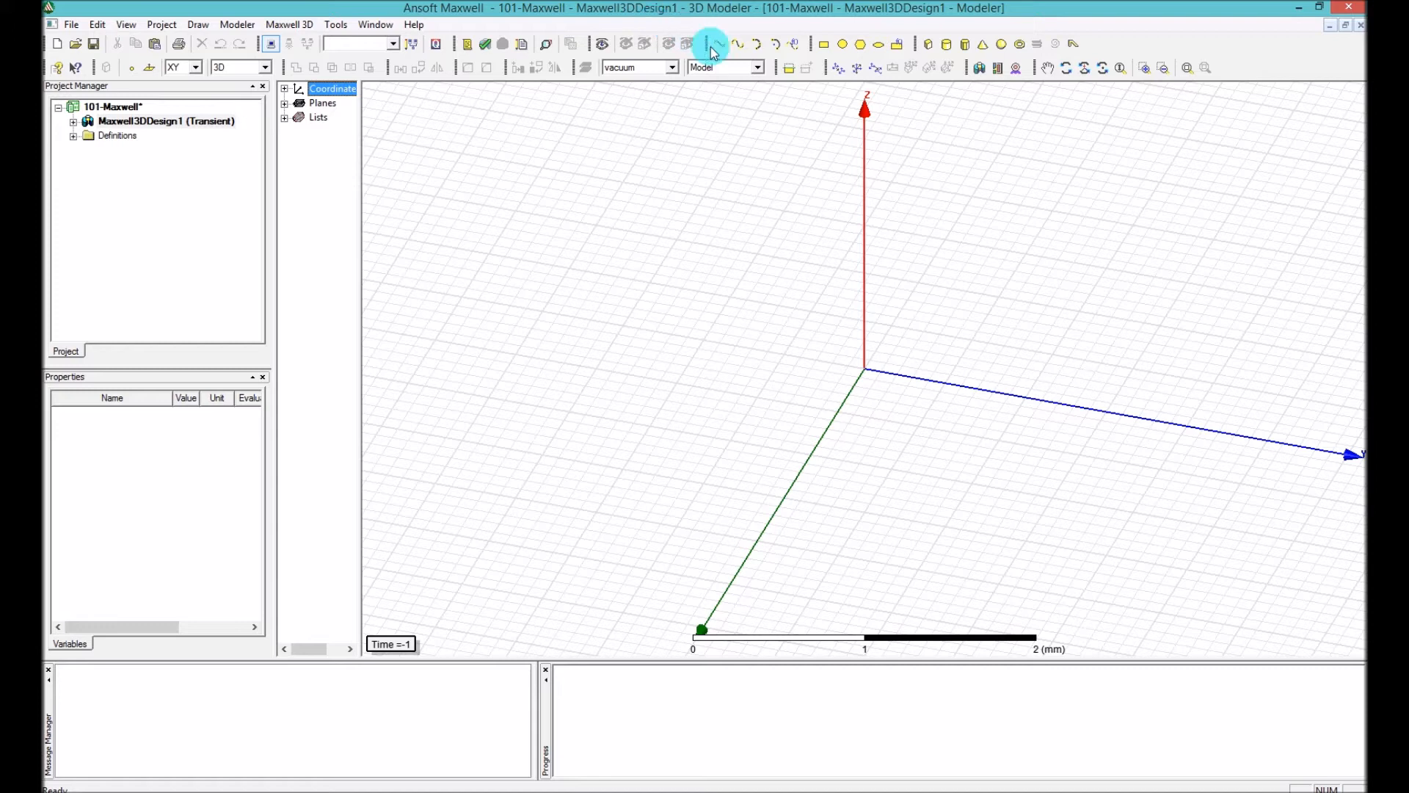
pyautogui.moveTo(574, 46)
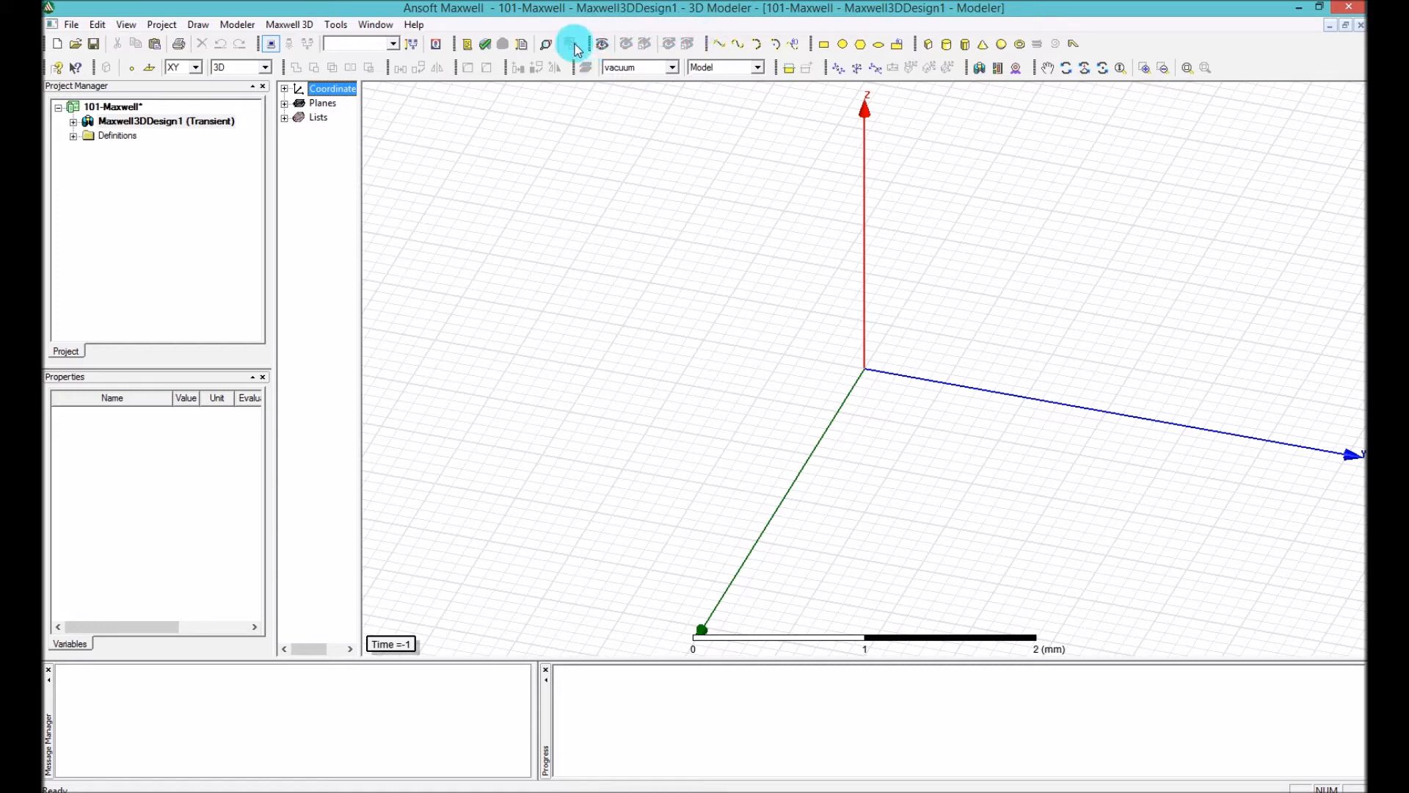
pyautogui.moveTo(574, 50)
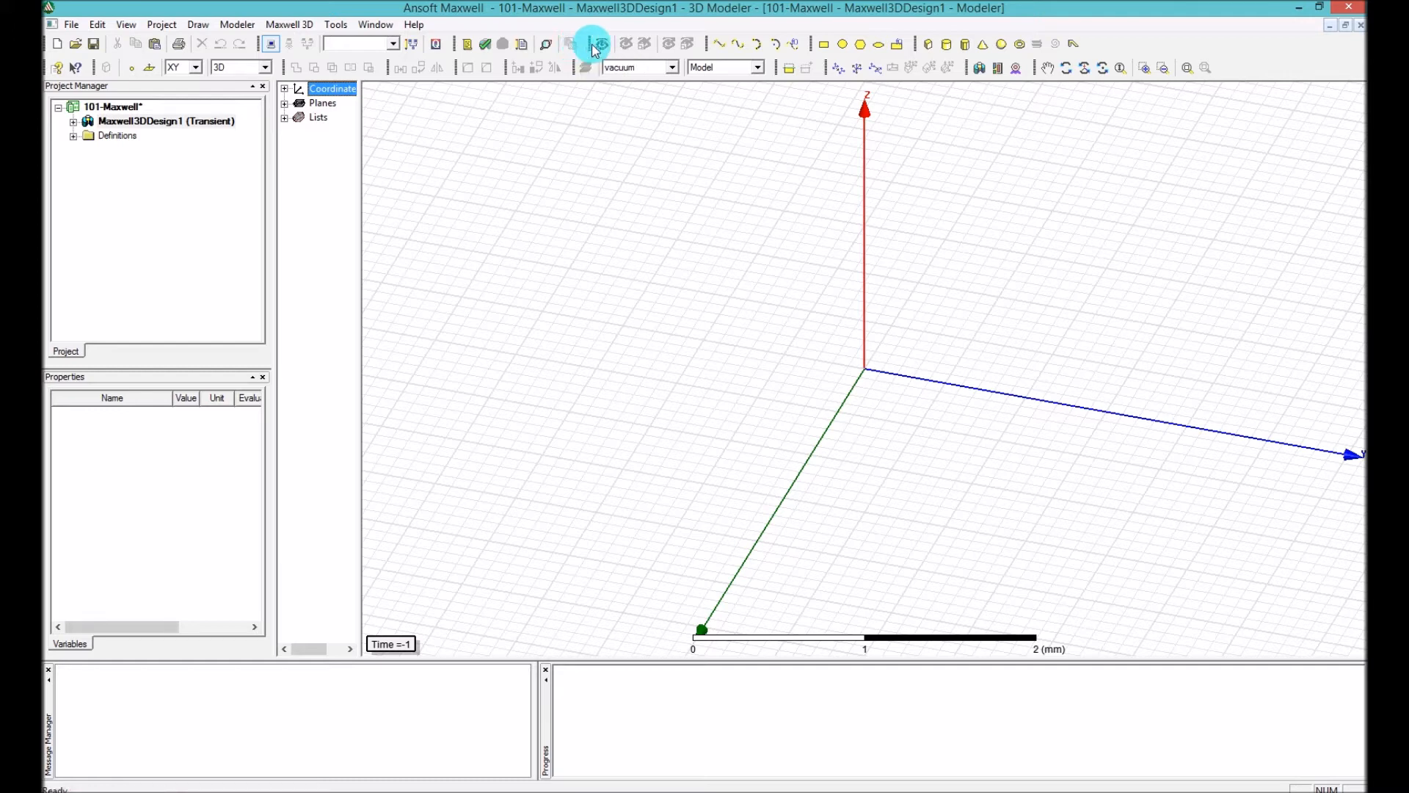
pyautogui.moveTo(596, 45)
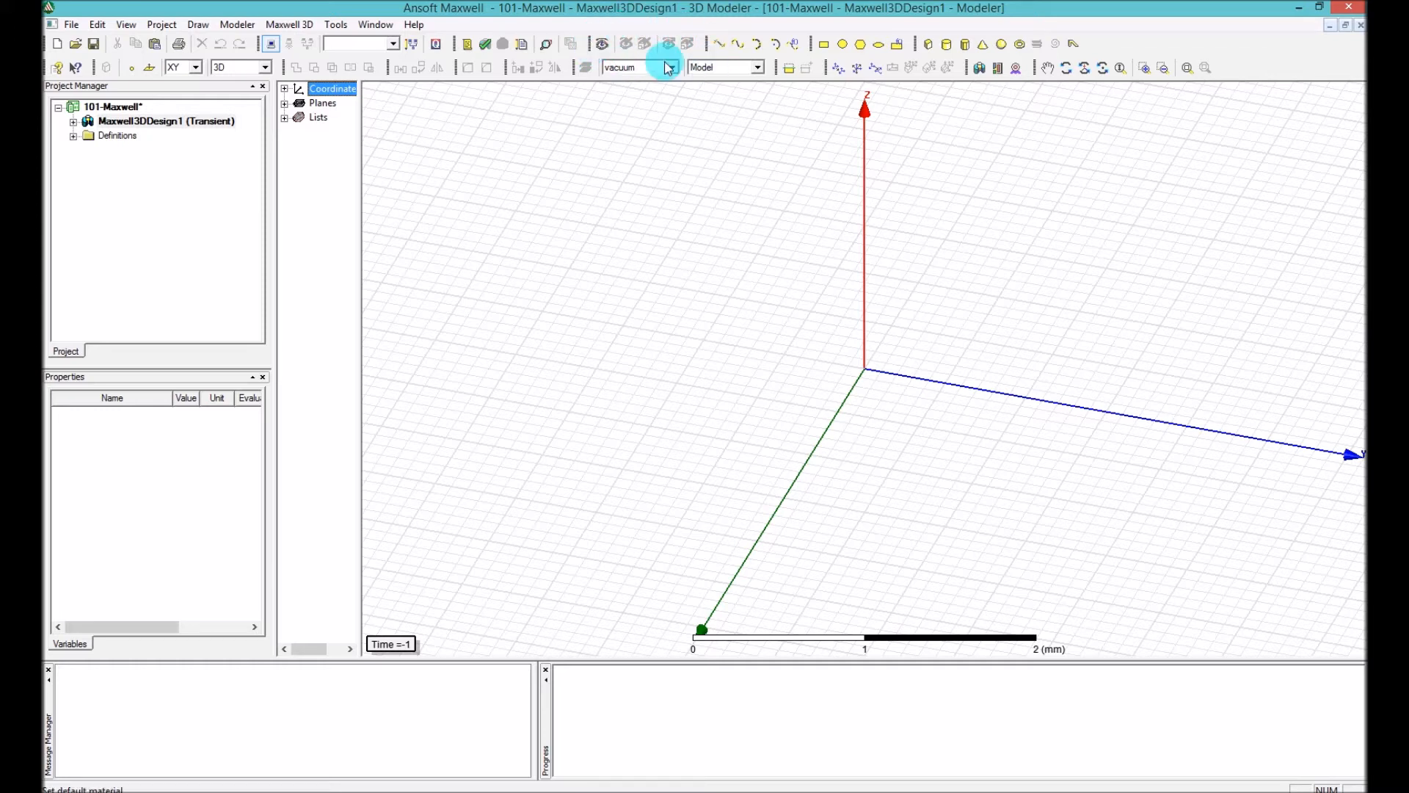
pyautogui.moveTo(667, 66)
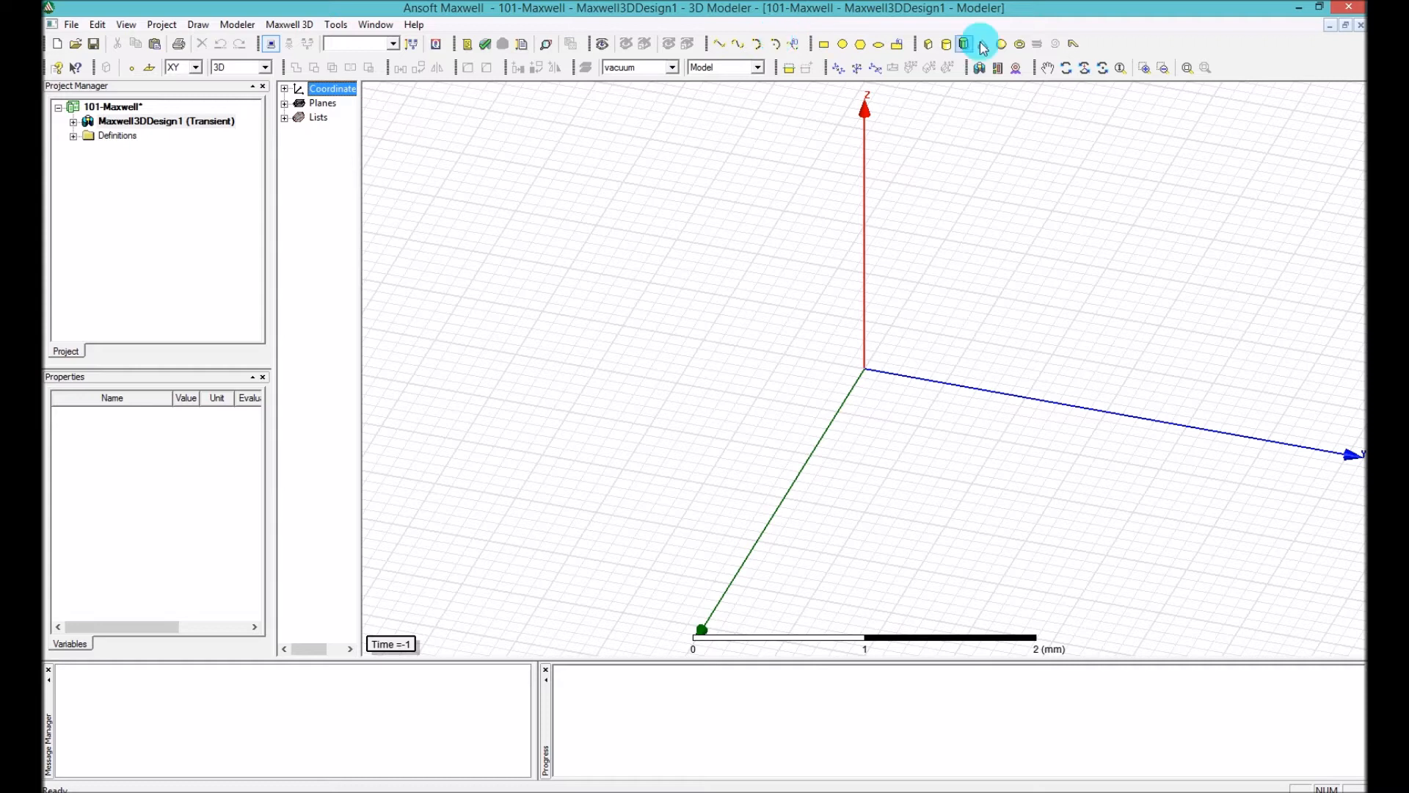
pyautogui.moveTo(981, 43)
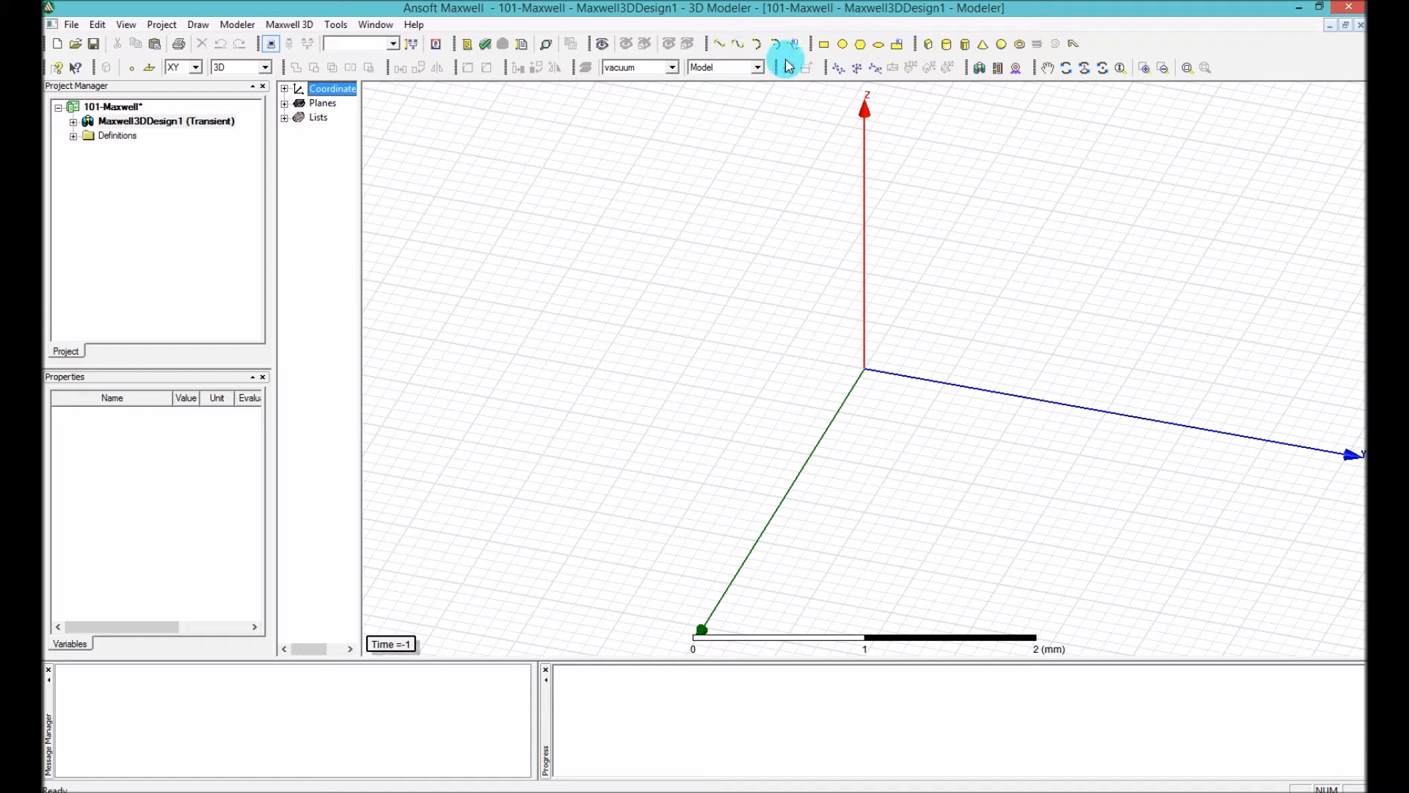
pyautogui.moveTo(787, 25)
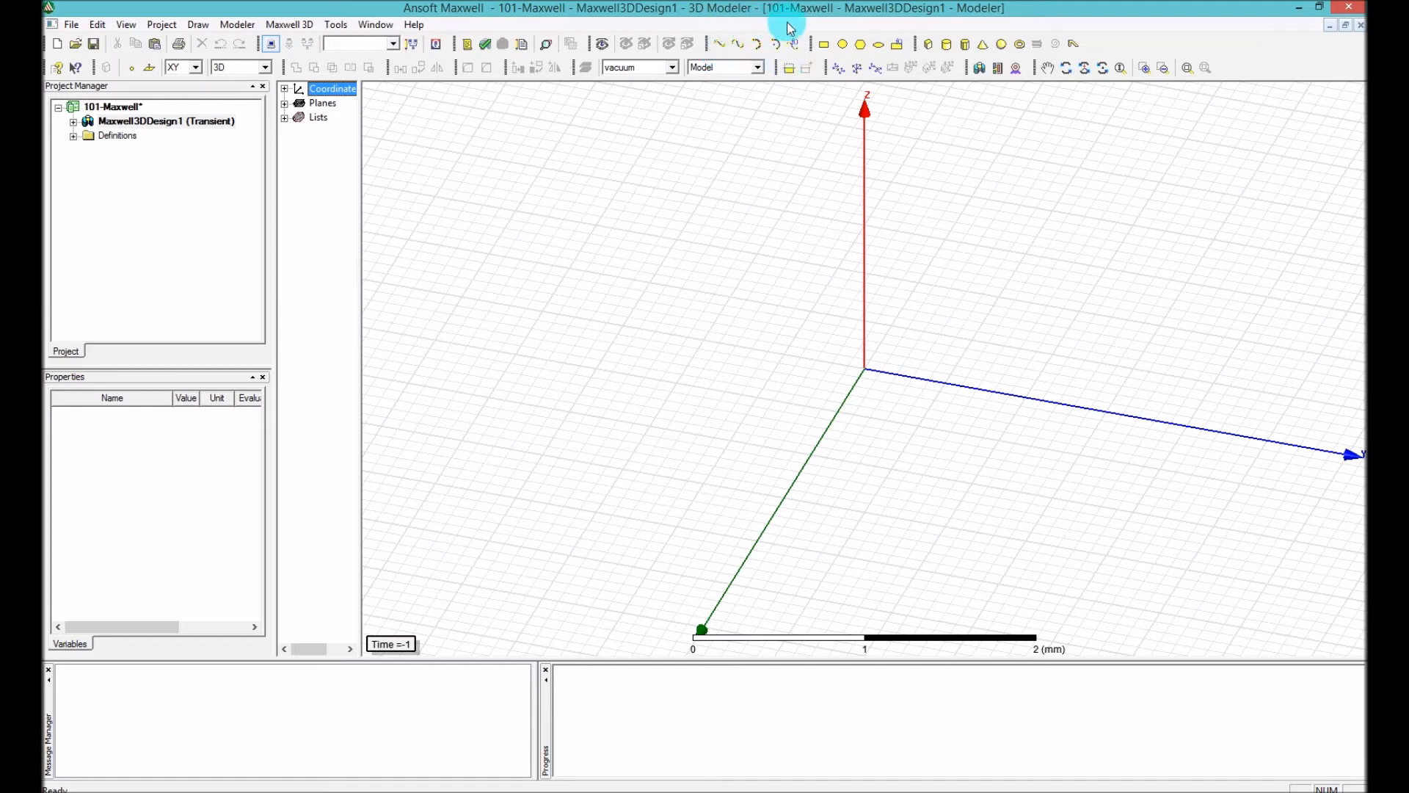
pyautogui.moveTo(768, 31)
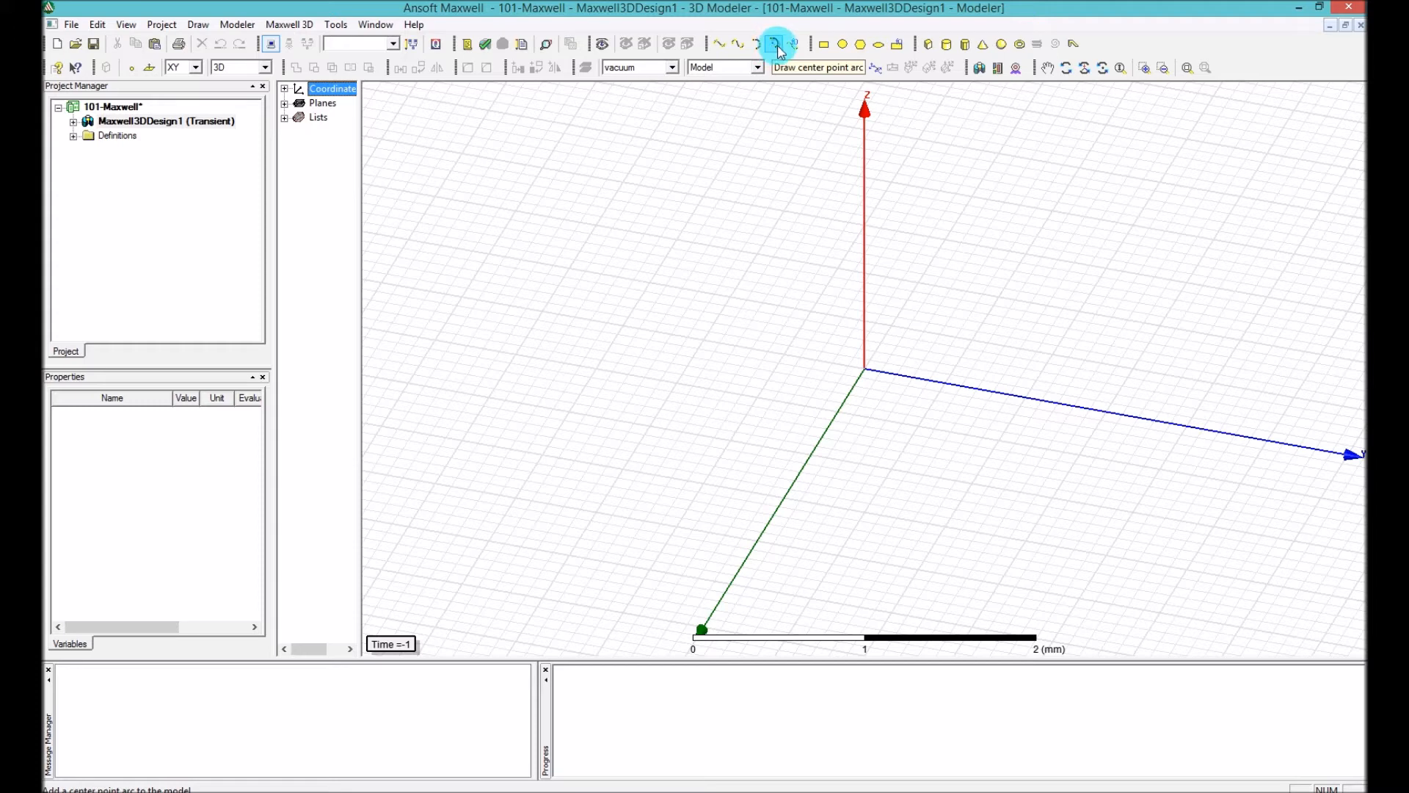
pyautogui.moveTo(791, 43)
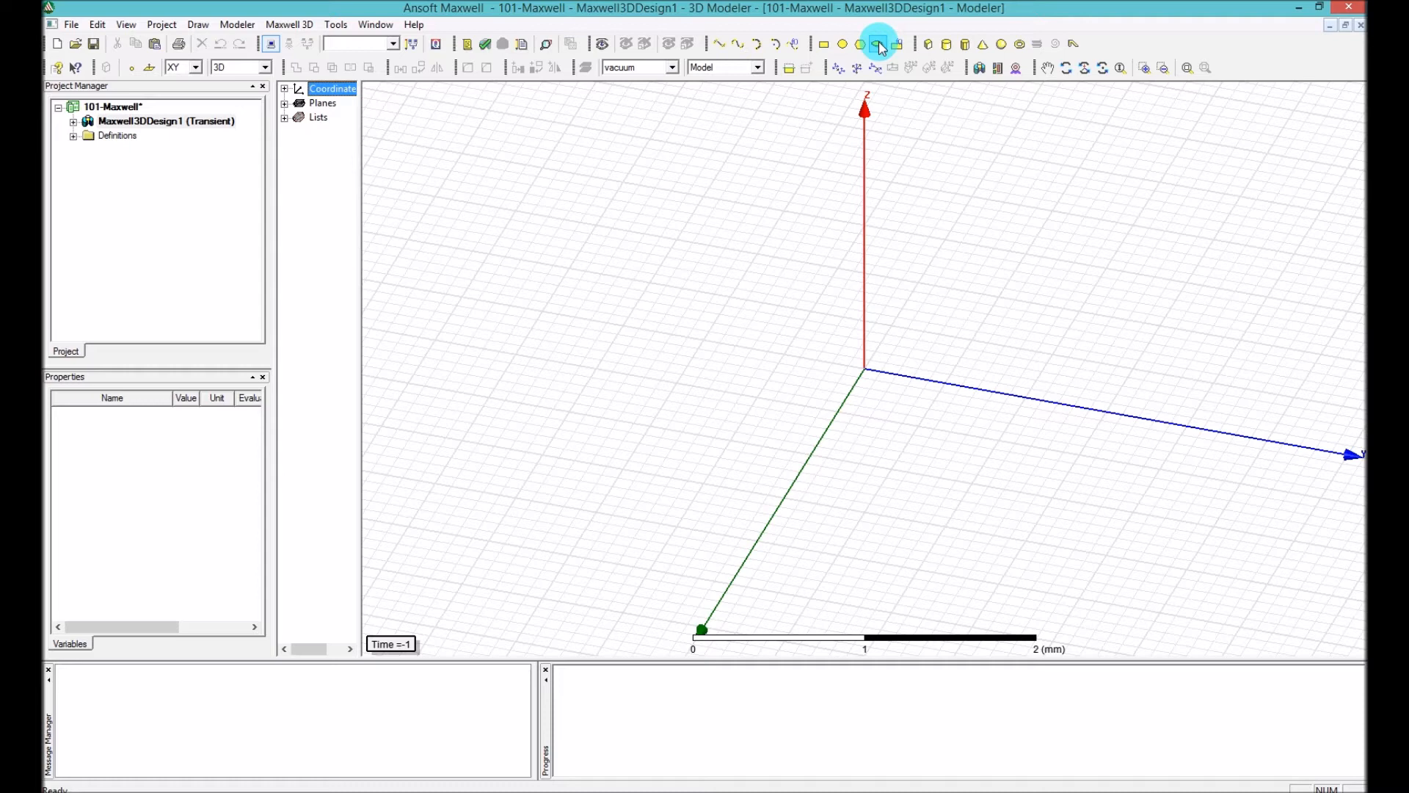
pyautogui.moveTo(821, 43)
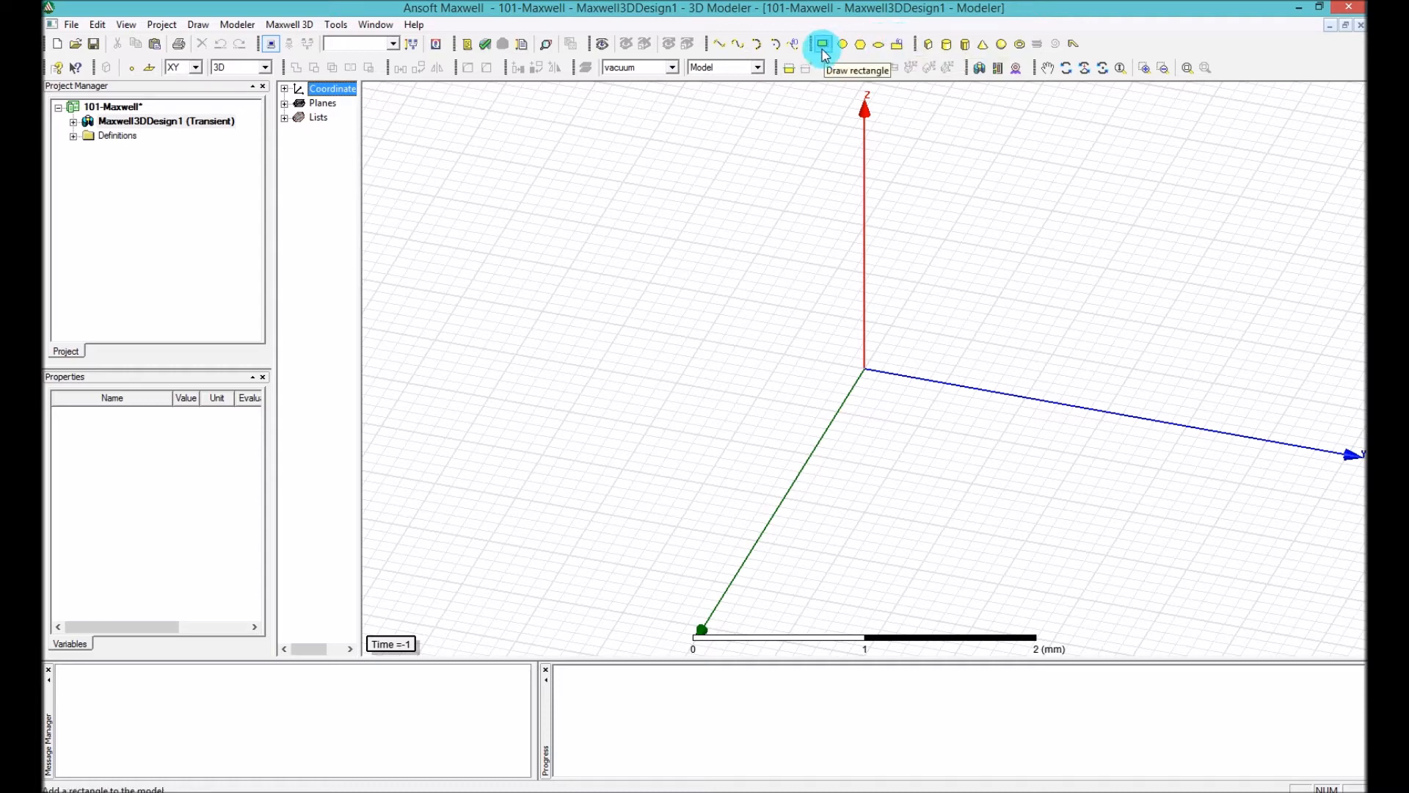
pyautogui.moveTo(866, 35)
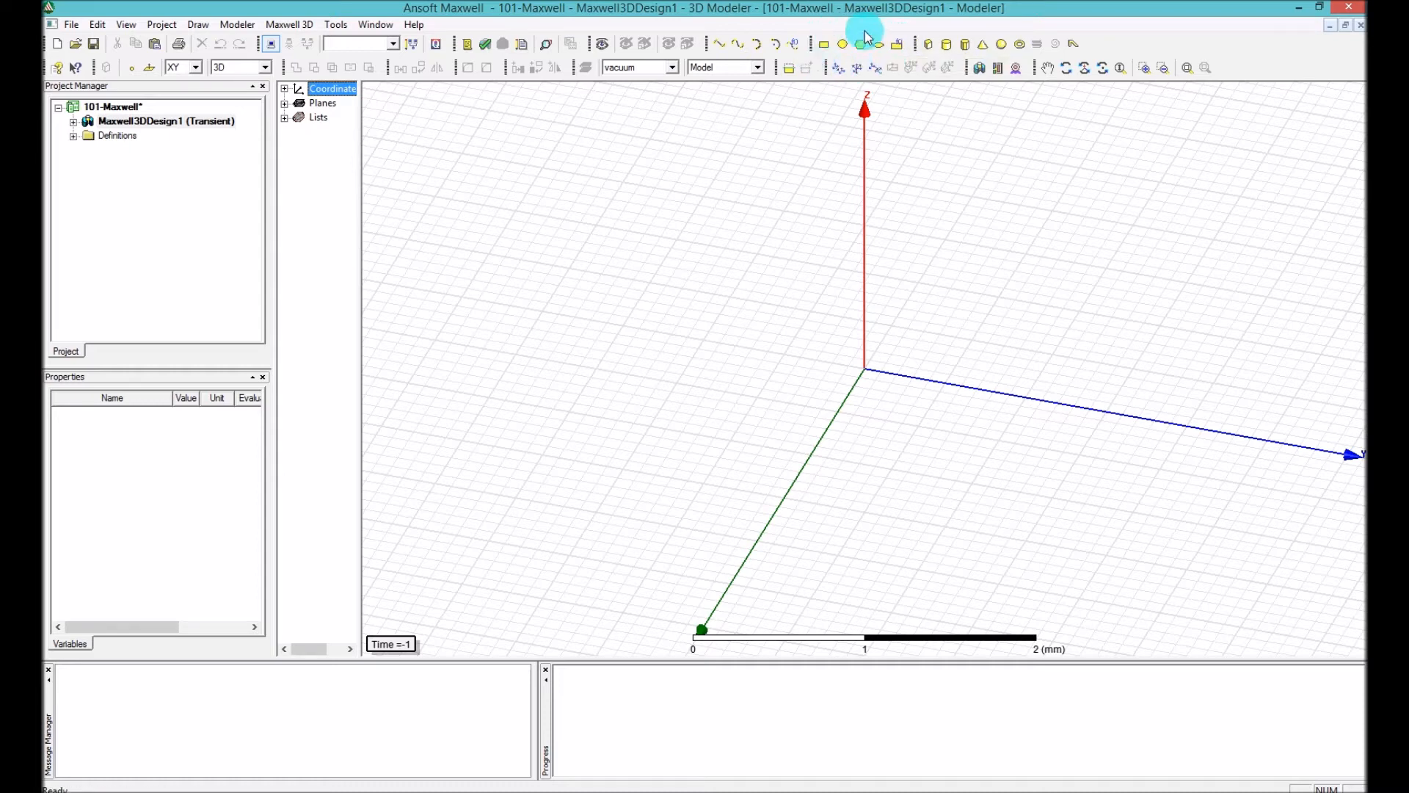
pyautogui.click(841, 42)
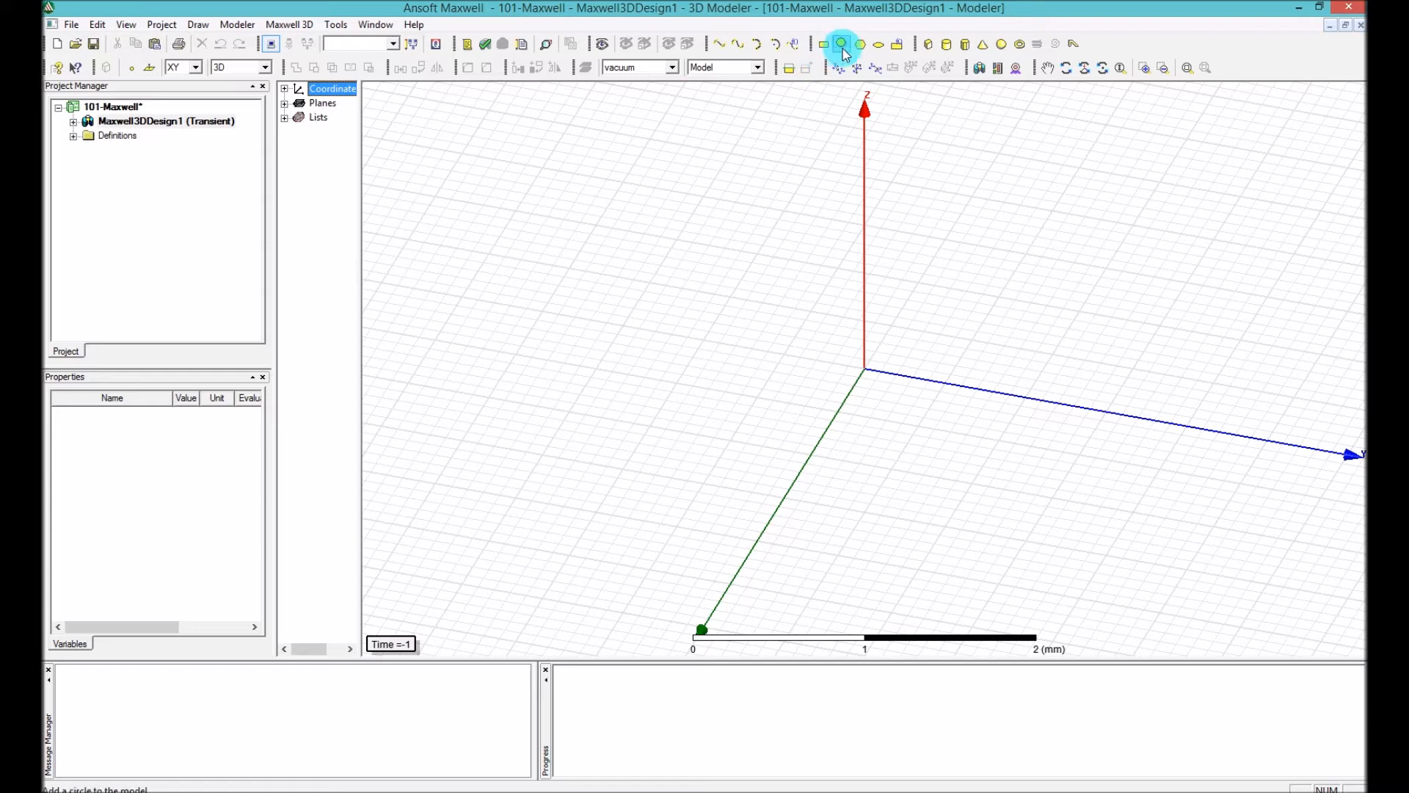
pyautogui.moveTo(857, 42)
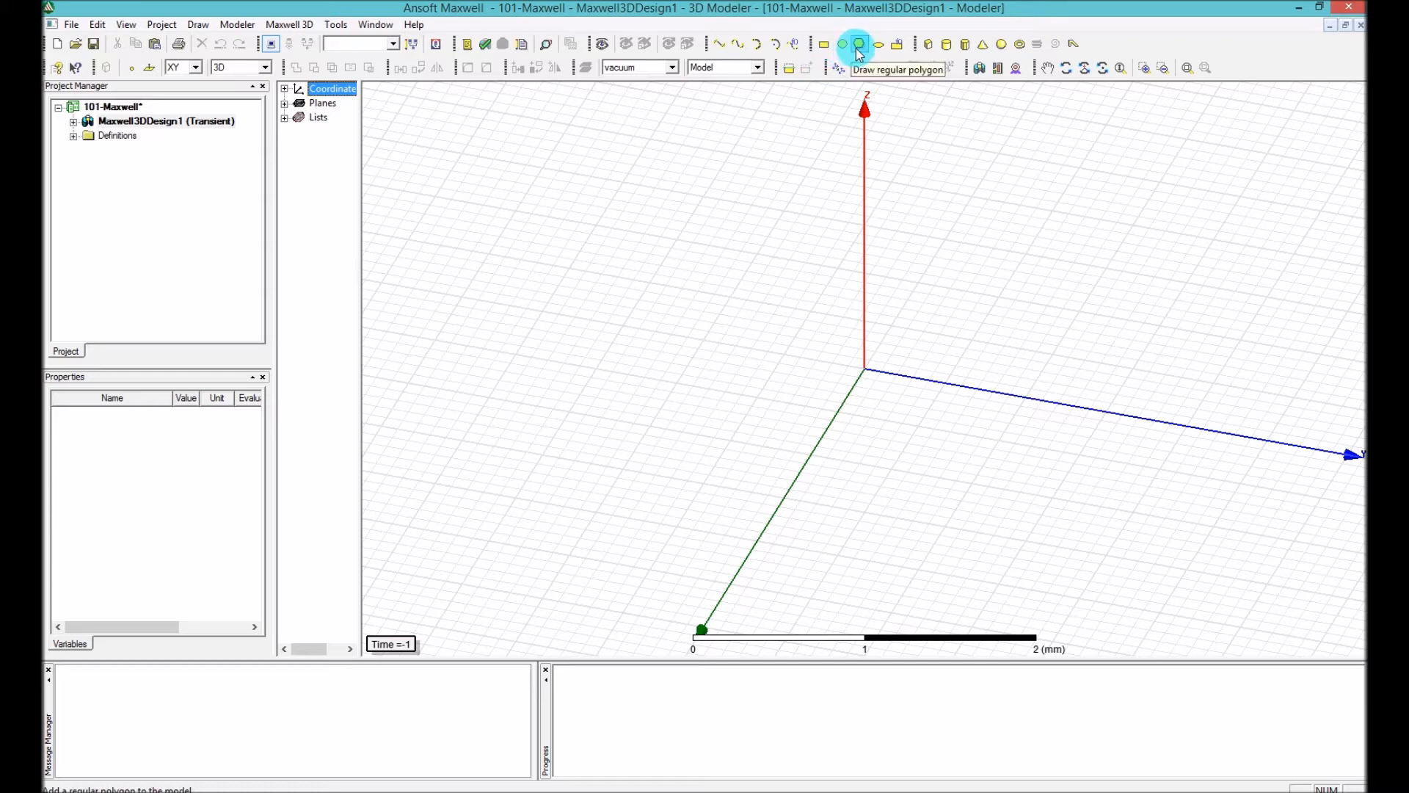
pyautogui.moveTo(841, 42)
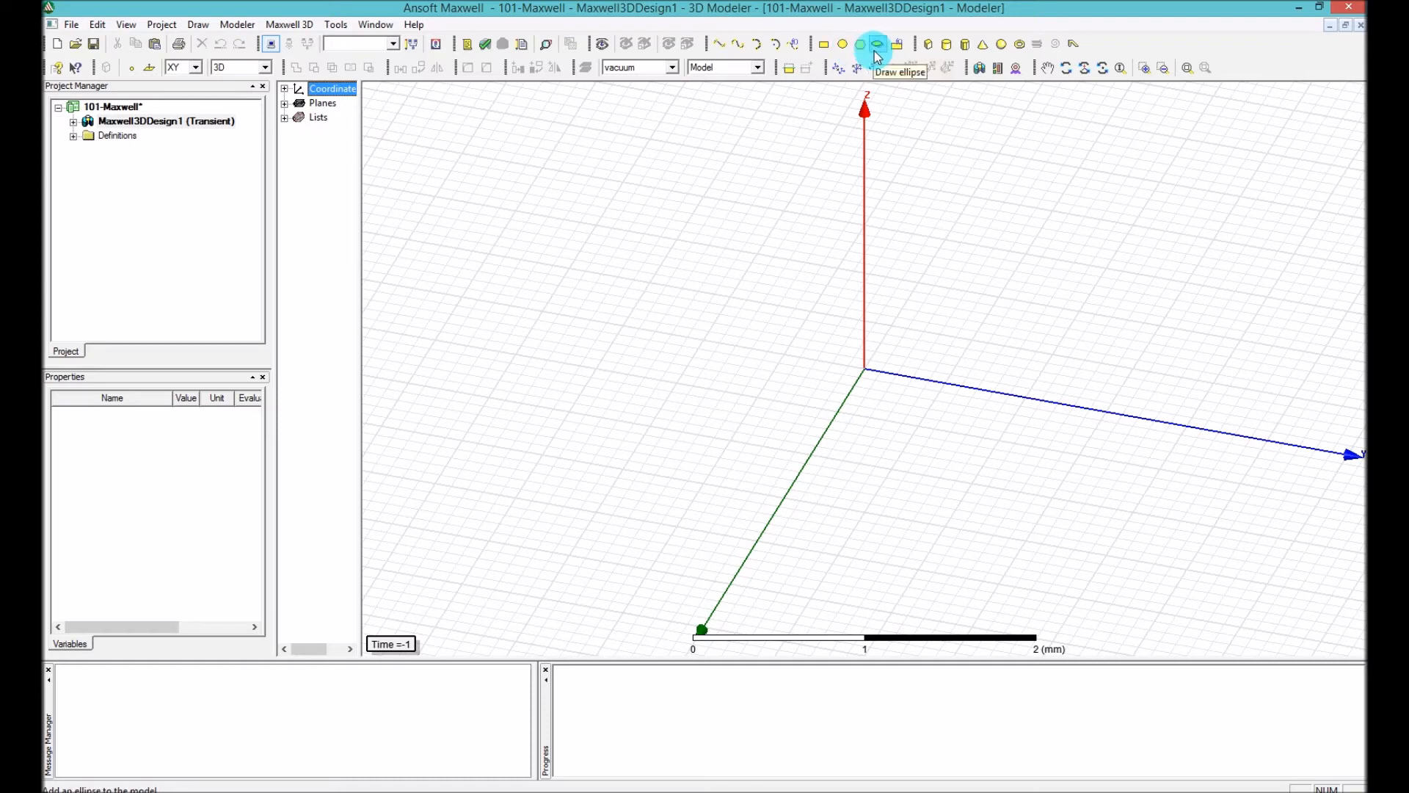
pyautogui.moveTo(1070, 41)
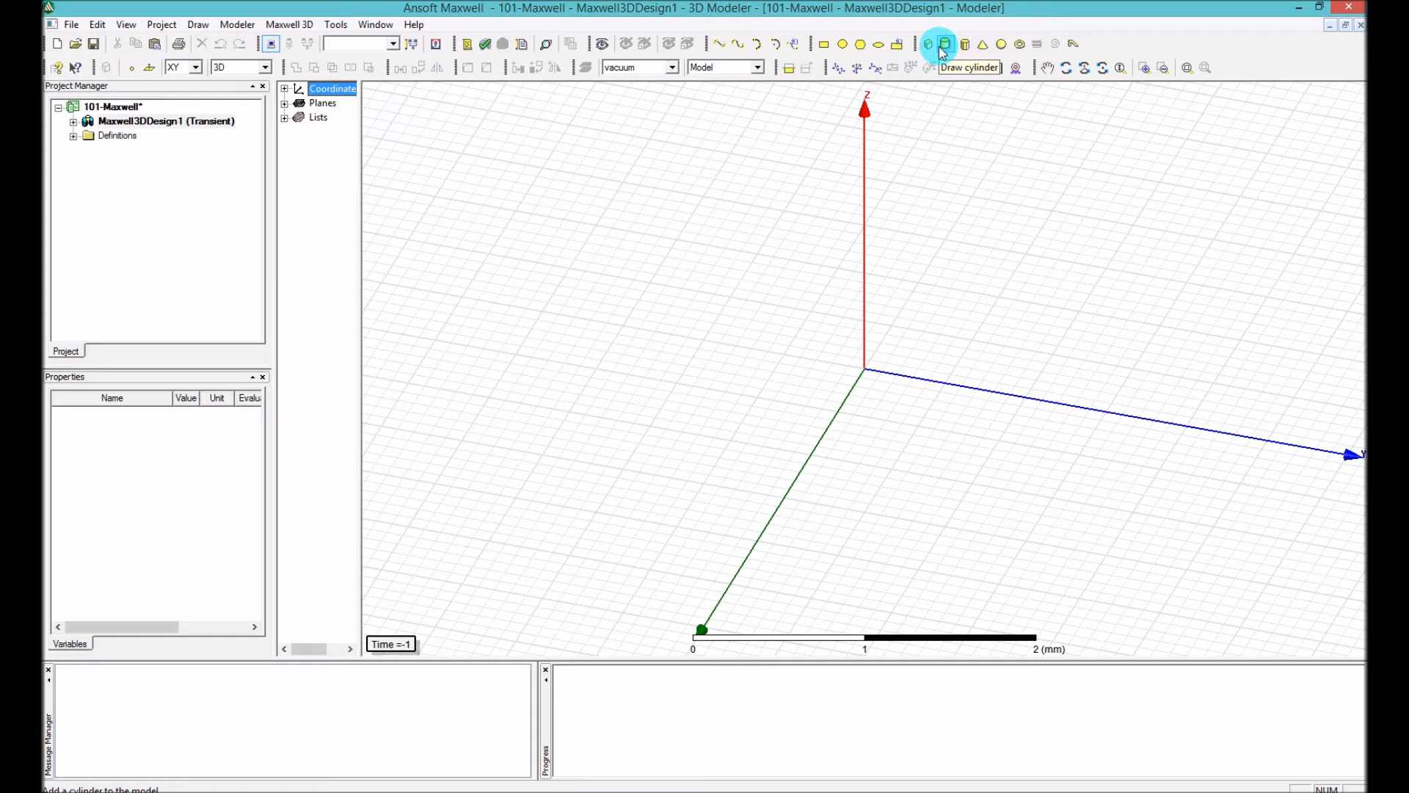
pyautogui.moveTo(927, 43)
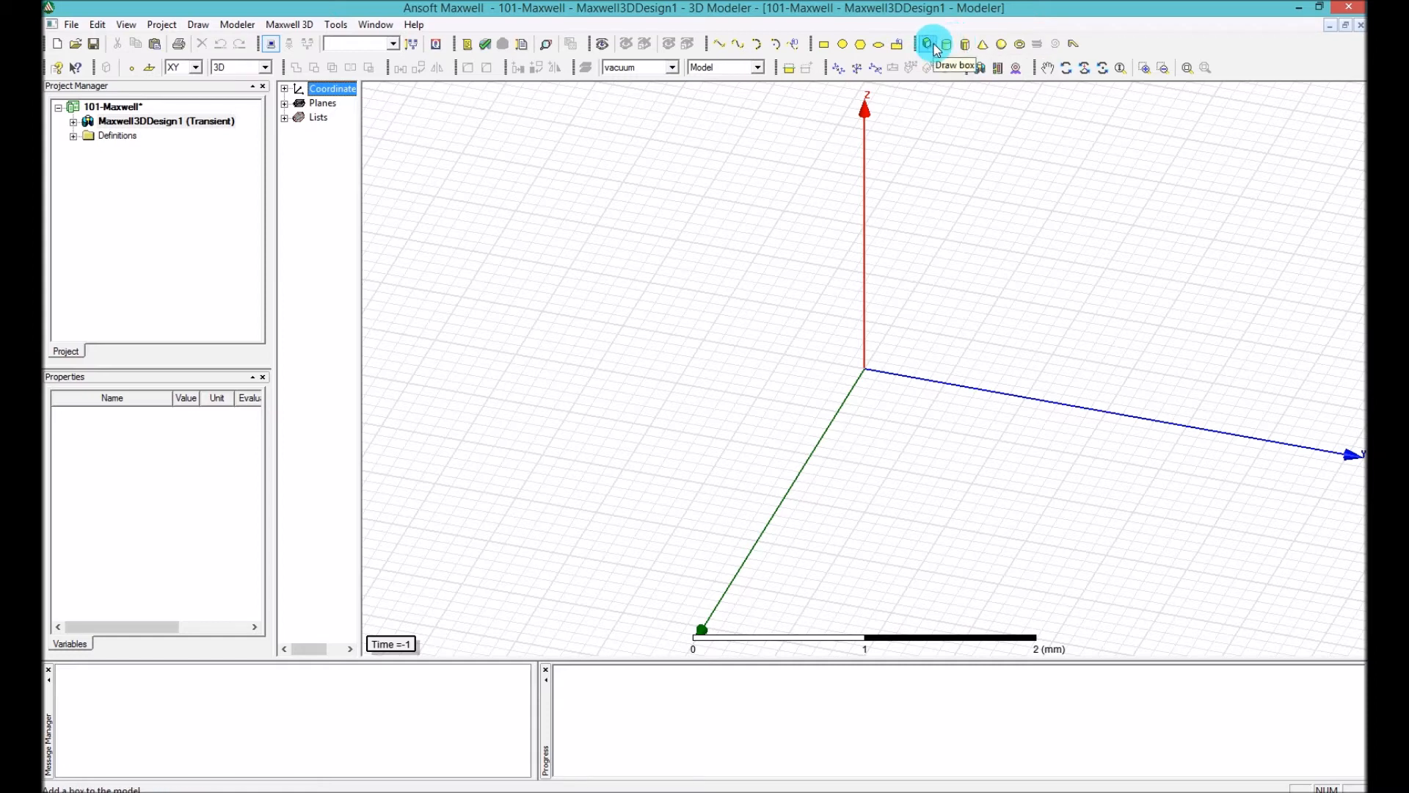
pyautogui.moveTo(998, 55)
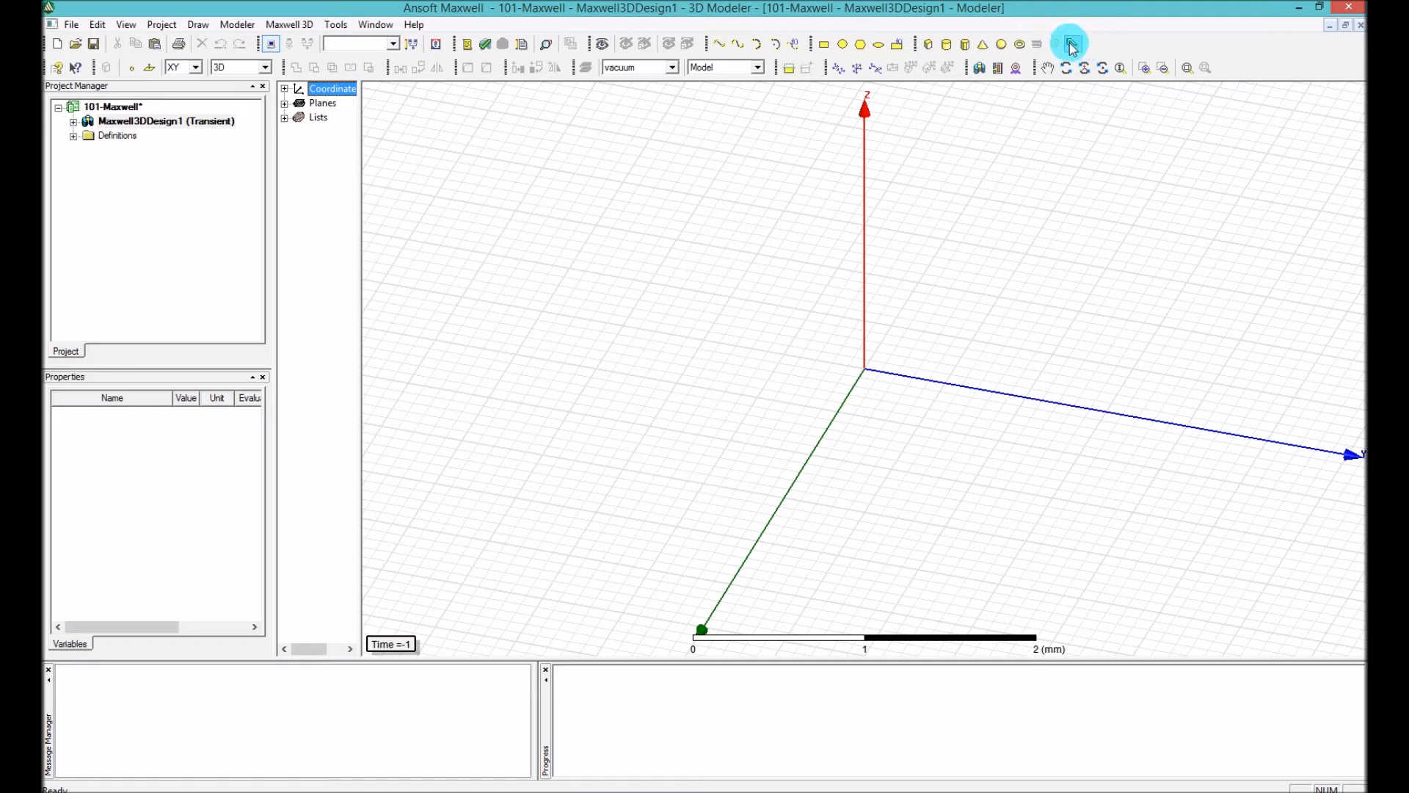
pyautogui.moveTo(1071, 42)
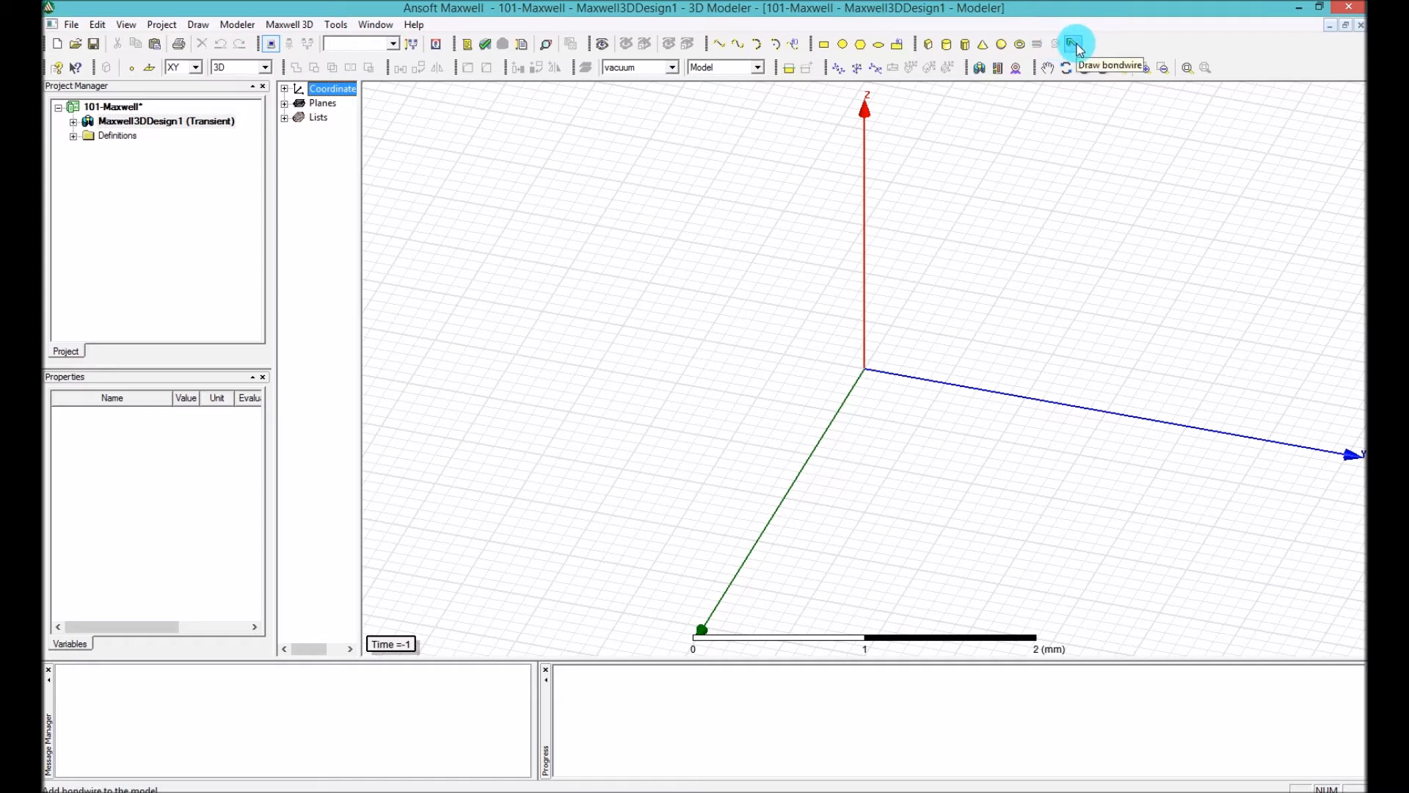
pyautogui.moveTo(1019, 44)
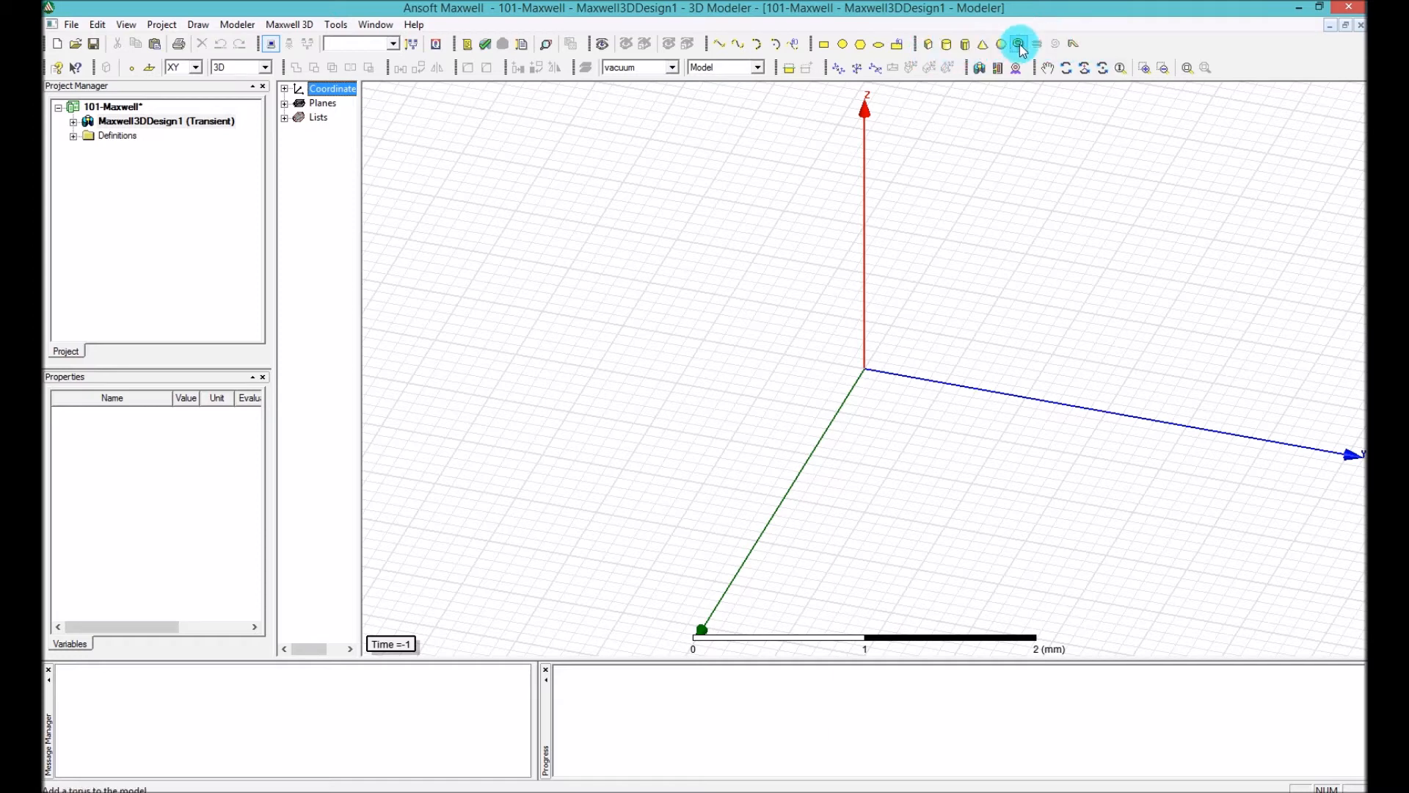
pyautogui.moveTo(1069, 44)
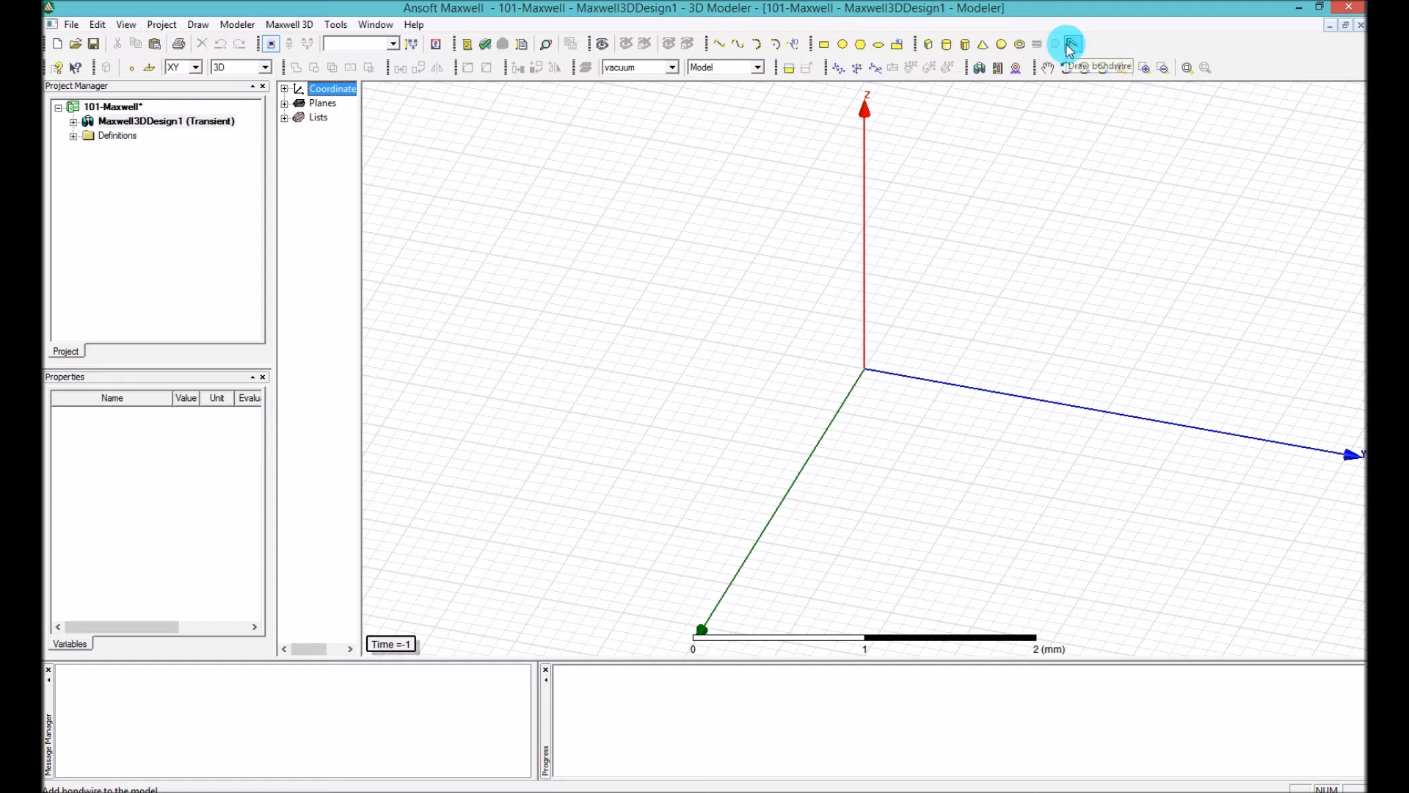
pyautogui.moveTo(1067, 46)
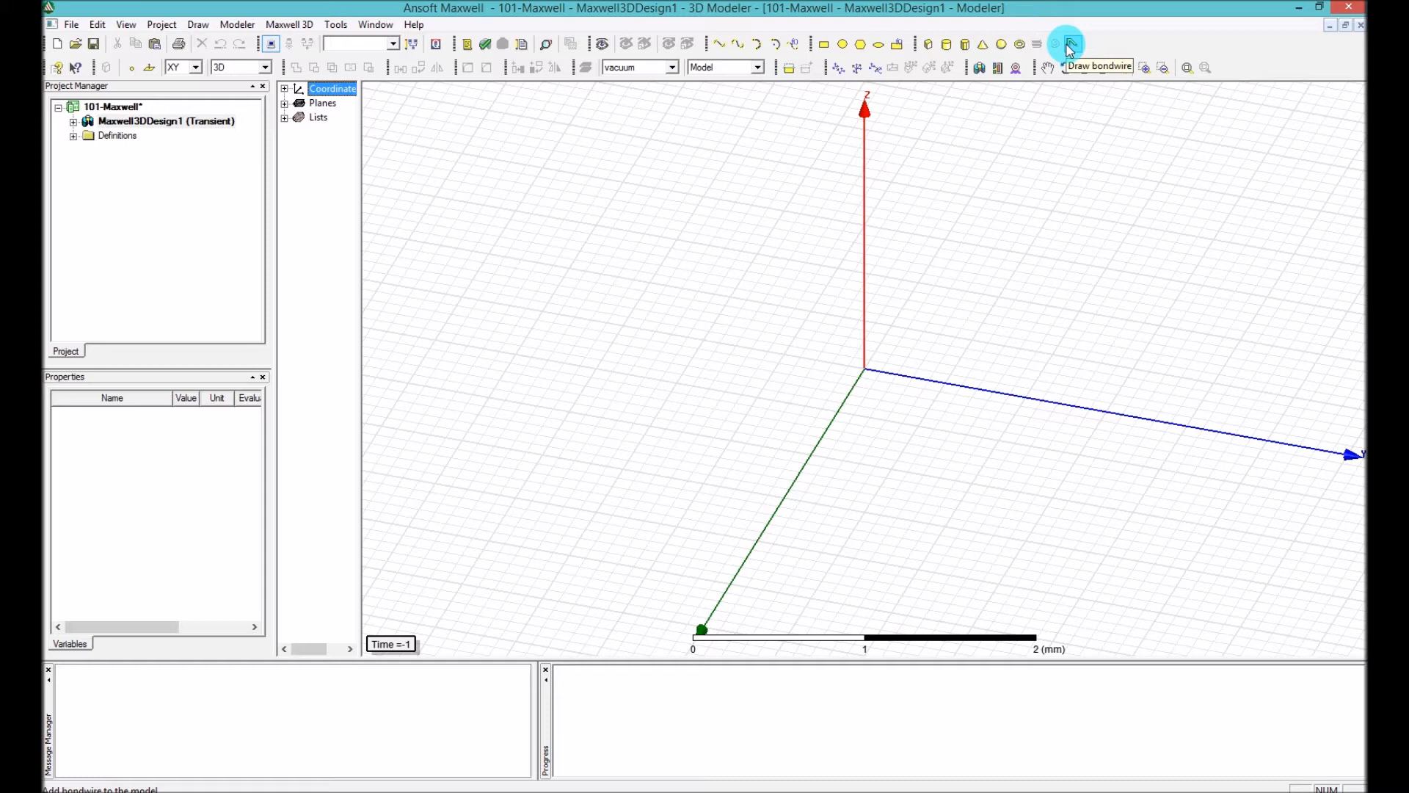
pyautogui.moveTo(928, 44)
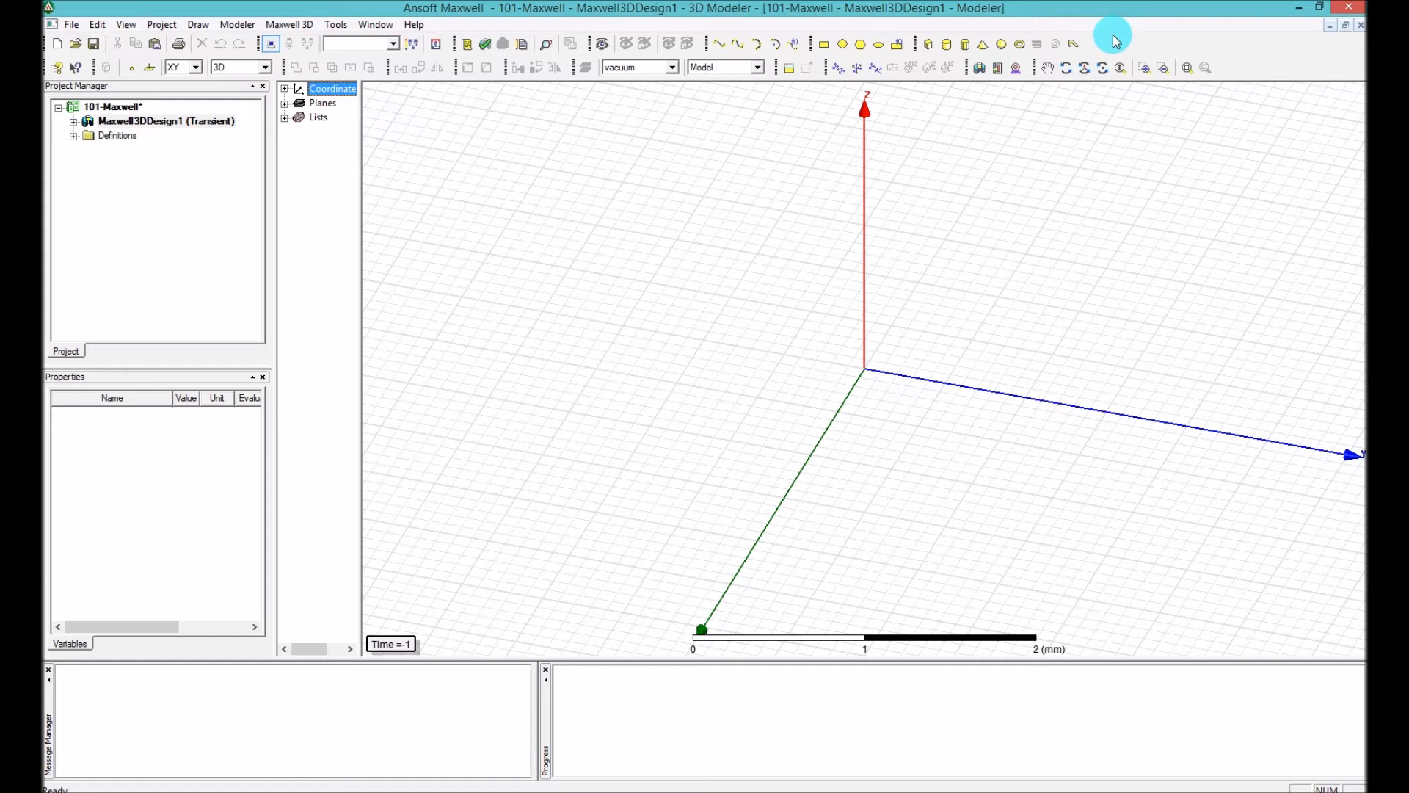
pyautogui.moveTo(163, 97)
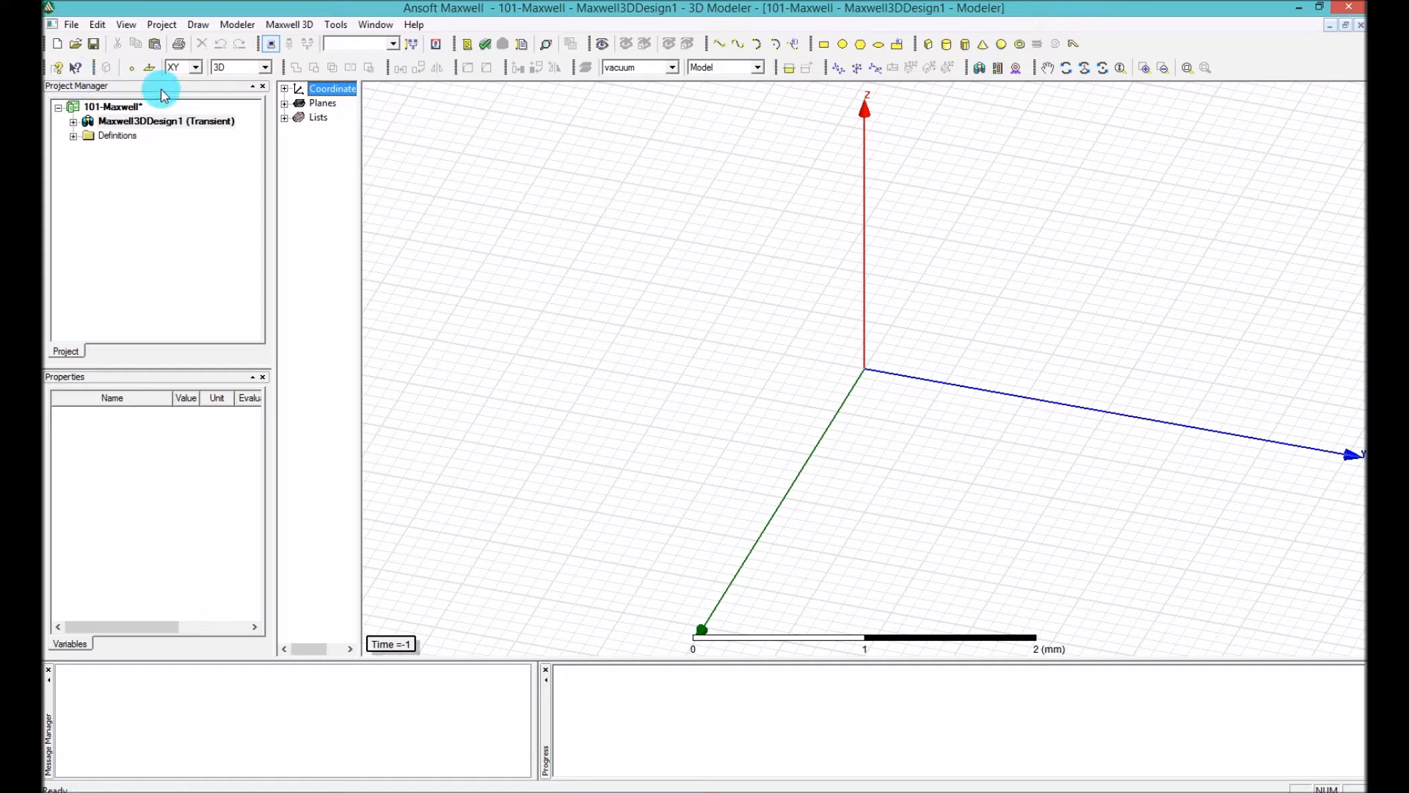
pyautogui.moveTo(223, 90)
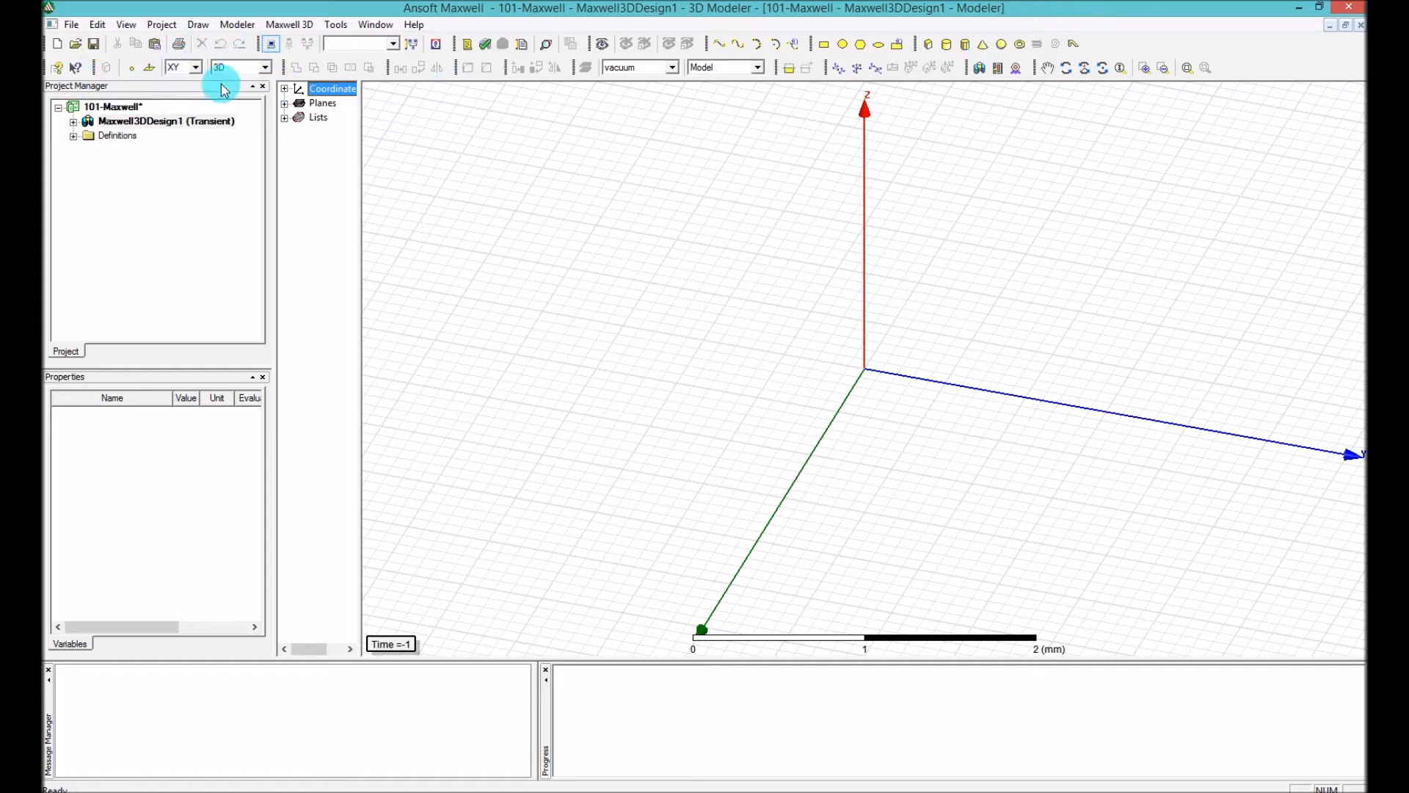
pyautogui.moveTo(1059, 326)
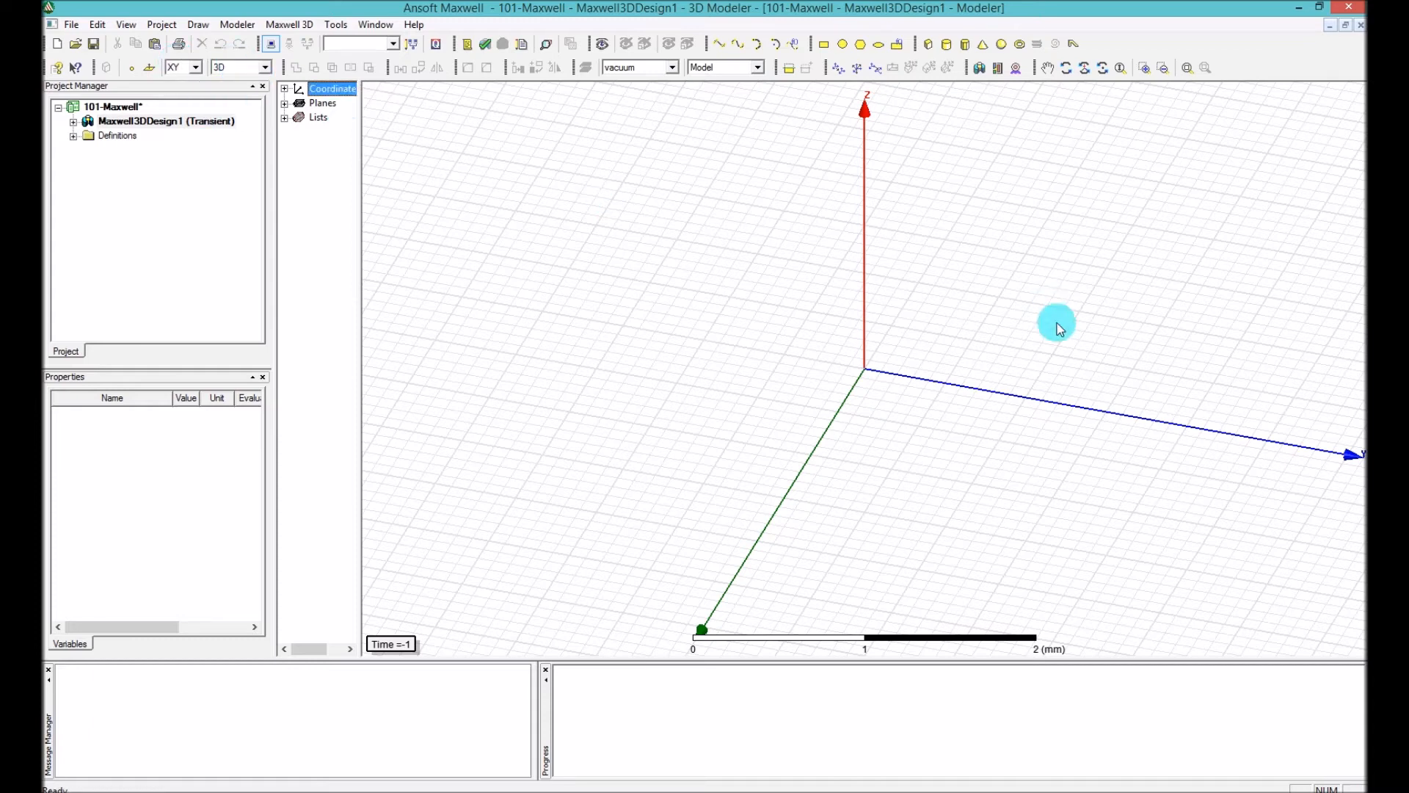
pyautogui.moveTo(935, 263)
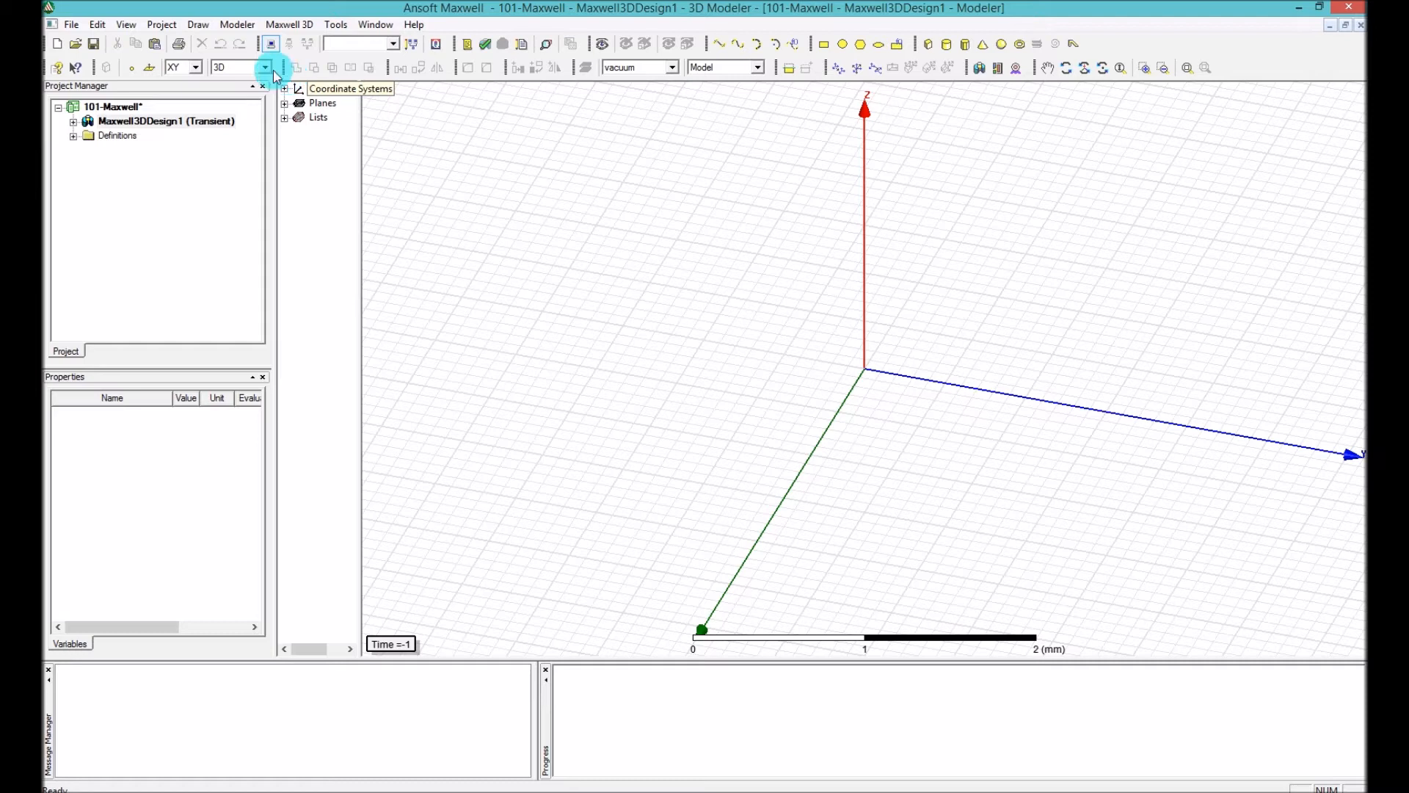
# Check the movement-mode and drawing-plane lists, keep 3D/XY, and pan the axes up and left
pyautogui.click(266, 66)
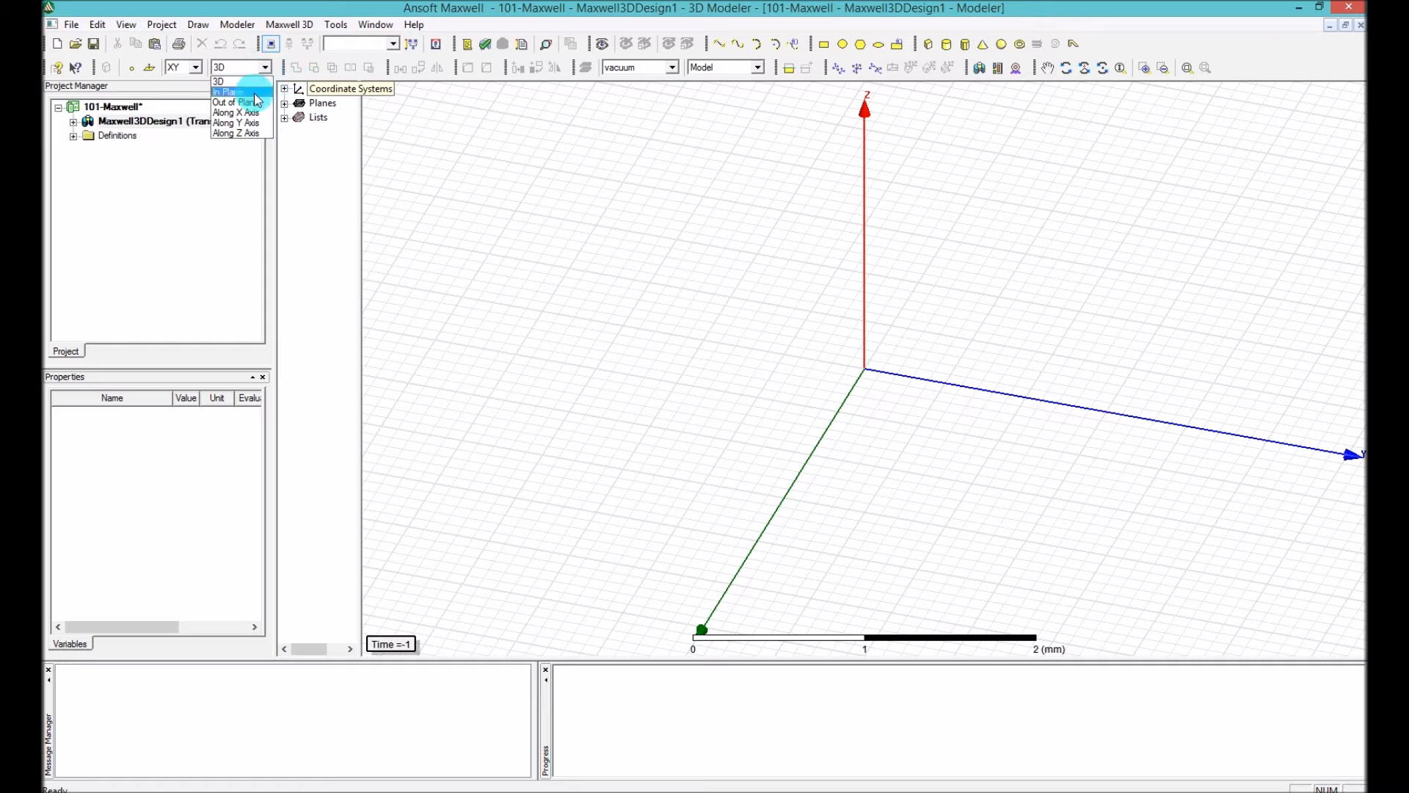
pyautogui.moveTo(242, 86)
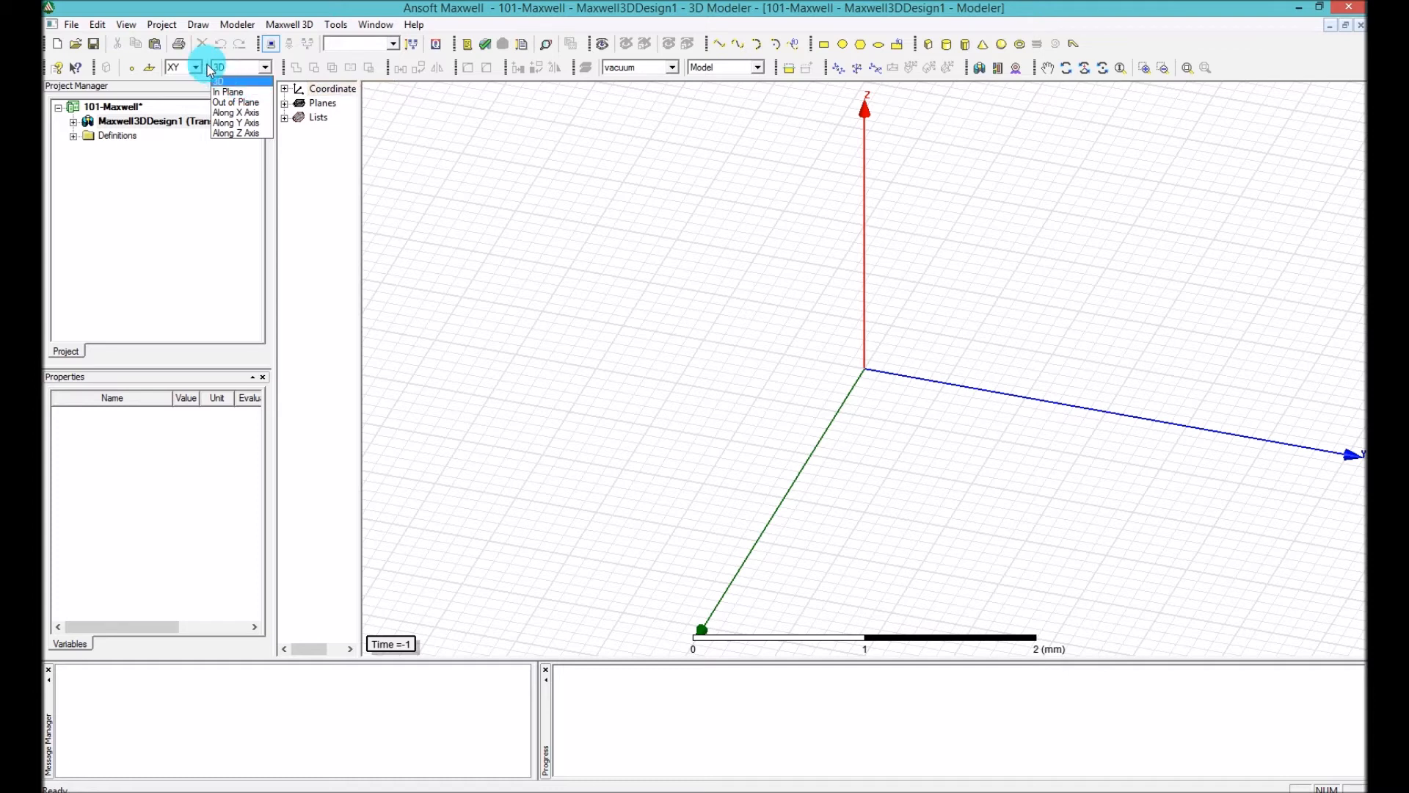
pyautogui.click(219, 66)
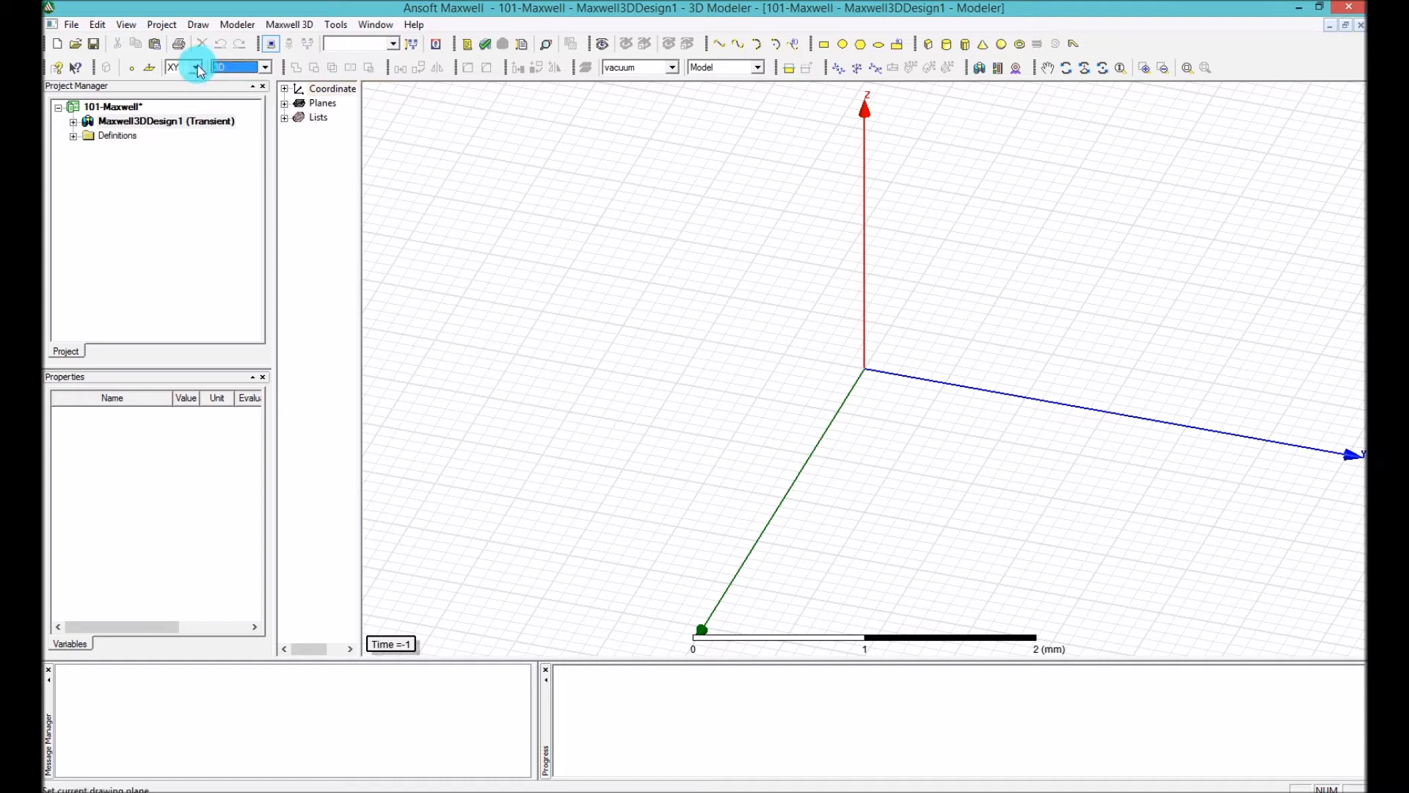
pyautogui.click(200, 68)
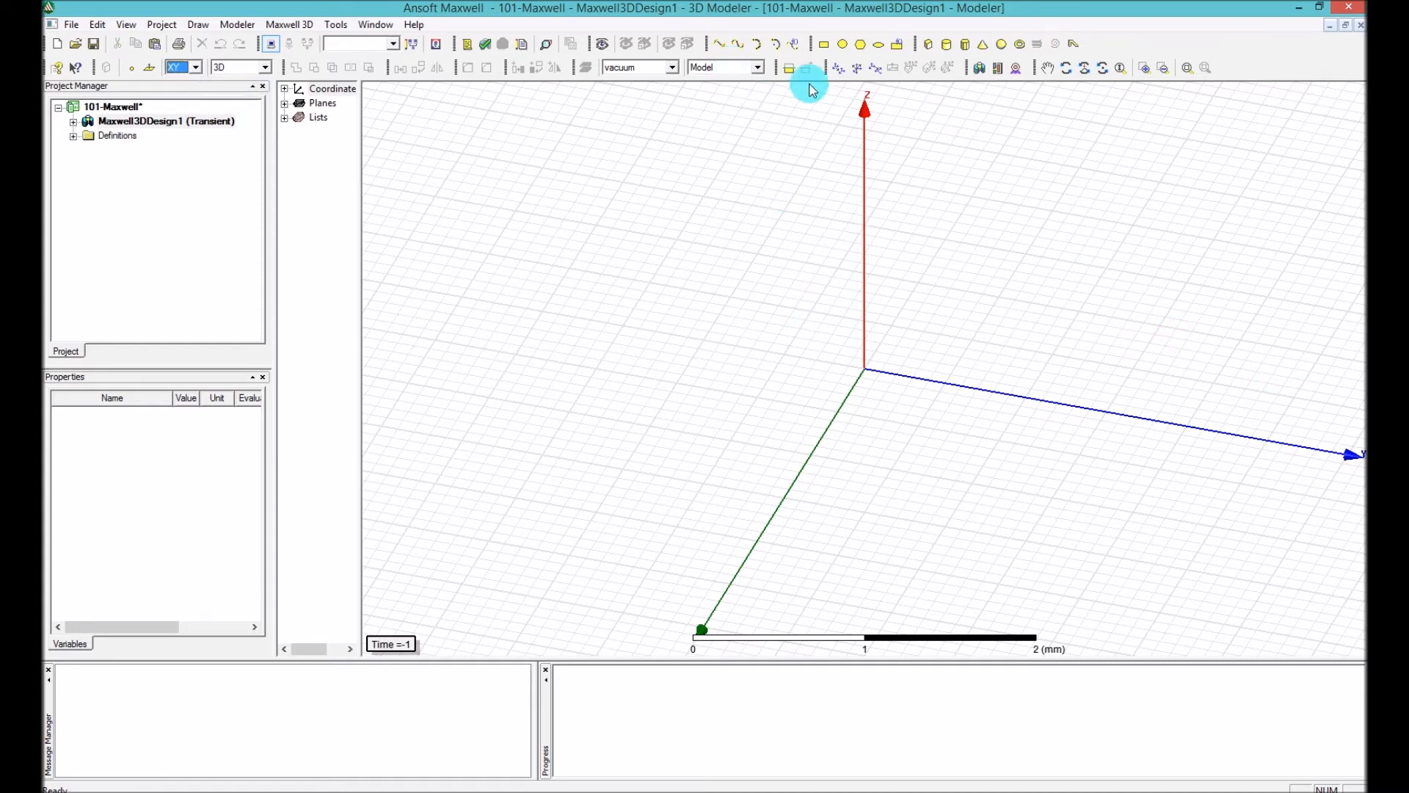
pyautogui.moveTo(799, 147)
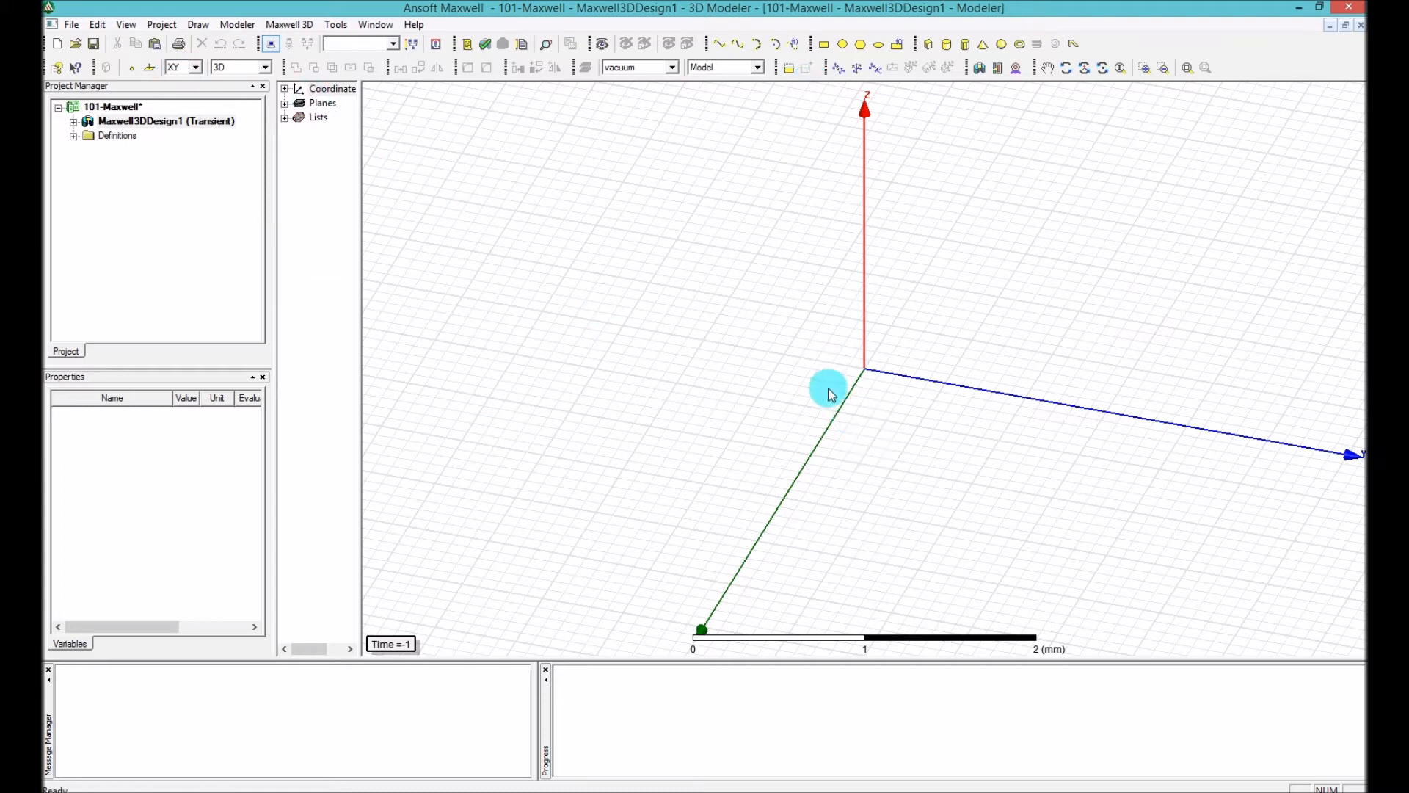
pyautogui.moveTo(453, 71)
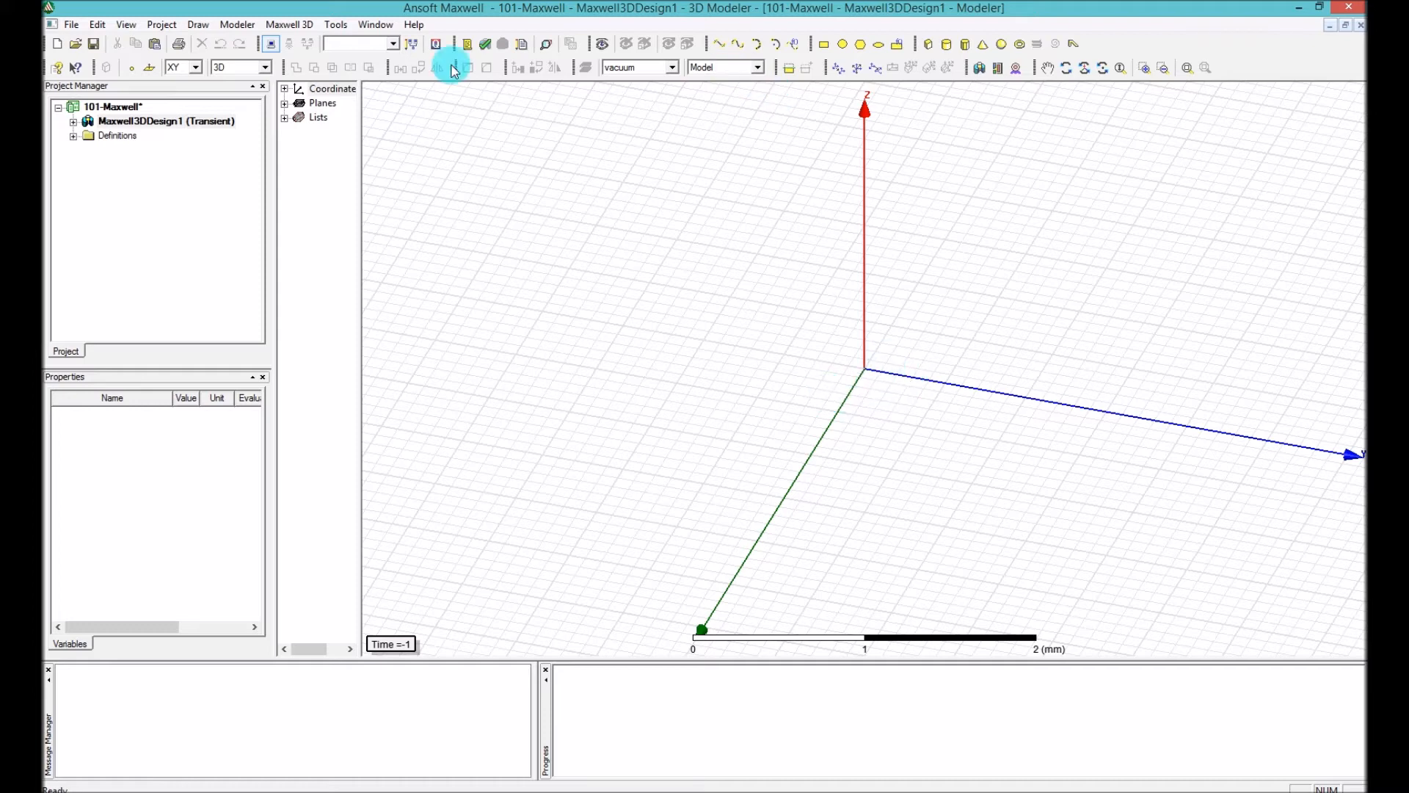
pyautogui.moveTo(1038, 70)
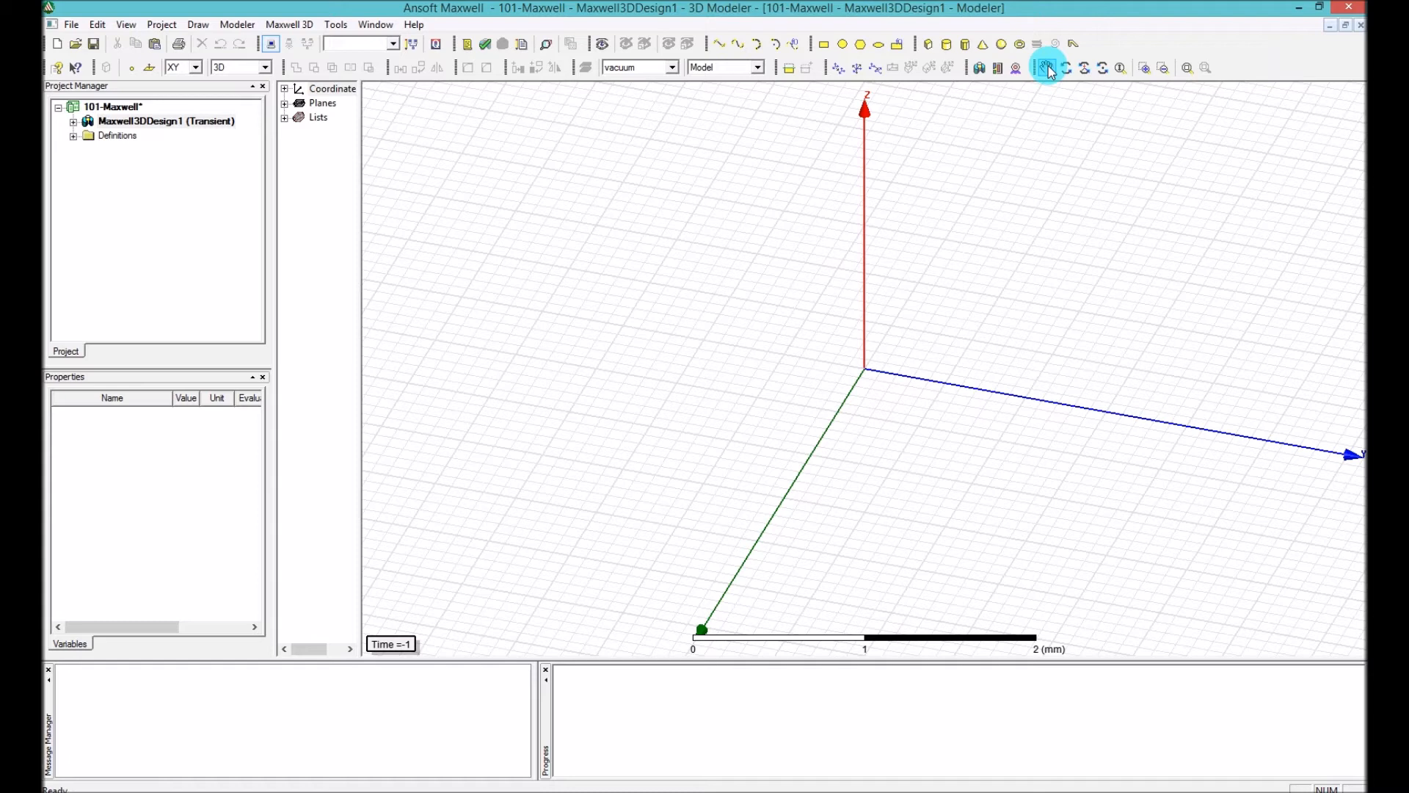
pyautogui.moveTo(1045, 68)
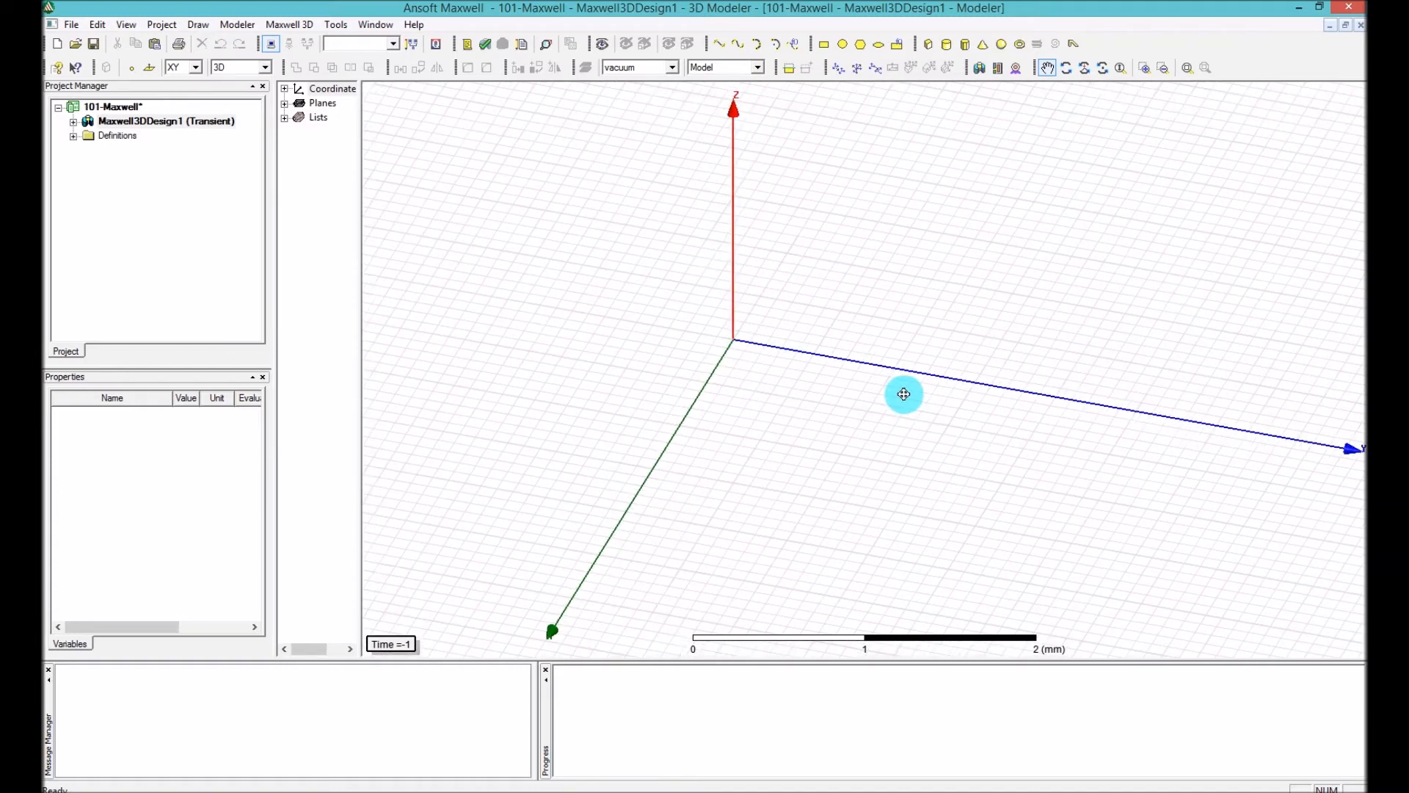
pyautogui.moveTo(903, 394); pyautogui.dragTo(1033, 399)
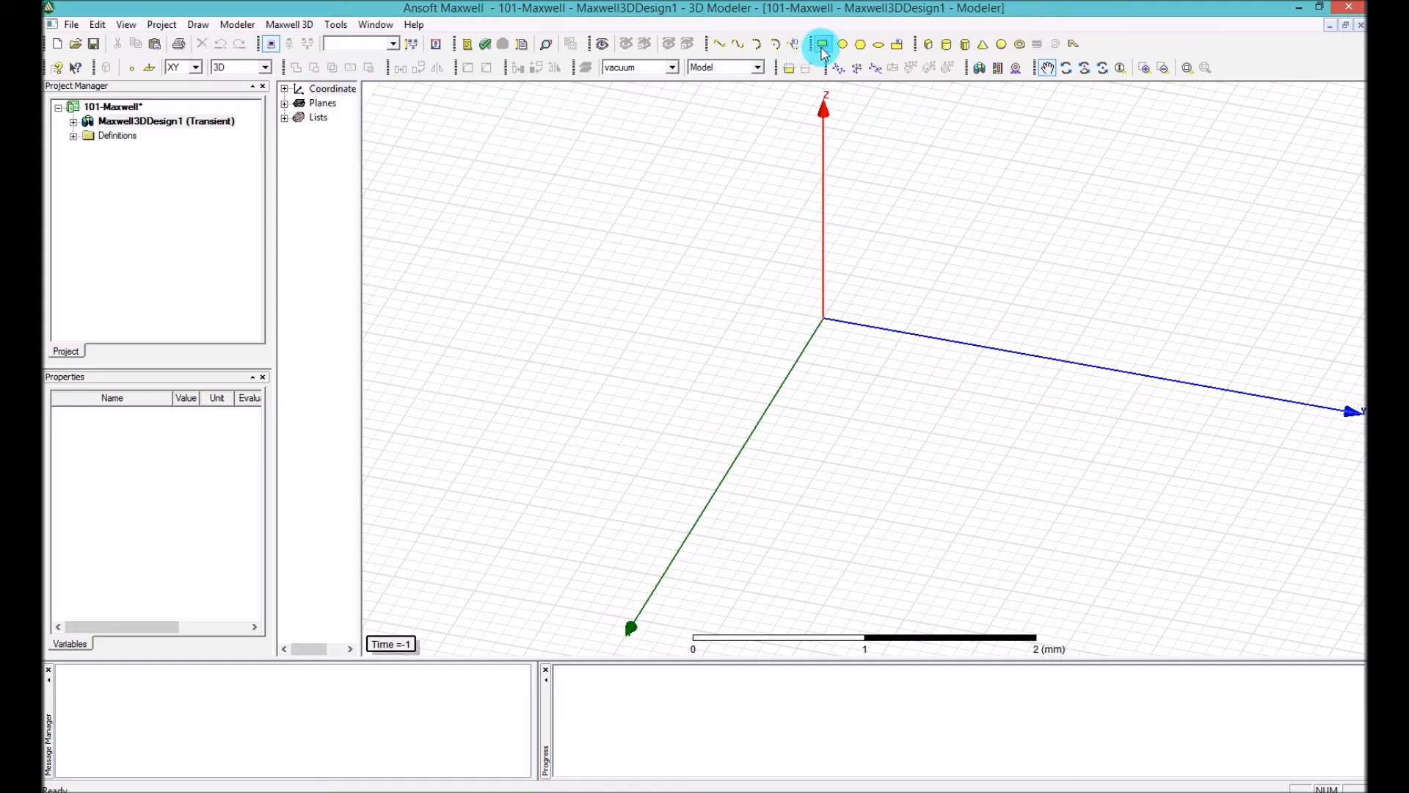
pyautogui.moveTo(820, 42)
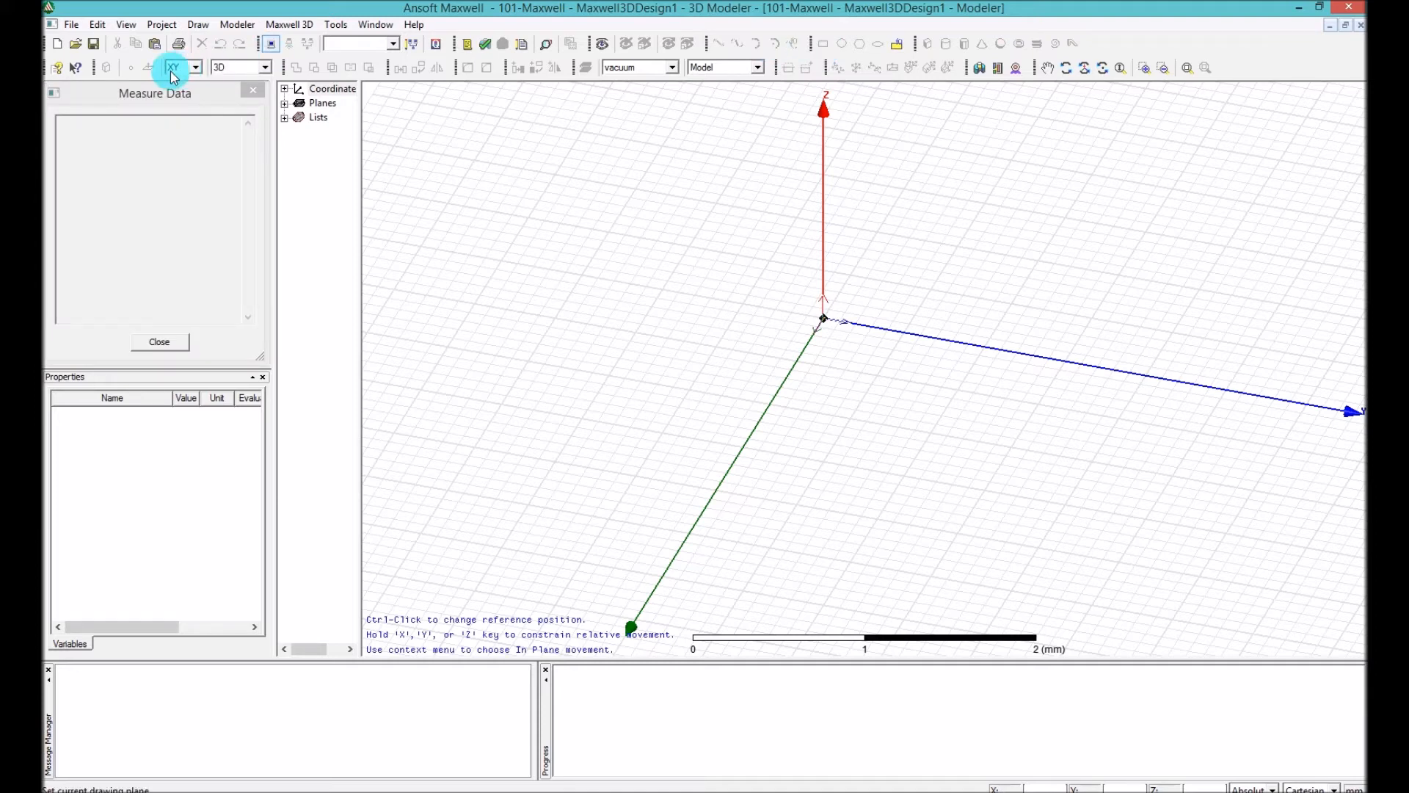
pyautogui.moveTo(175, 72)
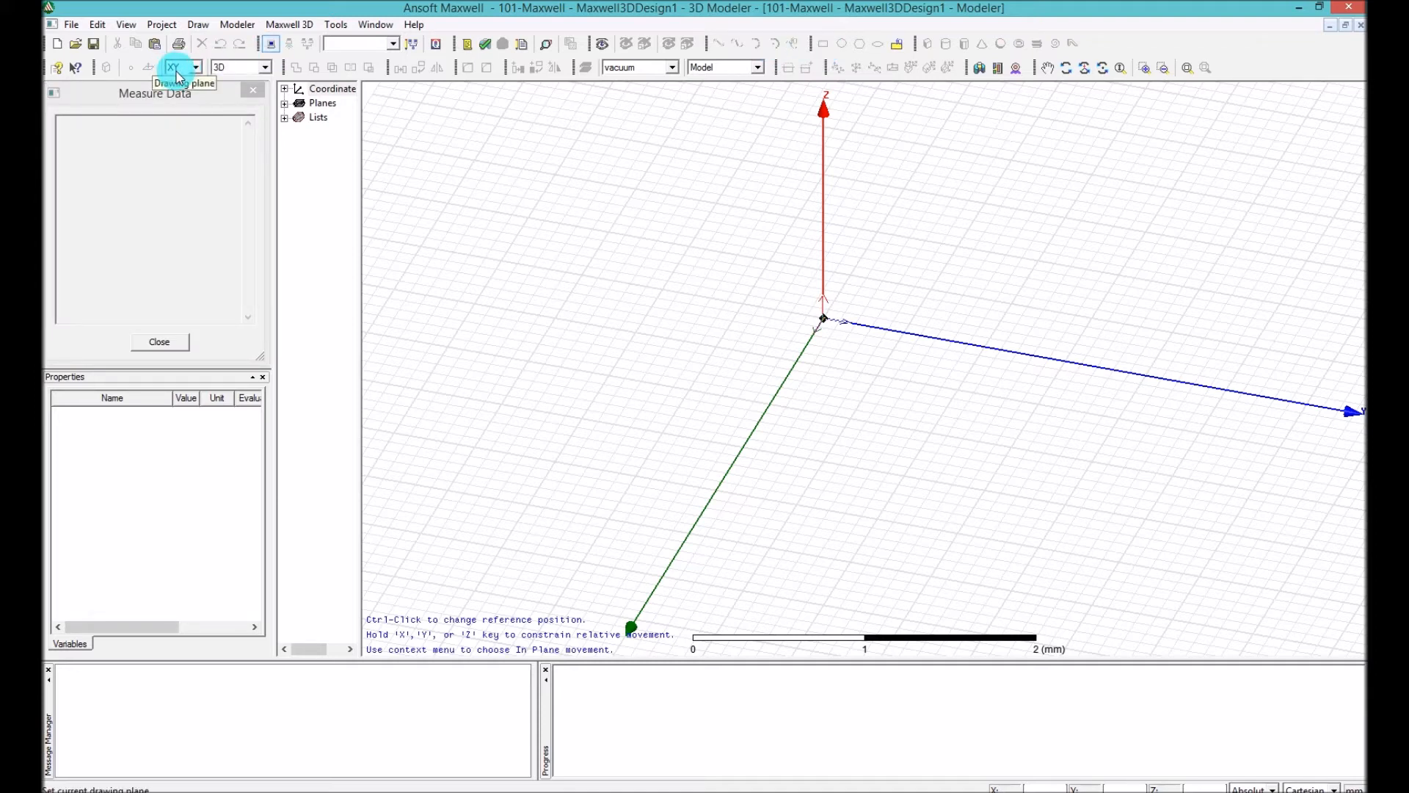
# Start a rectangle sheet on the XY plane from corner (0, 2, 0) mm
pyautogui.click(1120, 385)
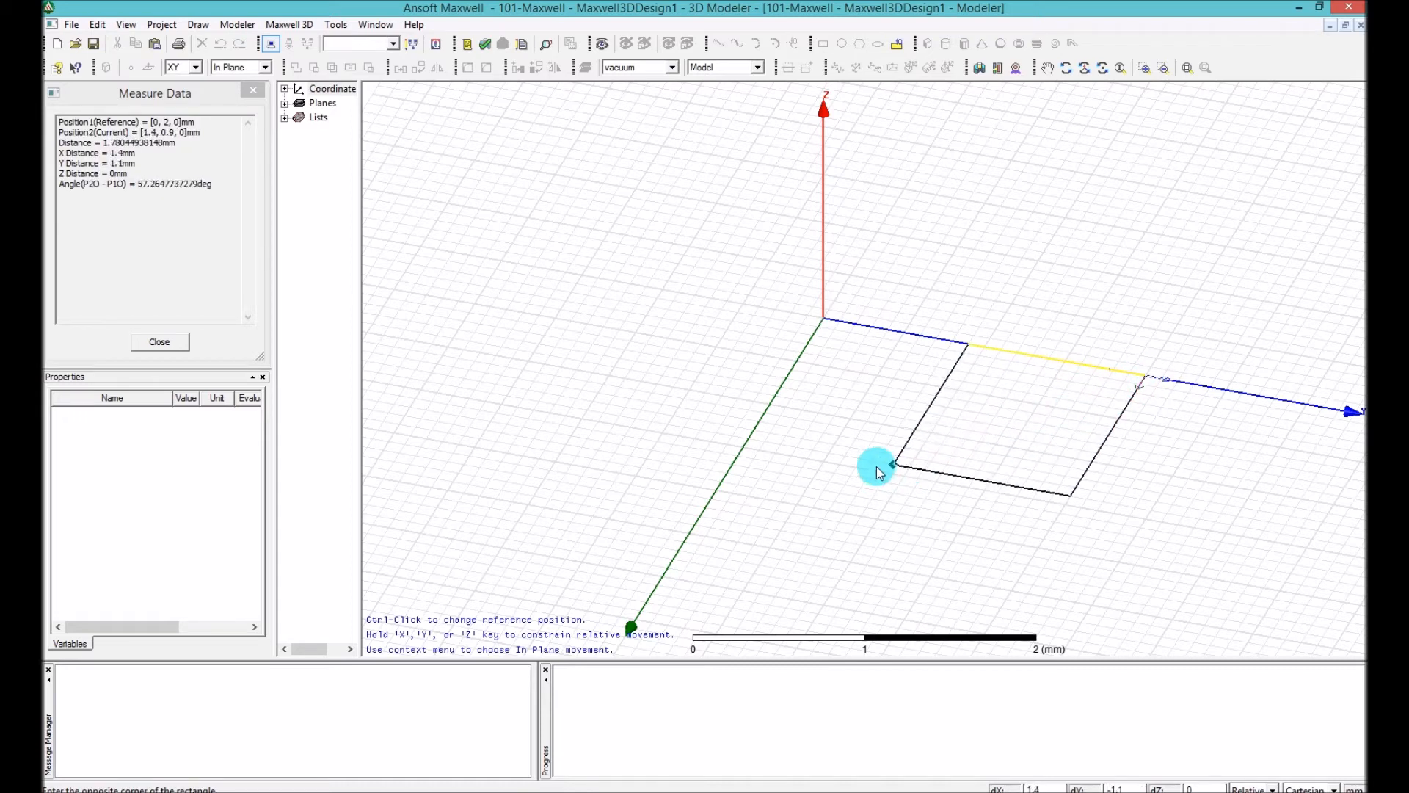
pyautogui.moveTo(856, 273)
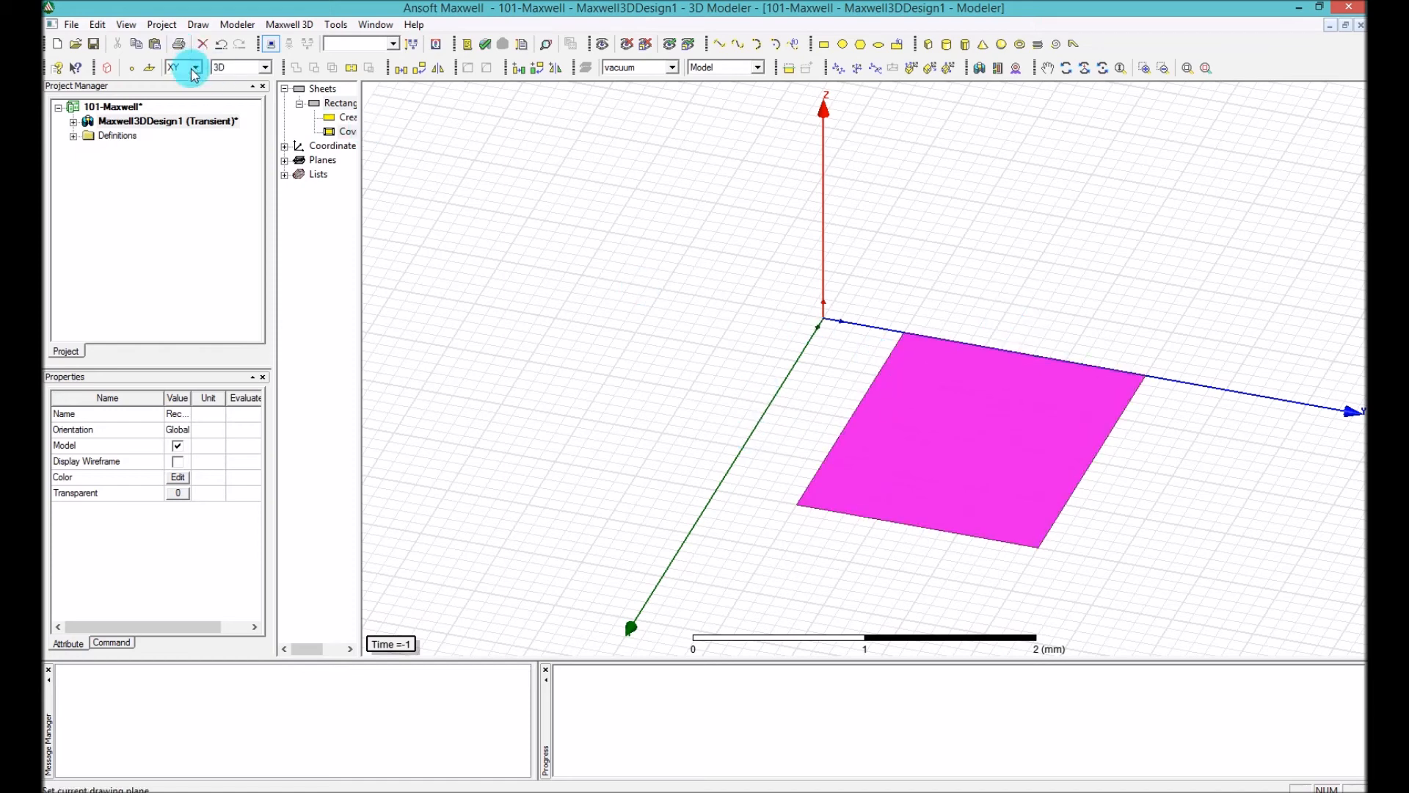
# Switch the drawing plane to YZ and draw an upright rectangle sheet from the origin
pyautogui.click(193, 68)
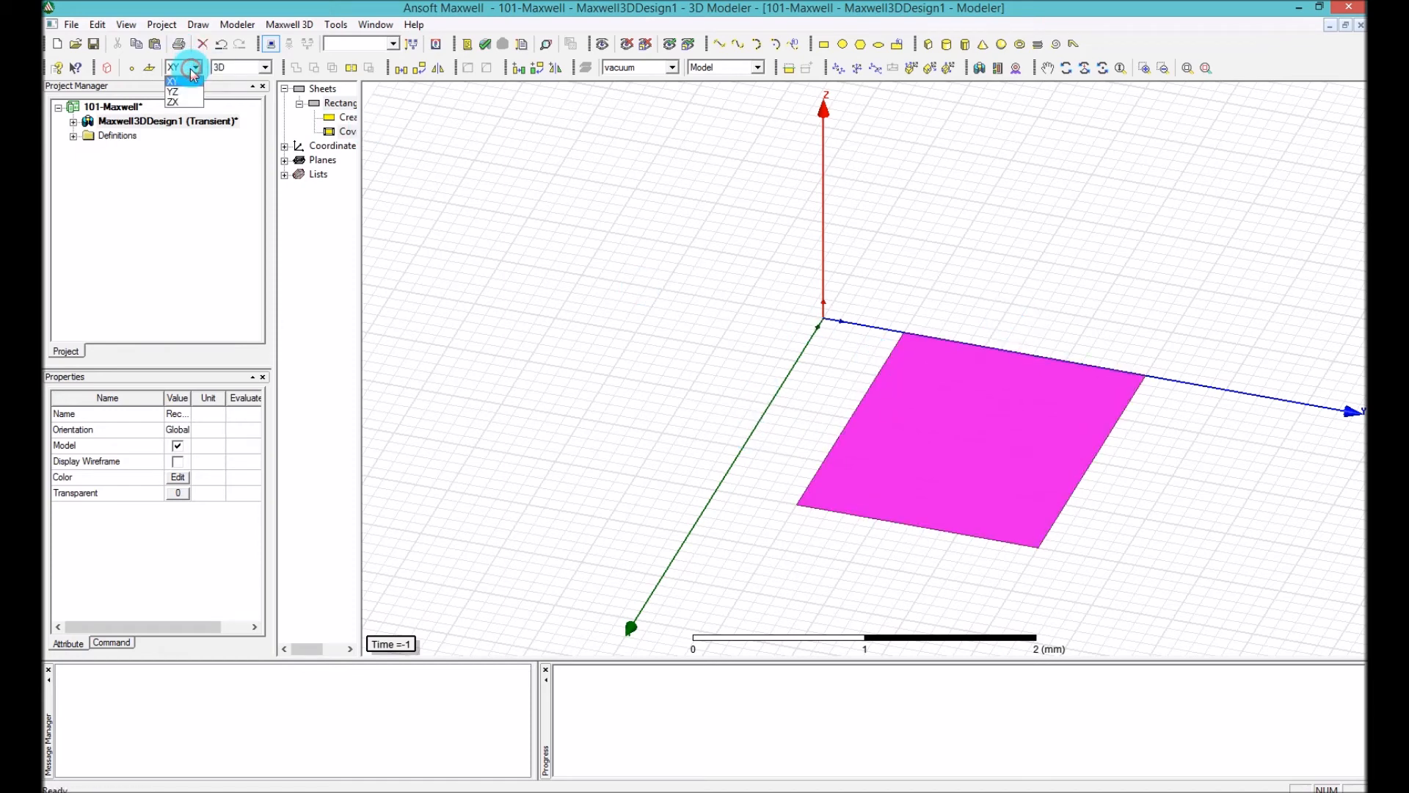
pyautogui.click(173, 91)
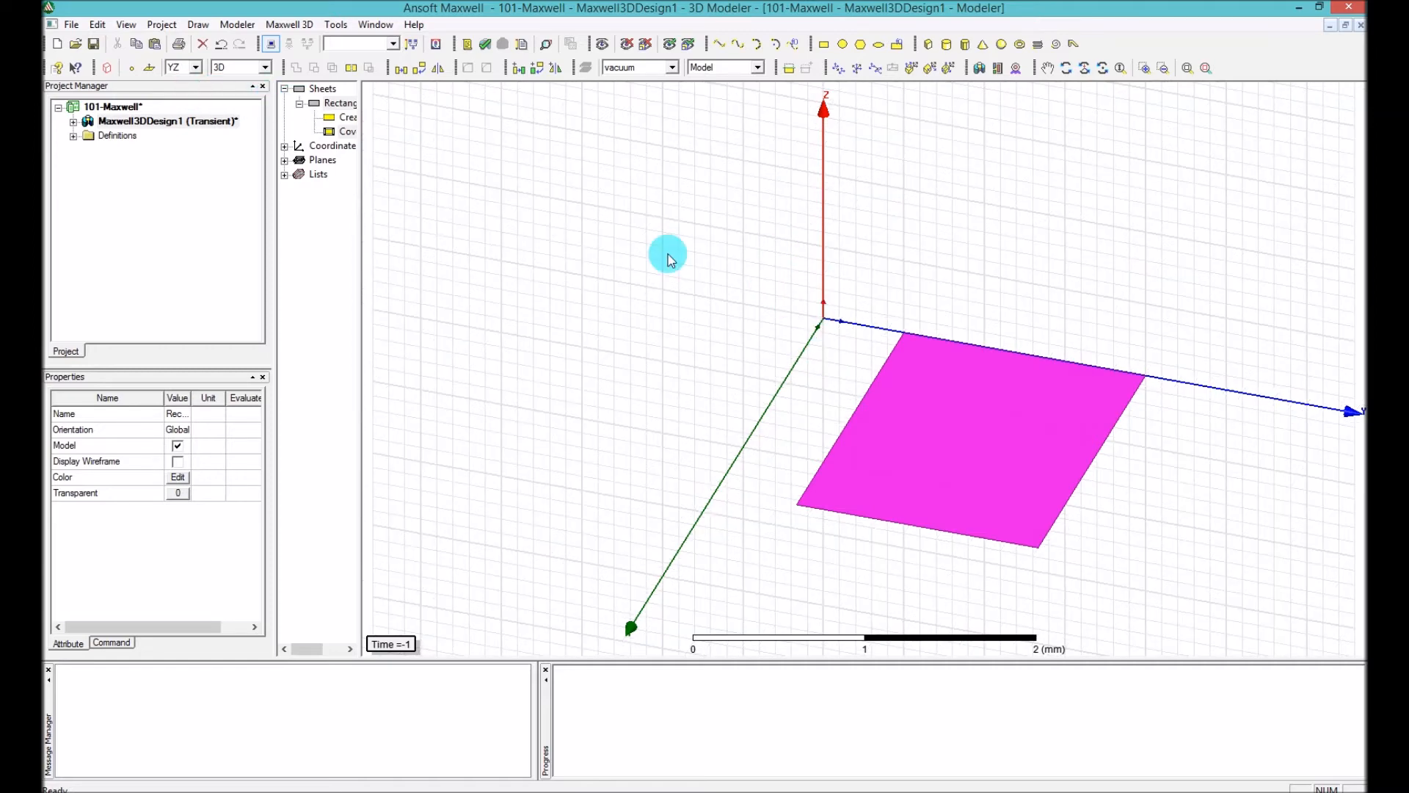
pyautogui.moveTo(888, 298)
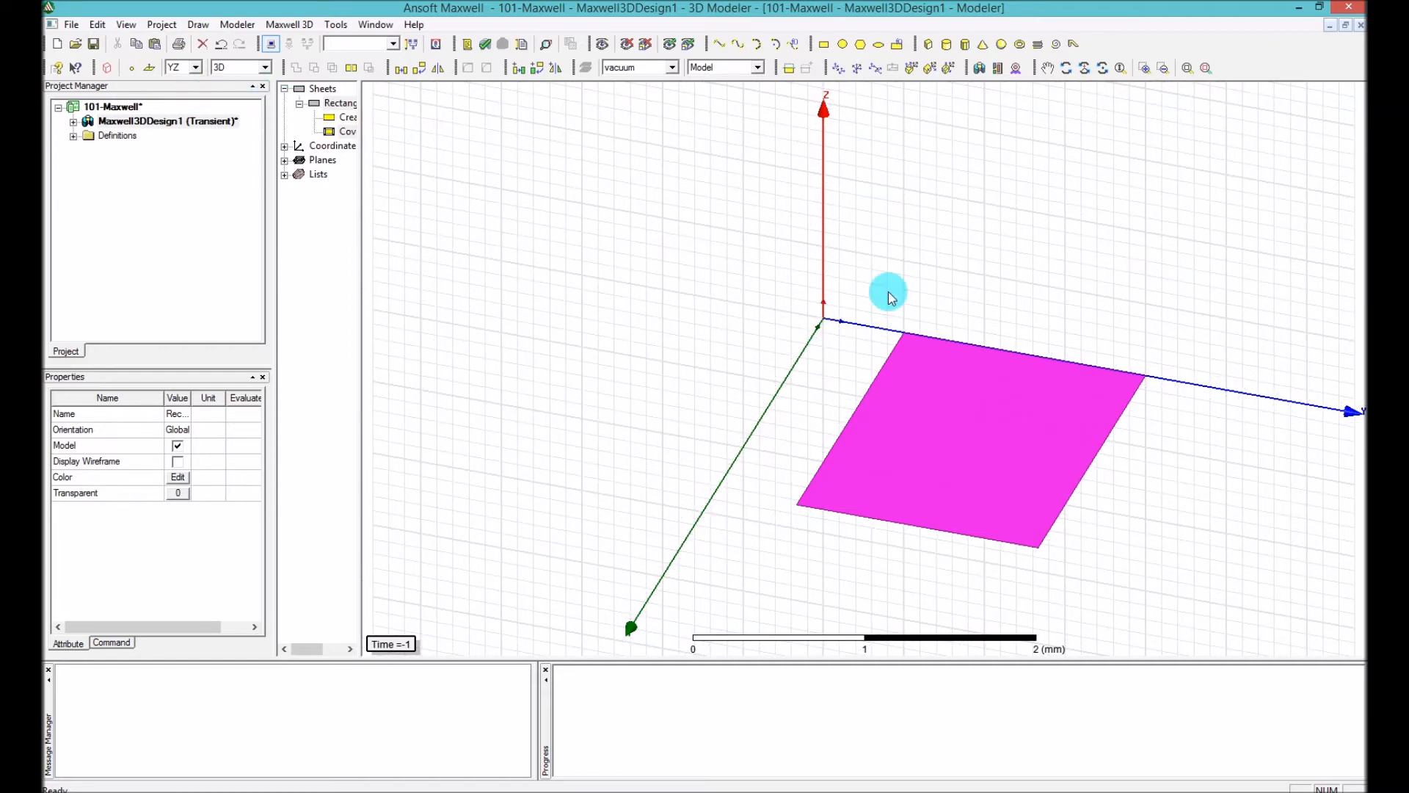
pyautogui.moveTo(938, 274)
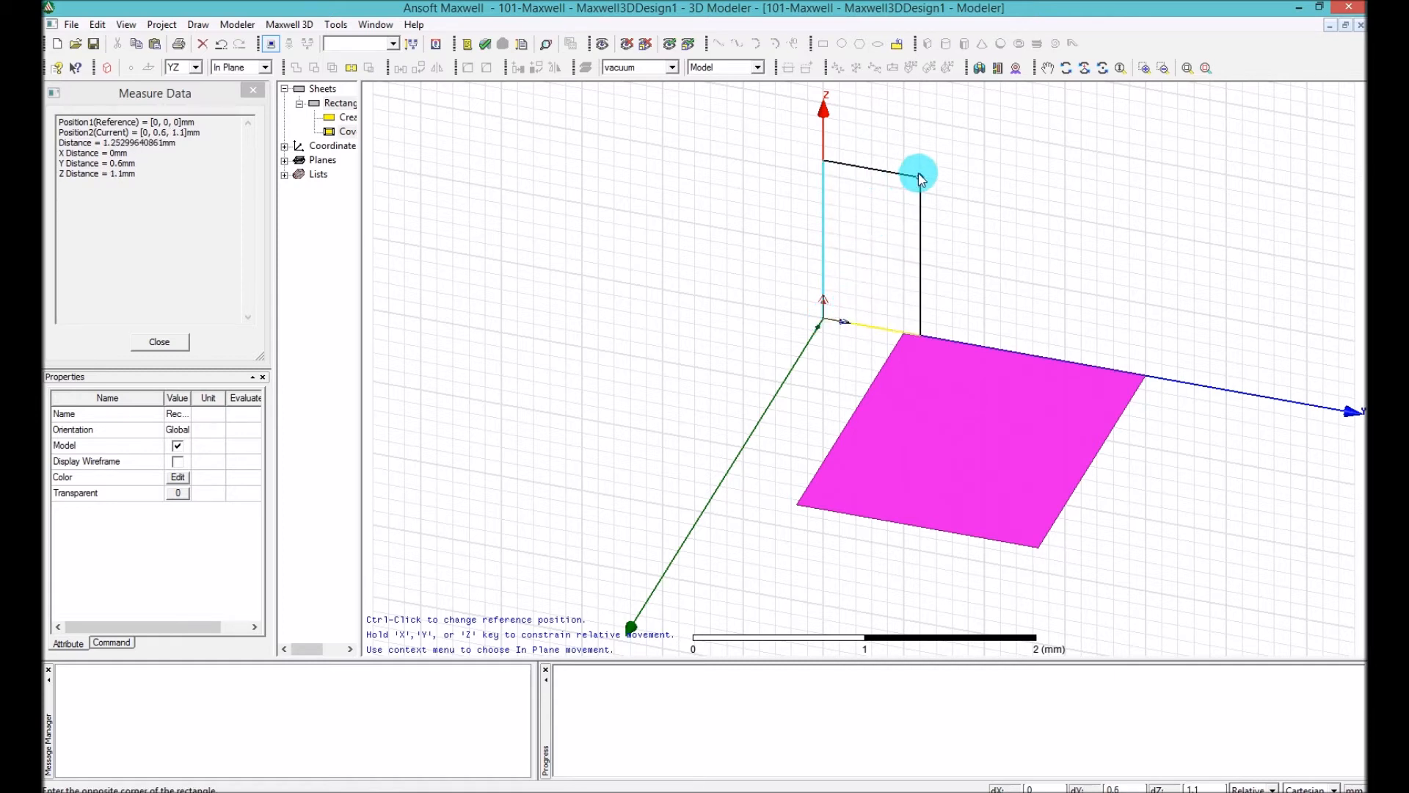
pyautogui.moveTo(918, 175); pyautogui.dragTo(1079, 185)
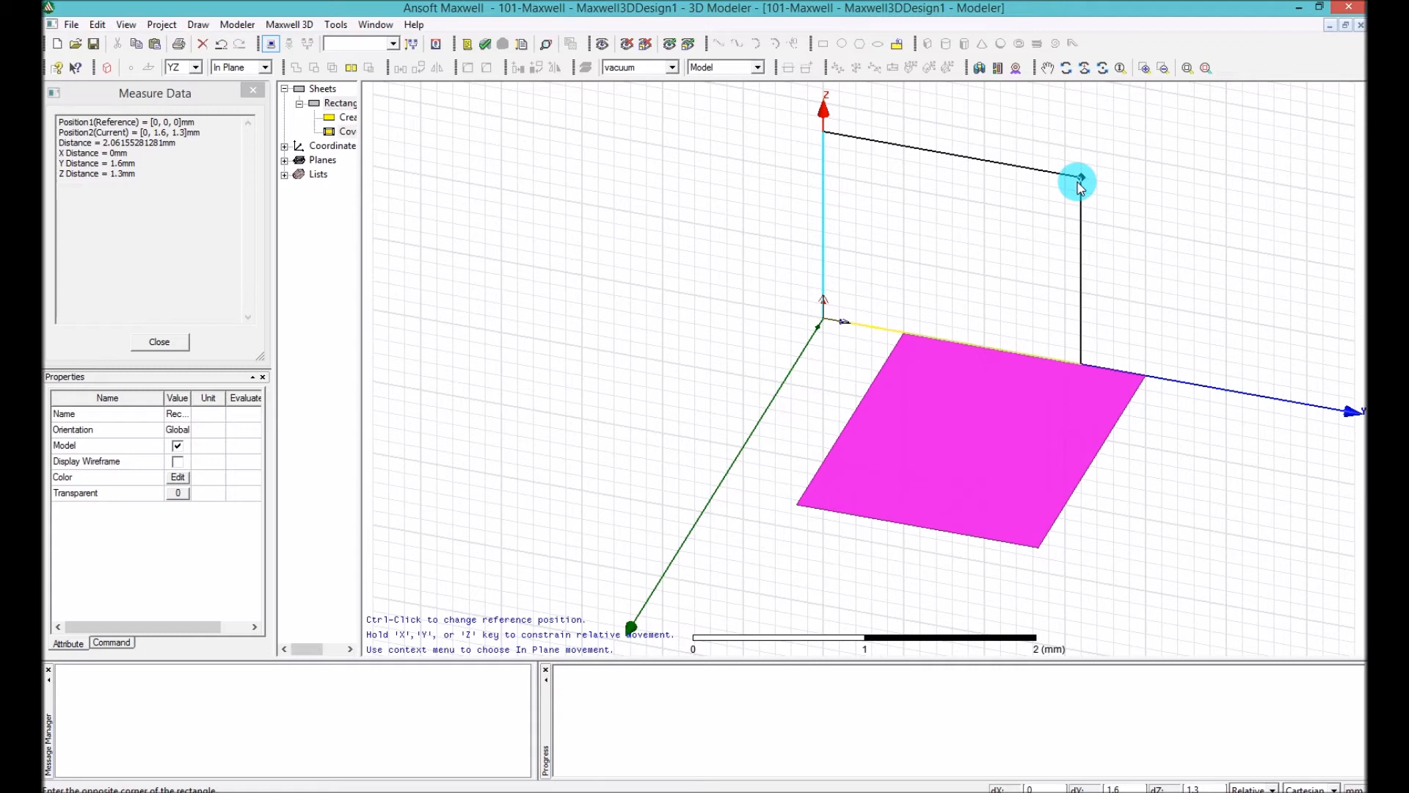
pyautogui.moveTo(1079, 185); pyautogui.dragTo(1051, 270)
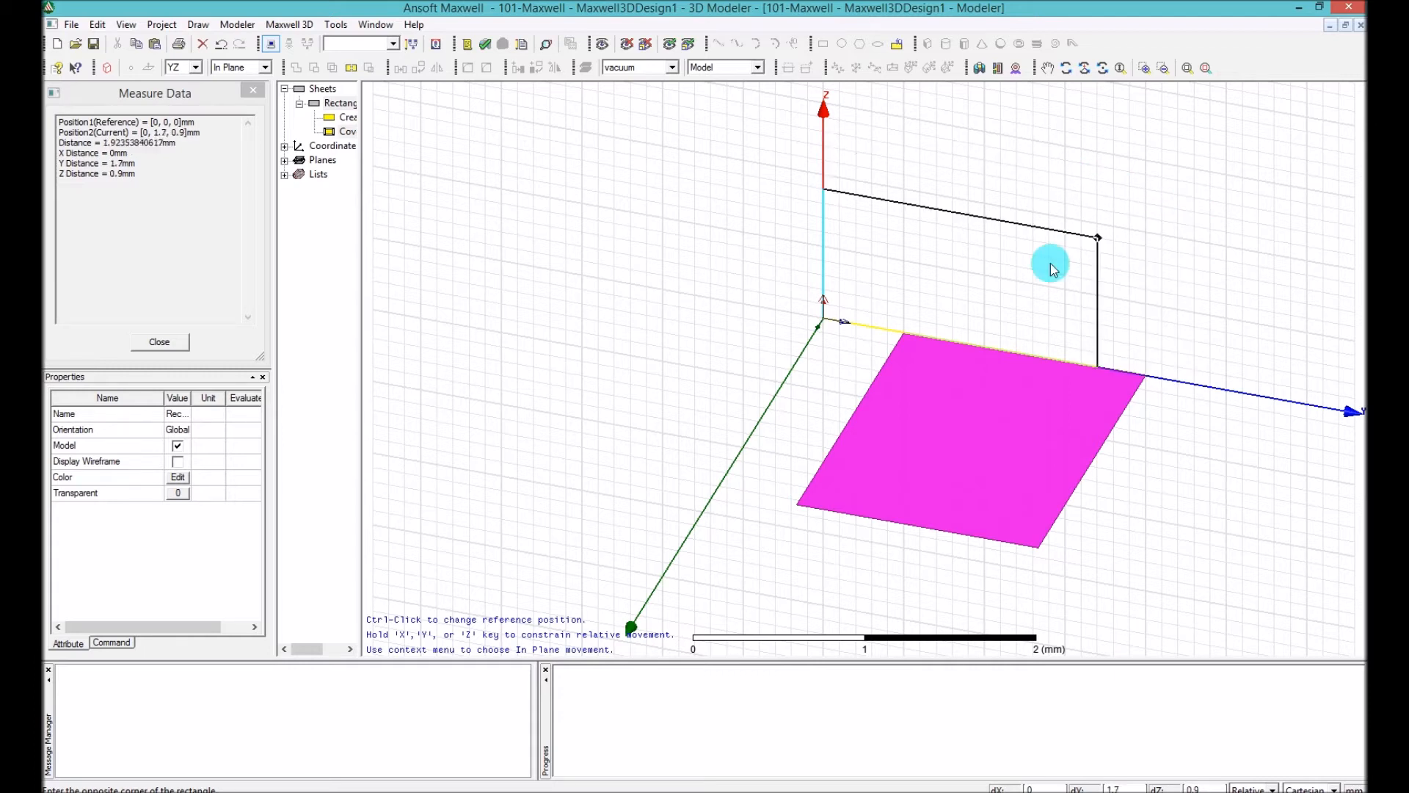
pyautogui.moveTo(594, 333)
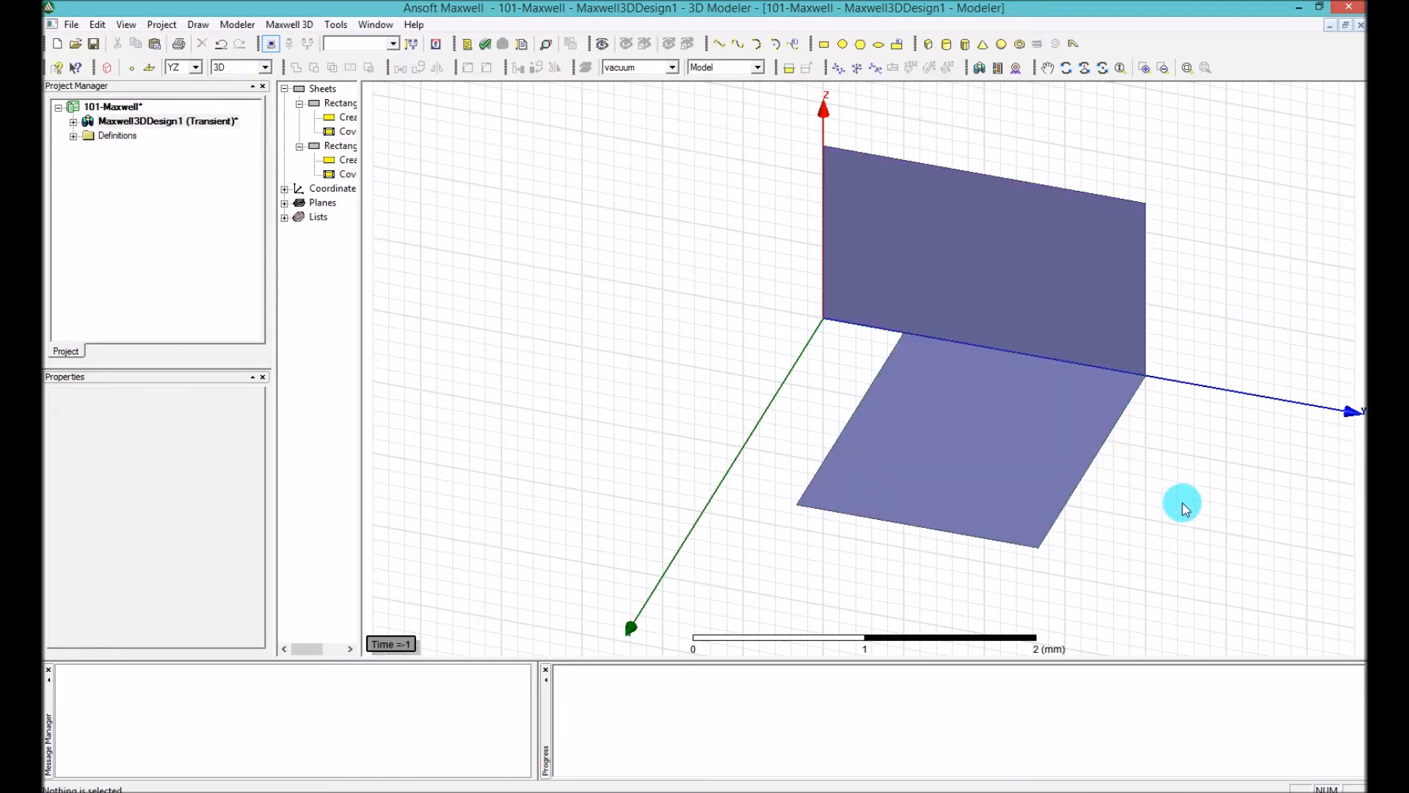
pyautogui.moveTo(1029, 344)
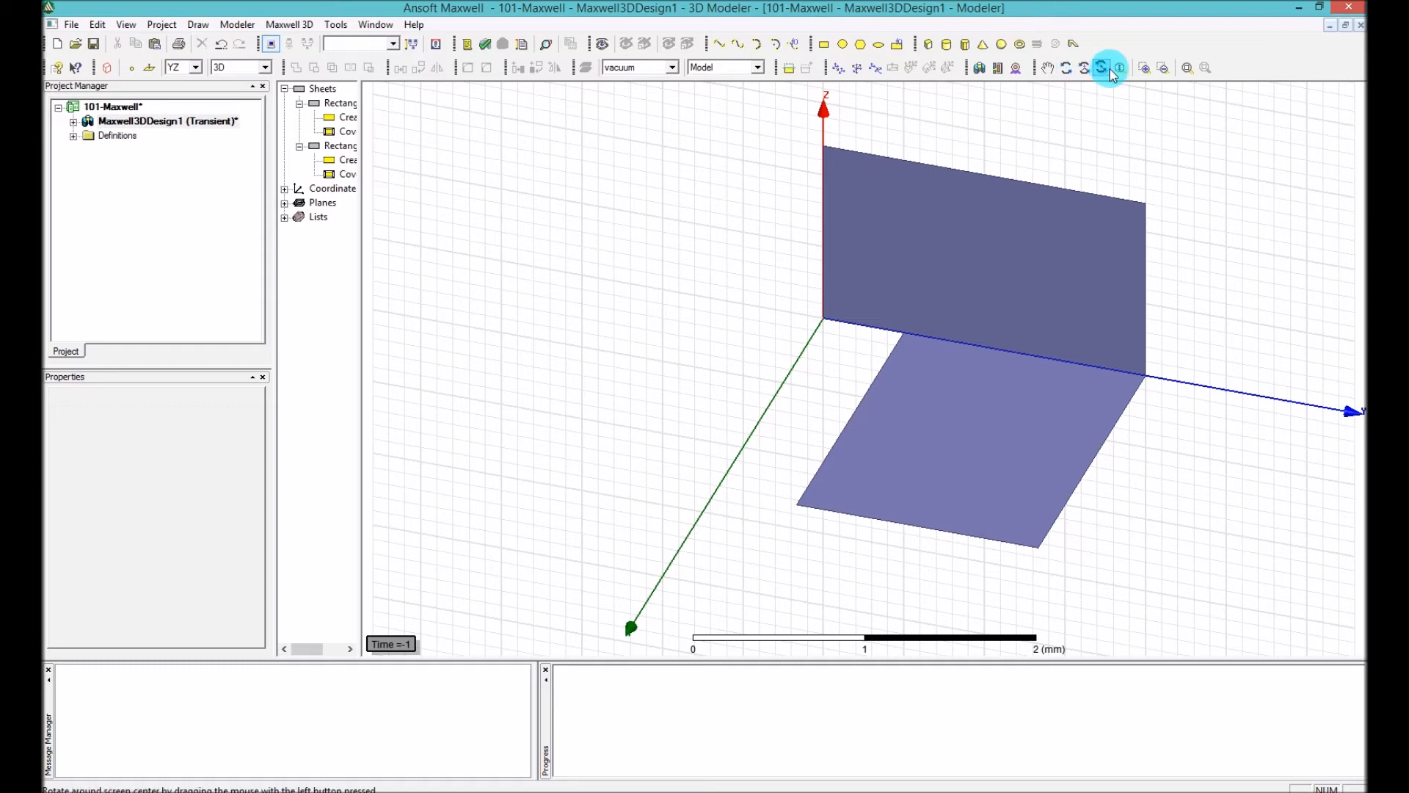
pyautogui.moveTo(1085, 70)
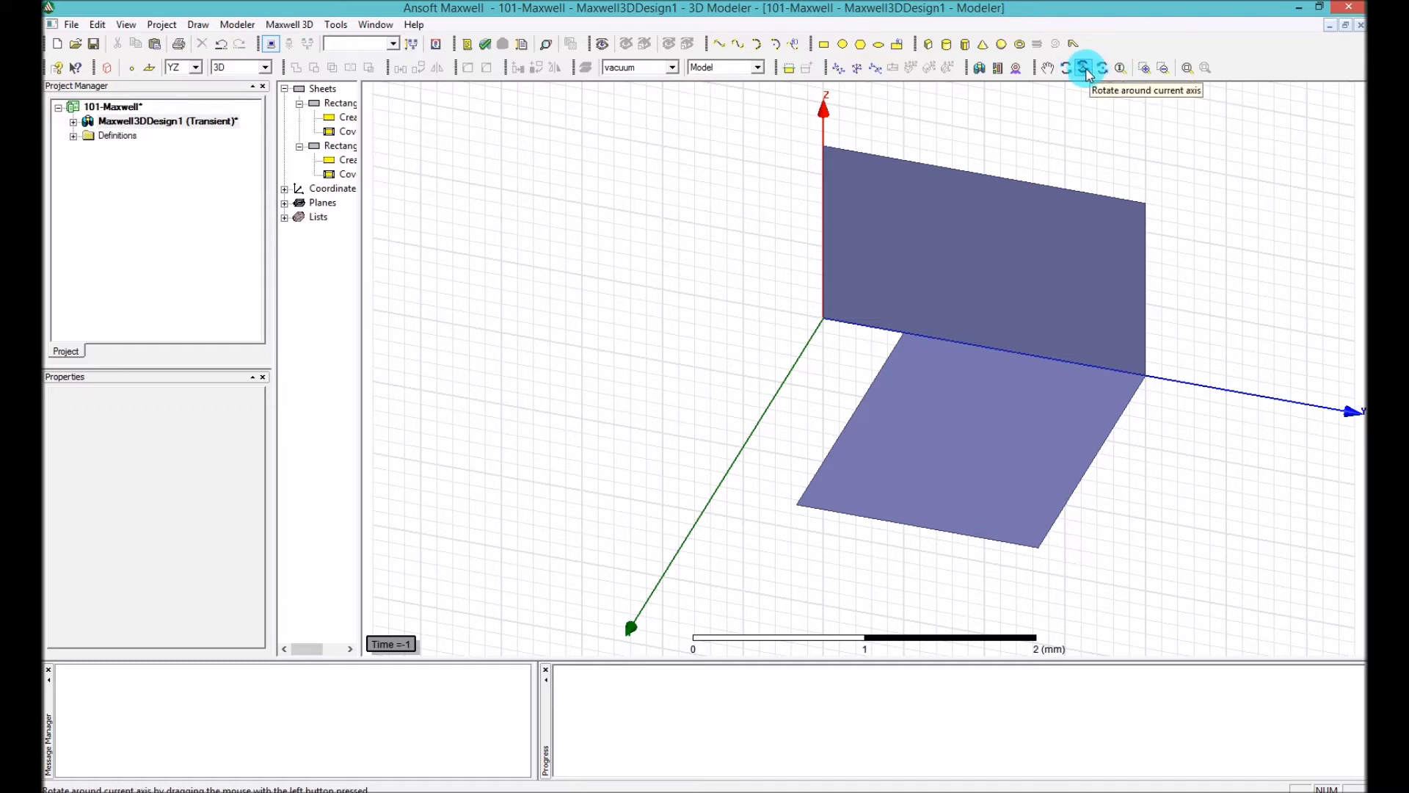
pyautogui.moveTo(1070, 69)
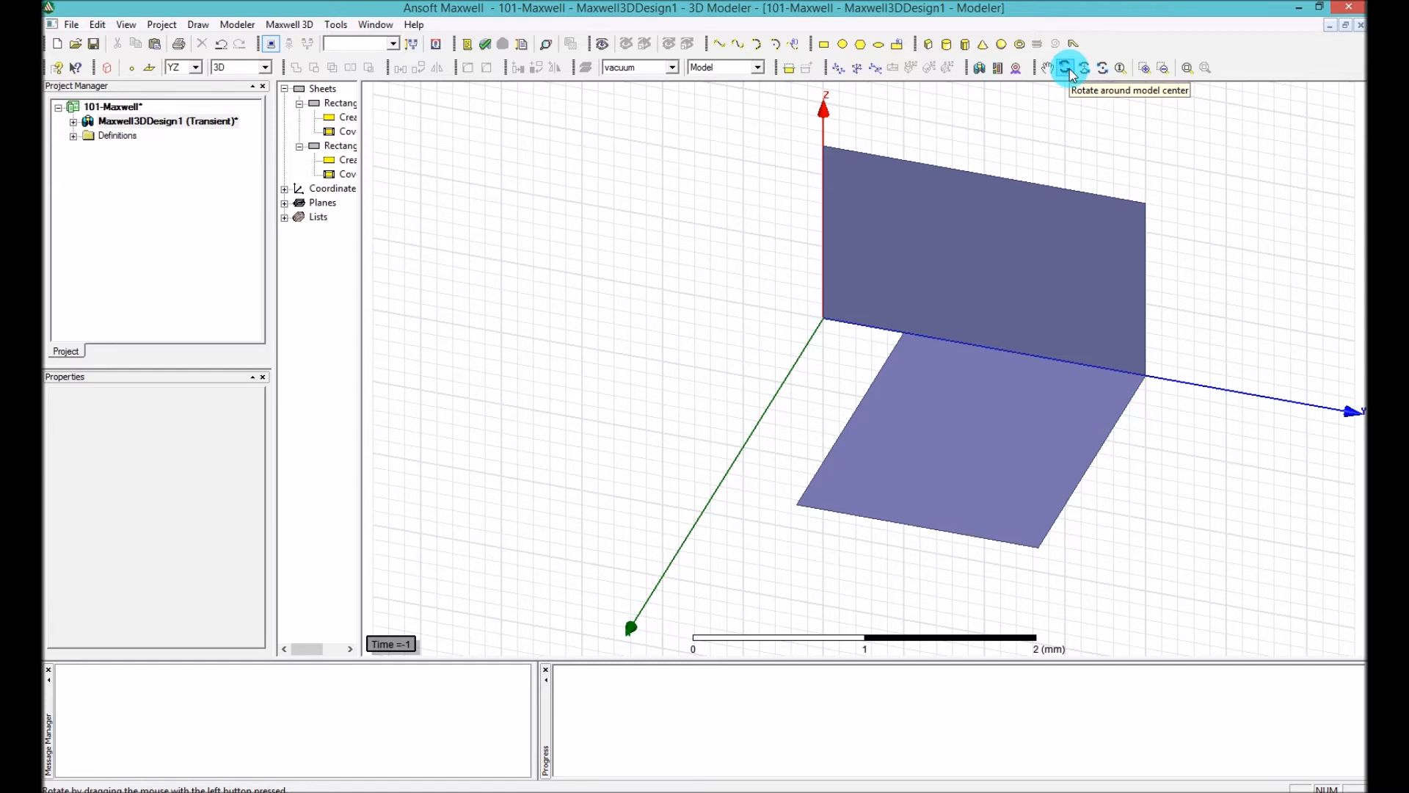
pyautogui.moveTo(1082, 69)
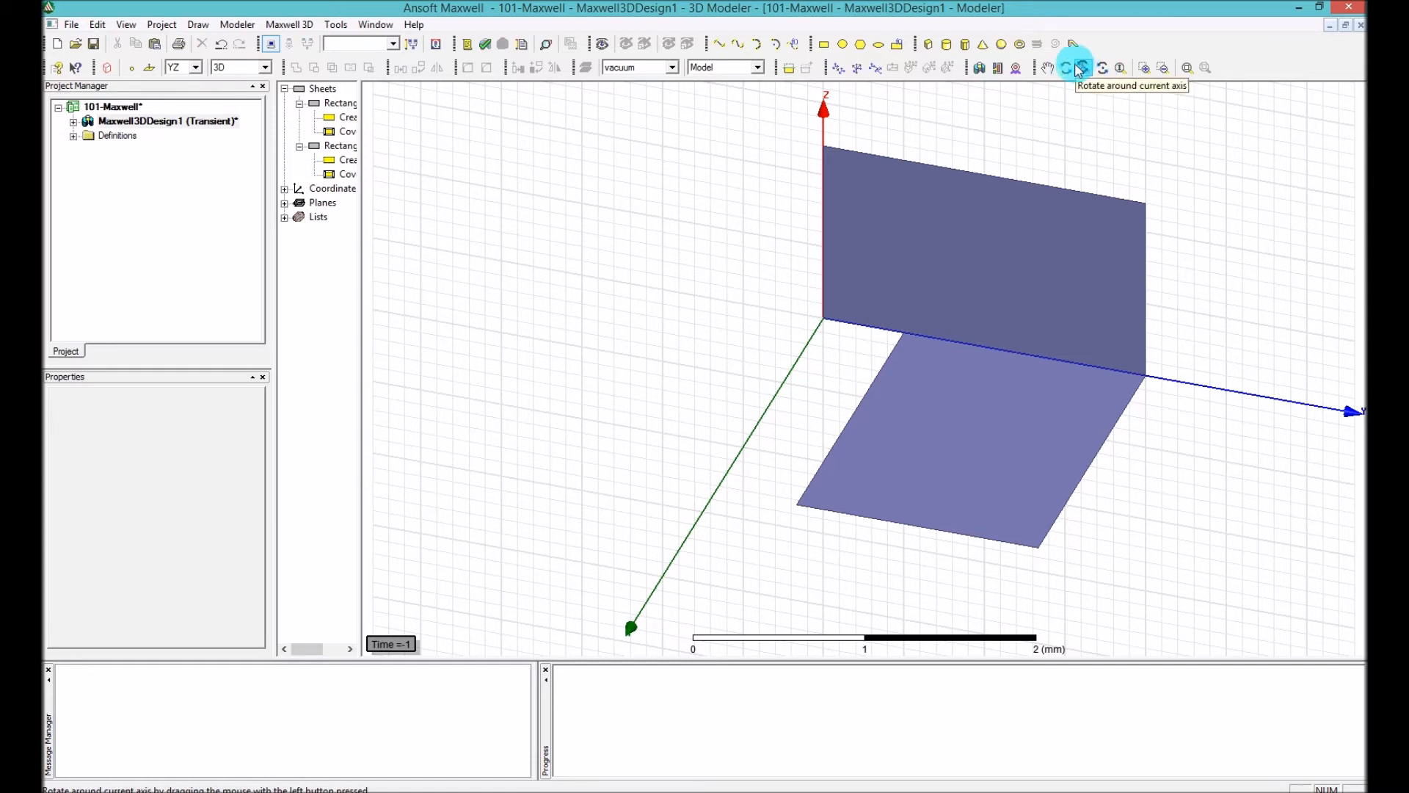
pyautogui.moveTo(1064, 68)
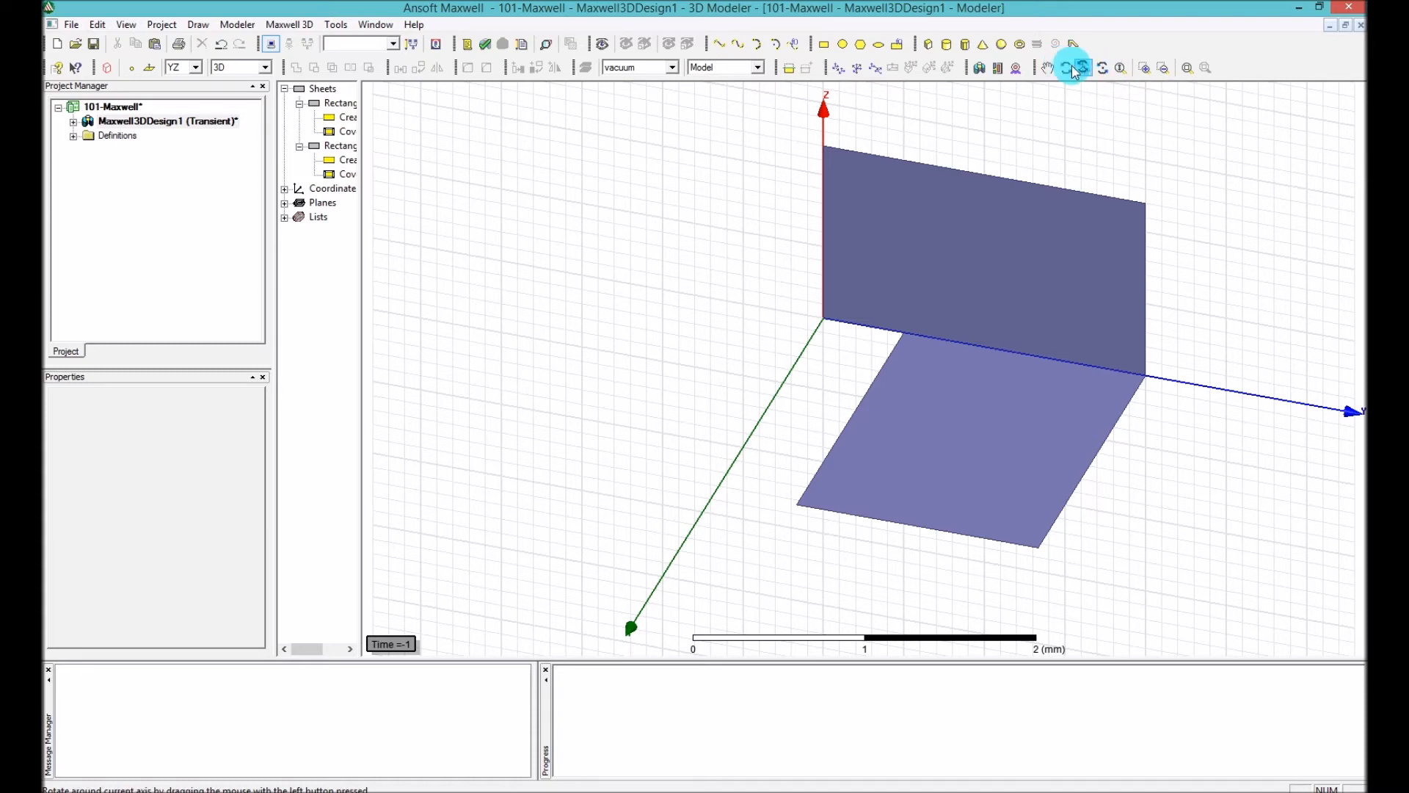
pyautogui.moveTo(1076, 67)
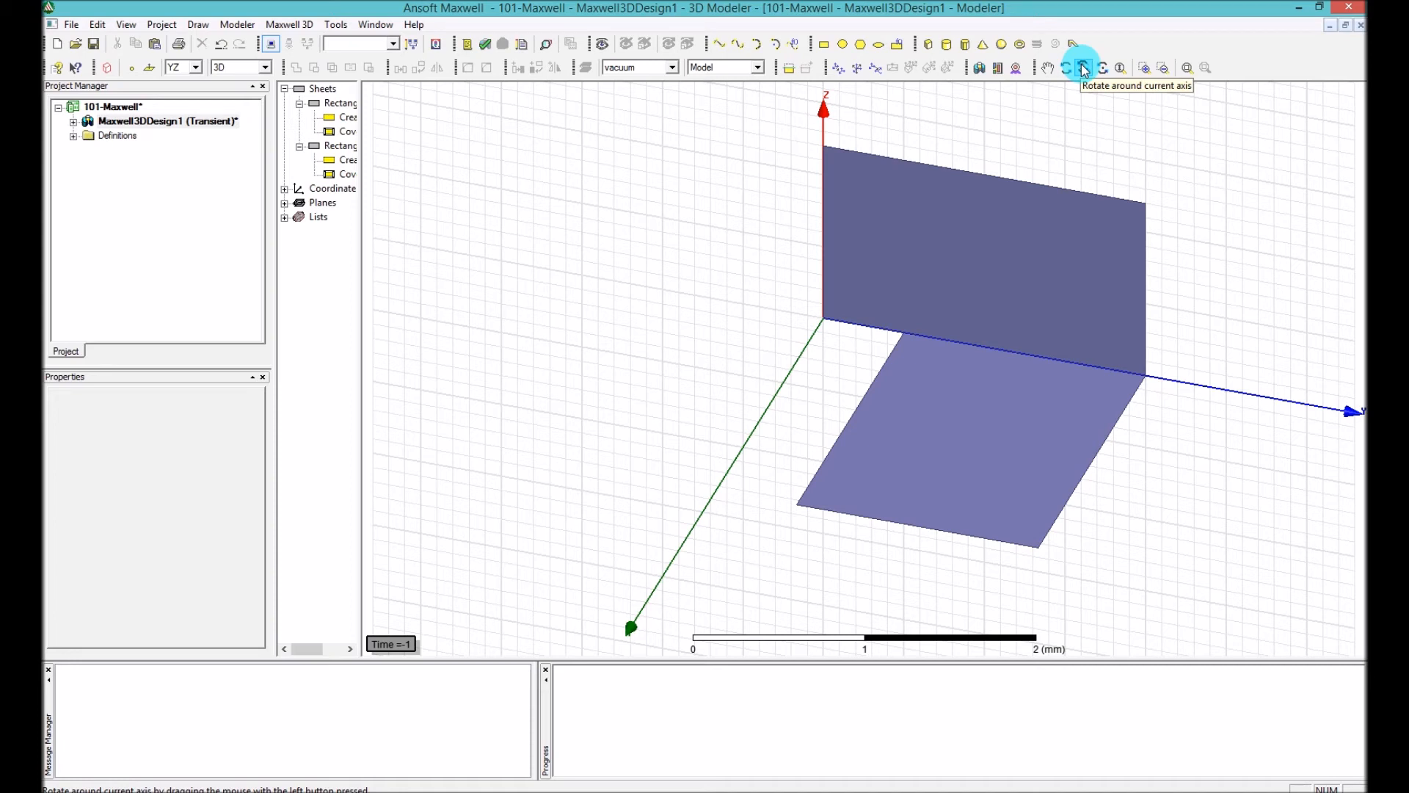
pyautogui.moveTo(1070, 67)
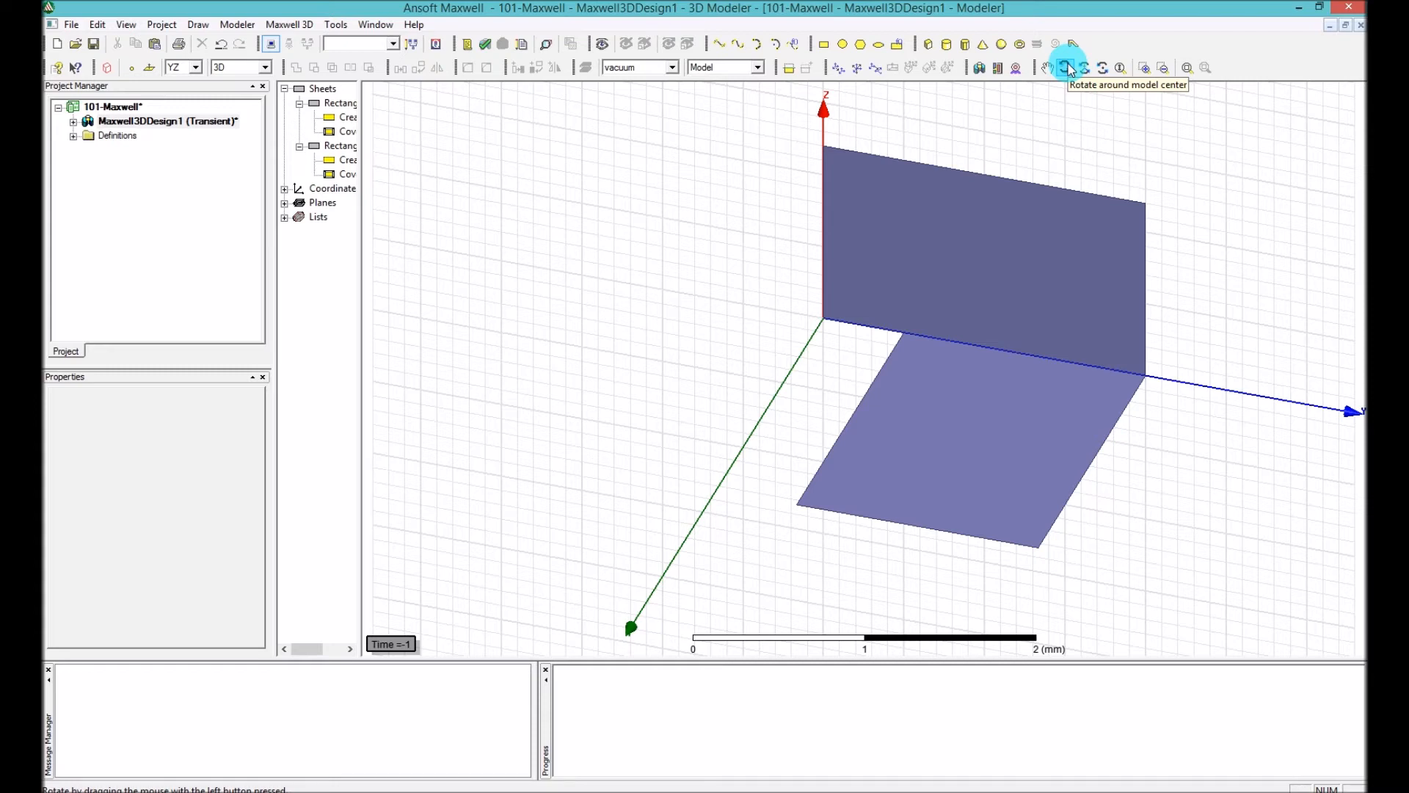
pyautogui.moveTo(1082, 68)
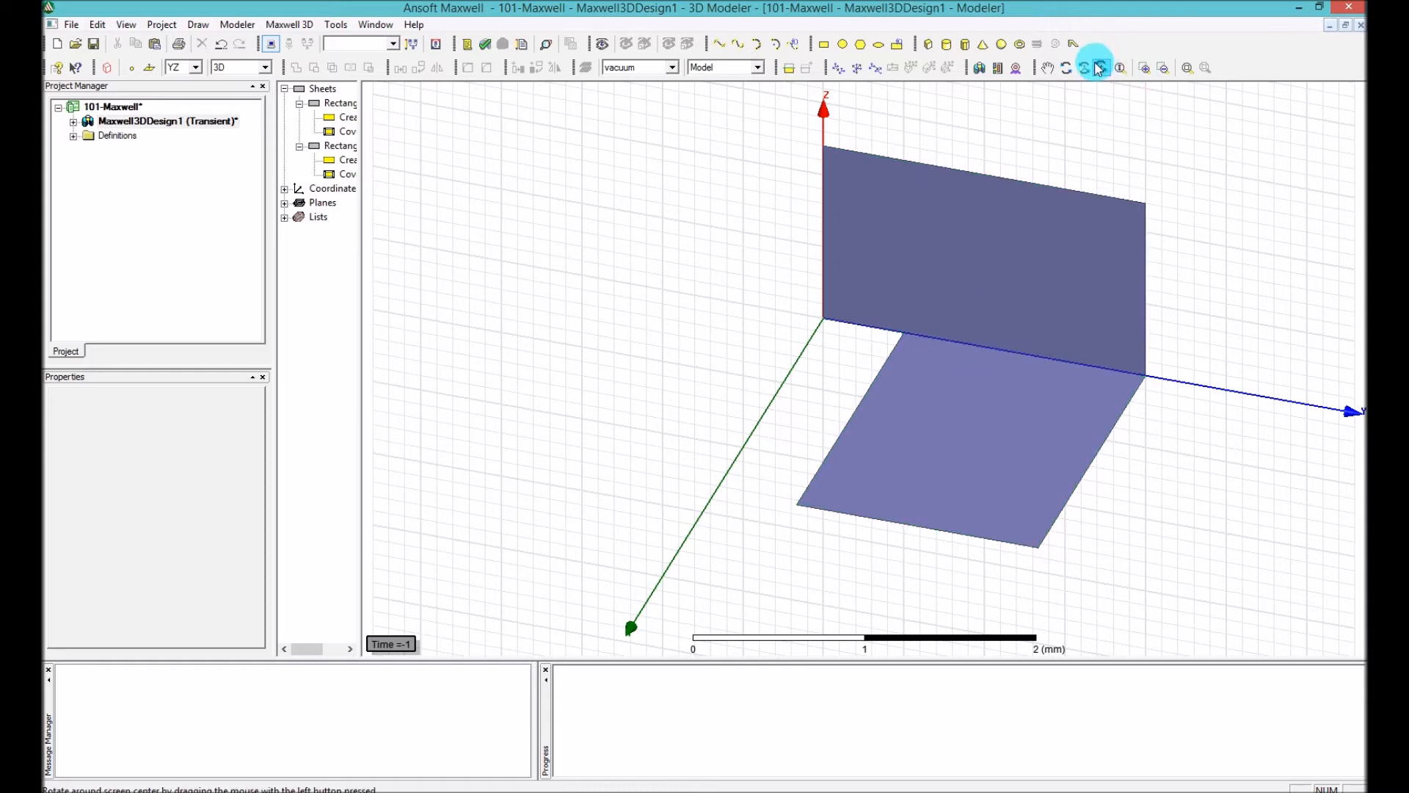
pyautogui.moveTo(1100, 66)
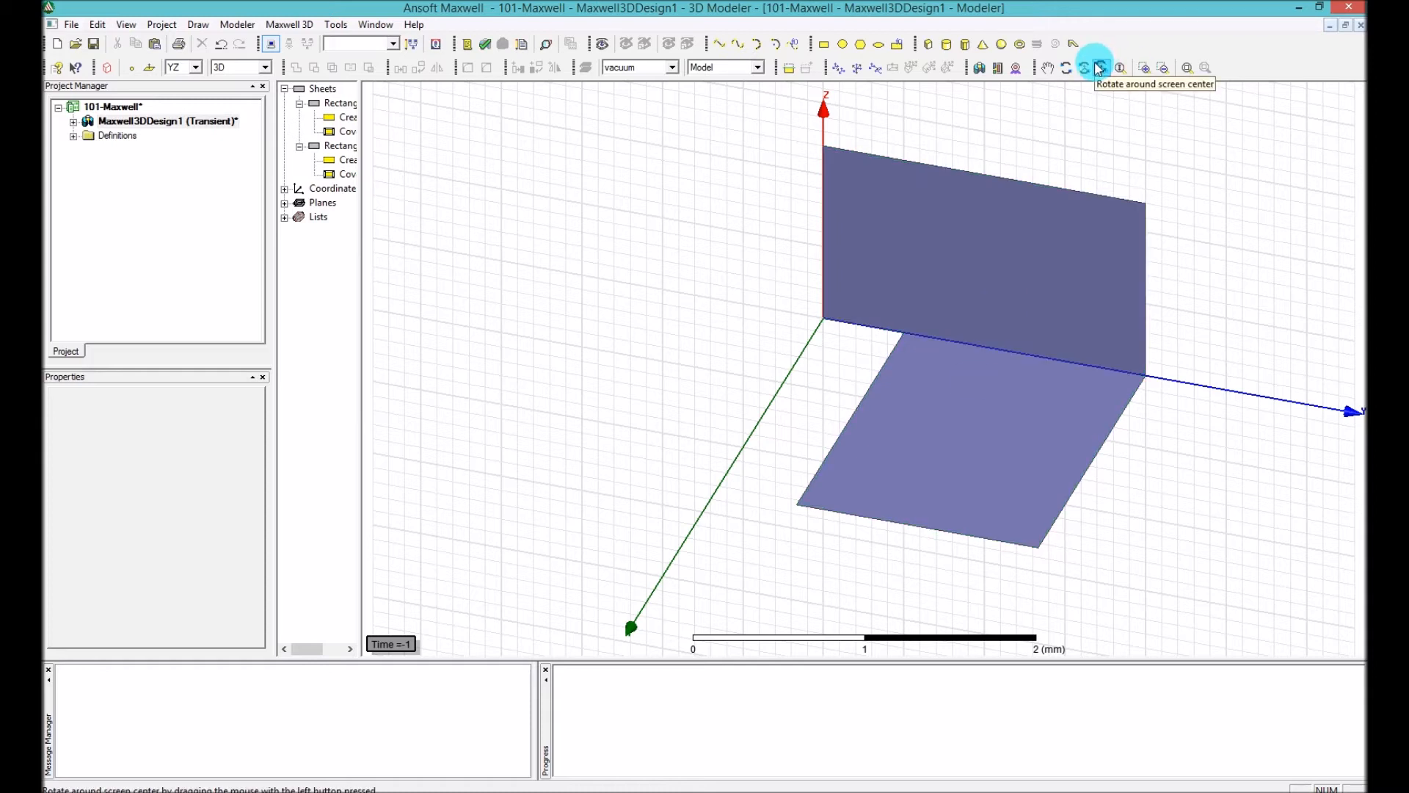
pyautogui.moveTo(1083, 72)
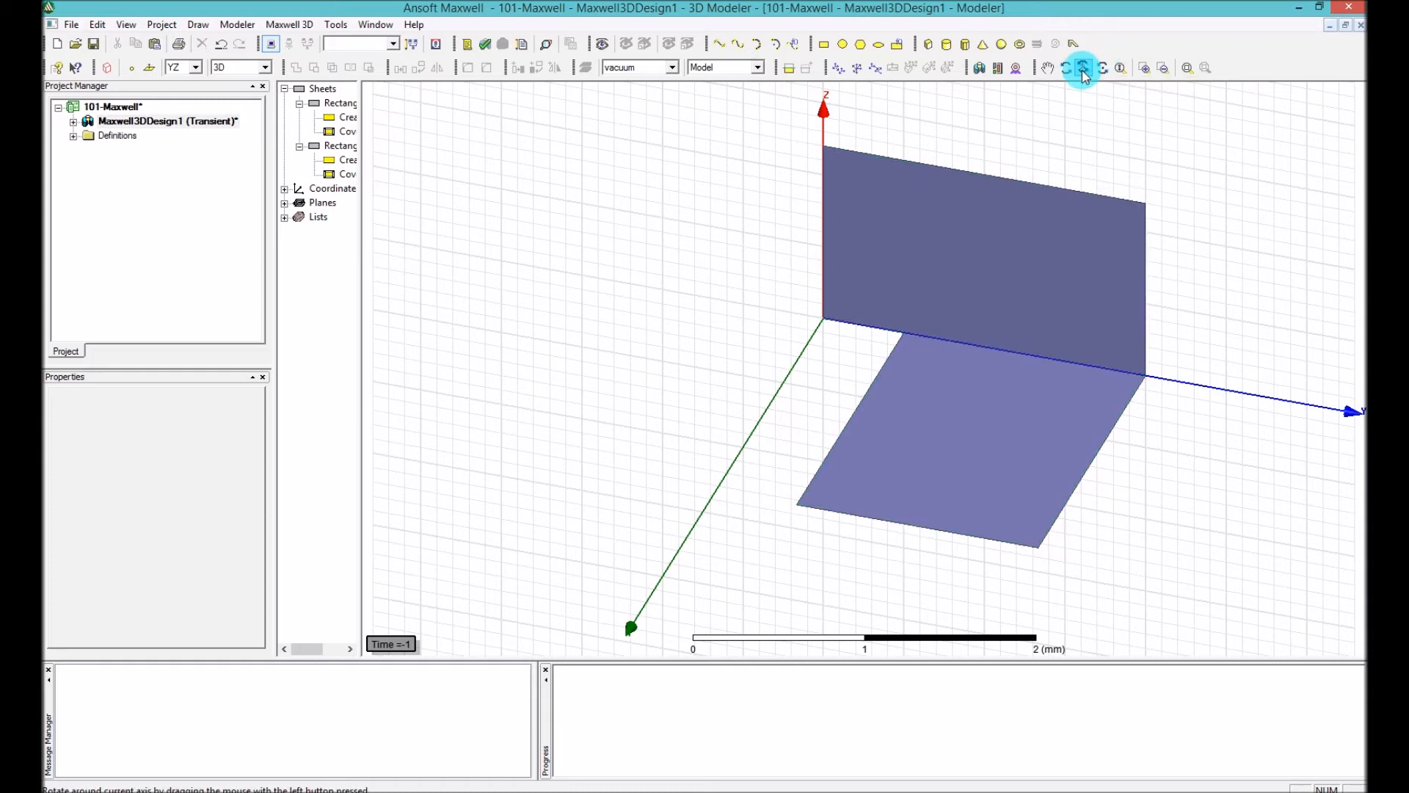
pyautogui.moveTo(1083, 69)
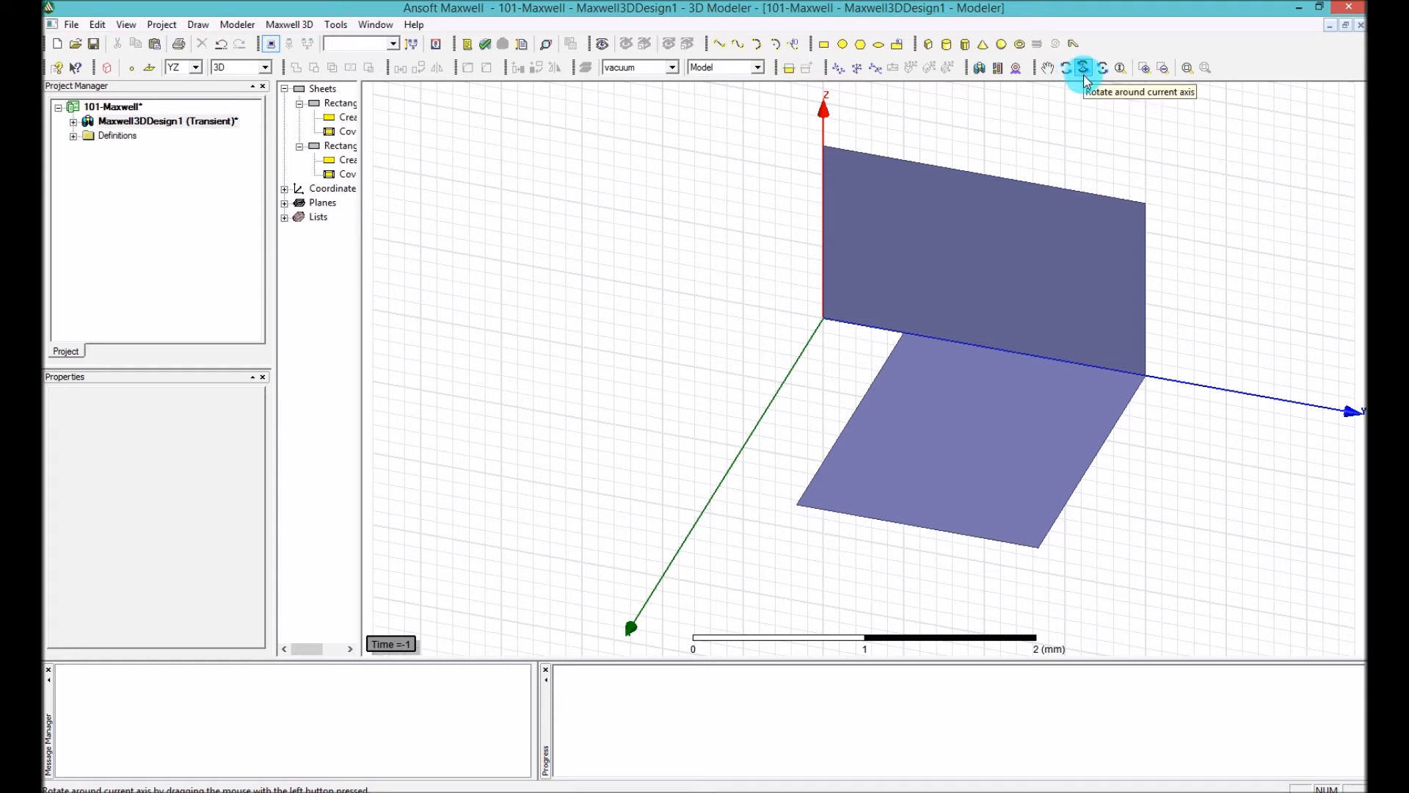
pyautogui.moveTo(1101, 71)
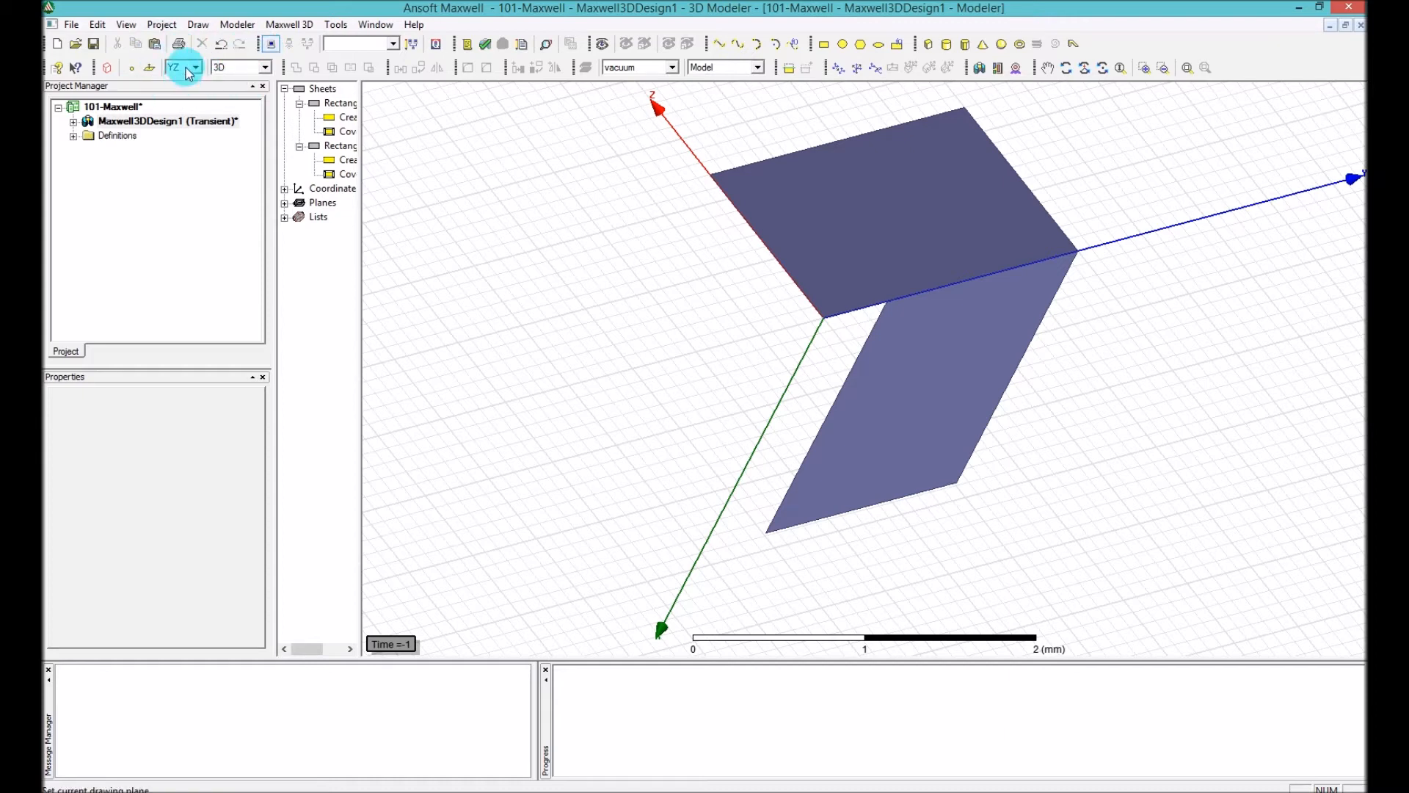
pyautogui.moveTo(481, 88)
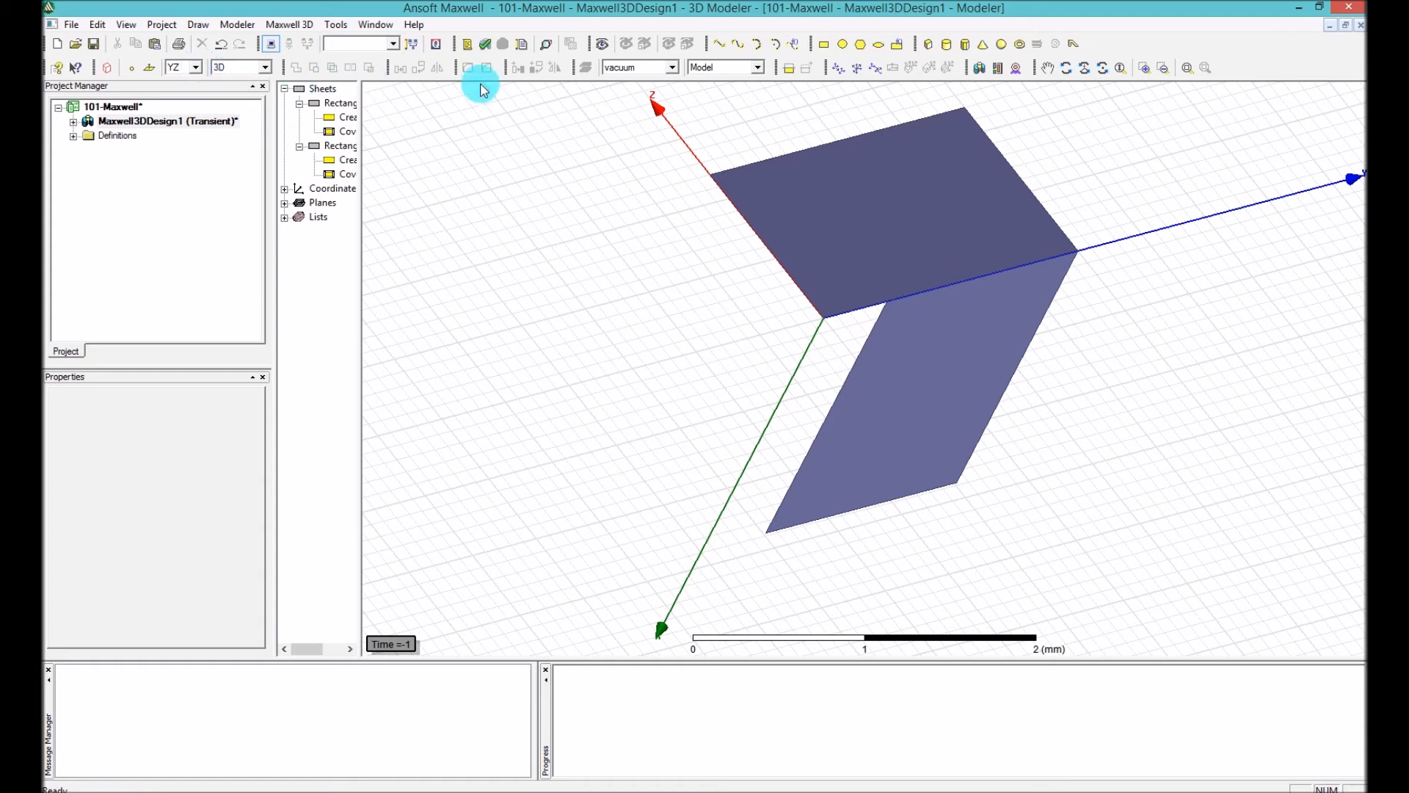
pyautogui.moveTo(376, 75)
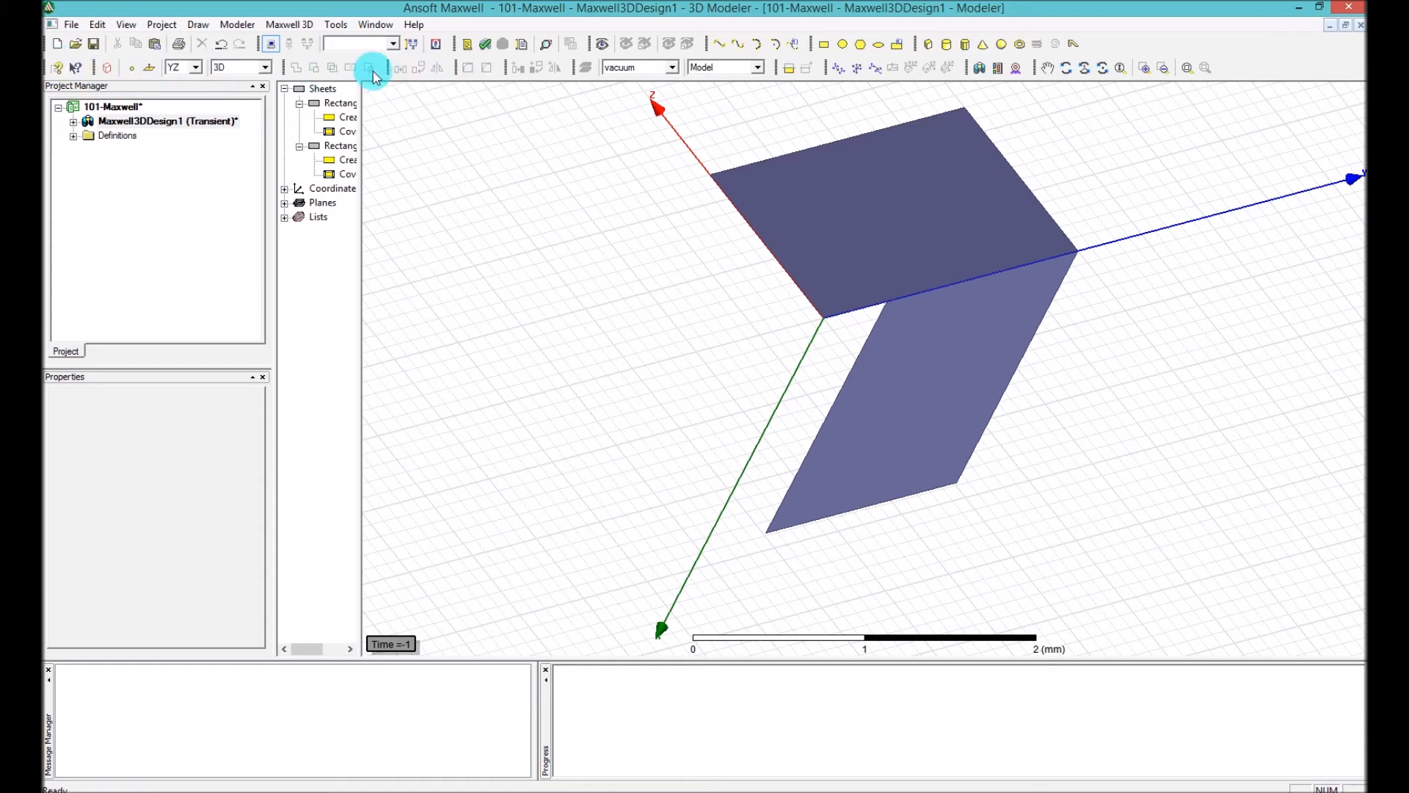
pyautogui.moveTo(608, 123)
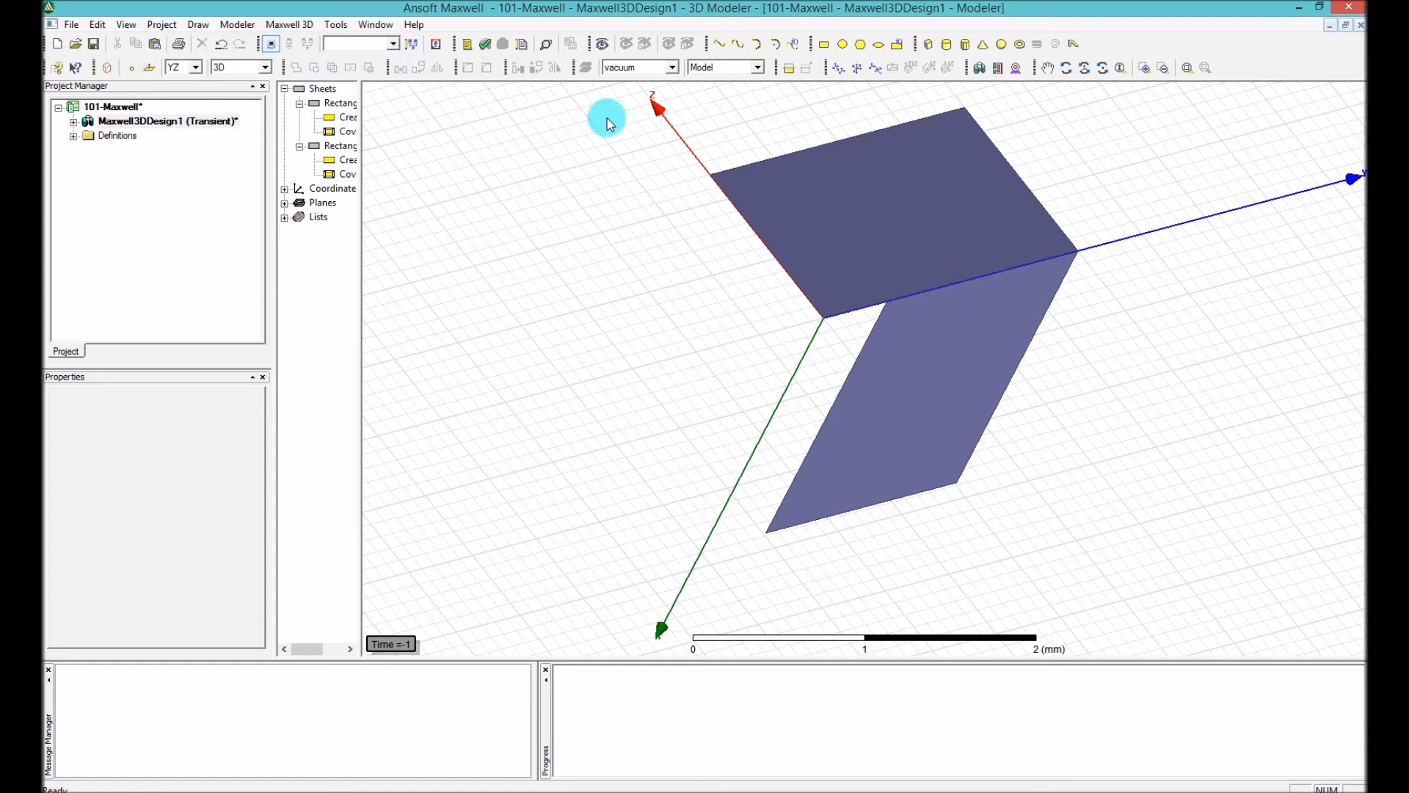
pyautogui.click(881, 198)
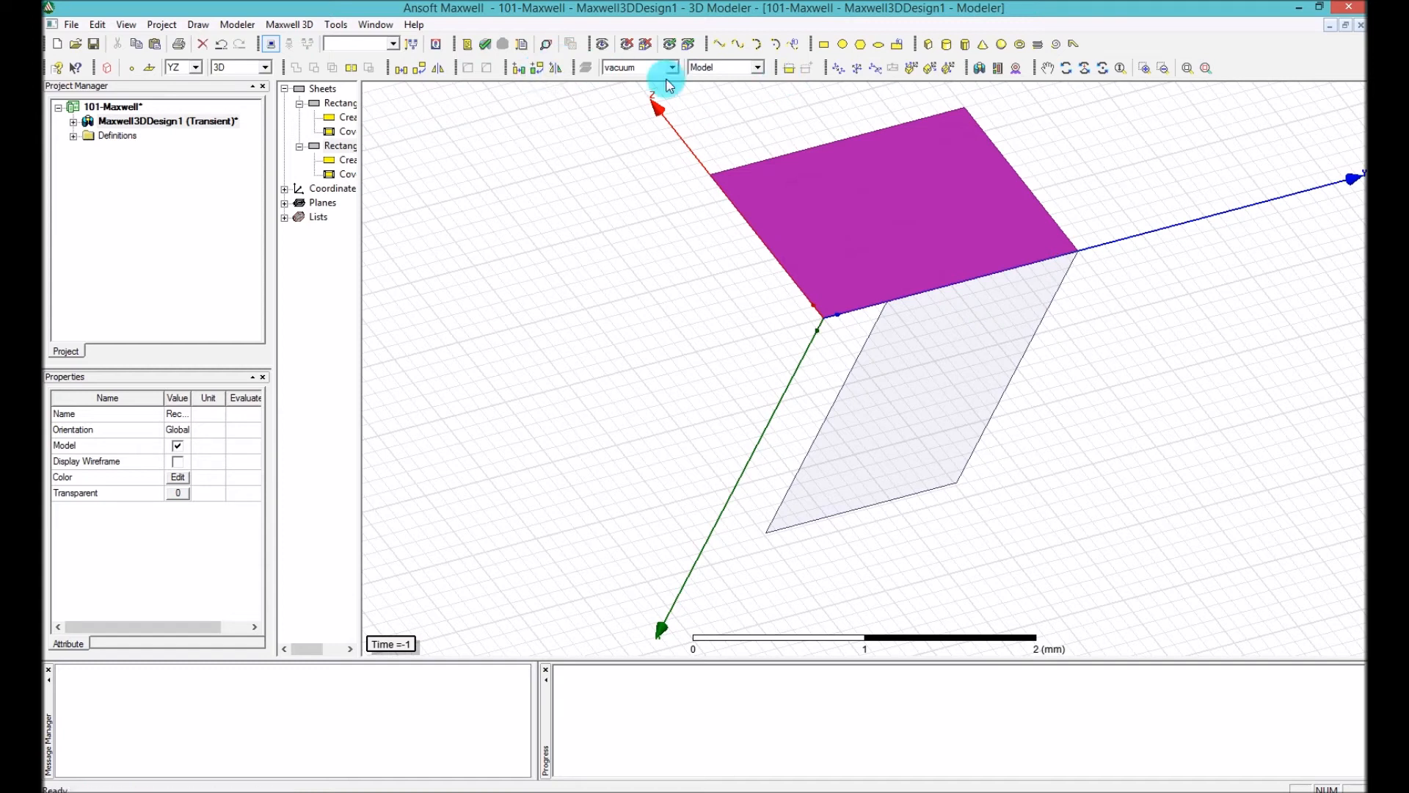
pyautogui.moveTo(575, 88)
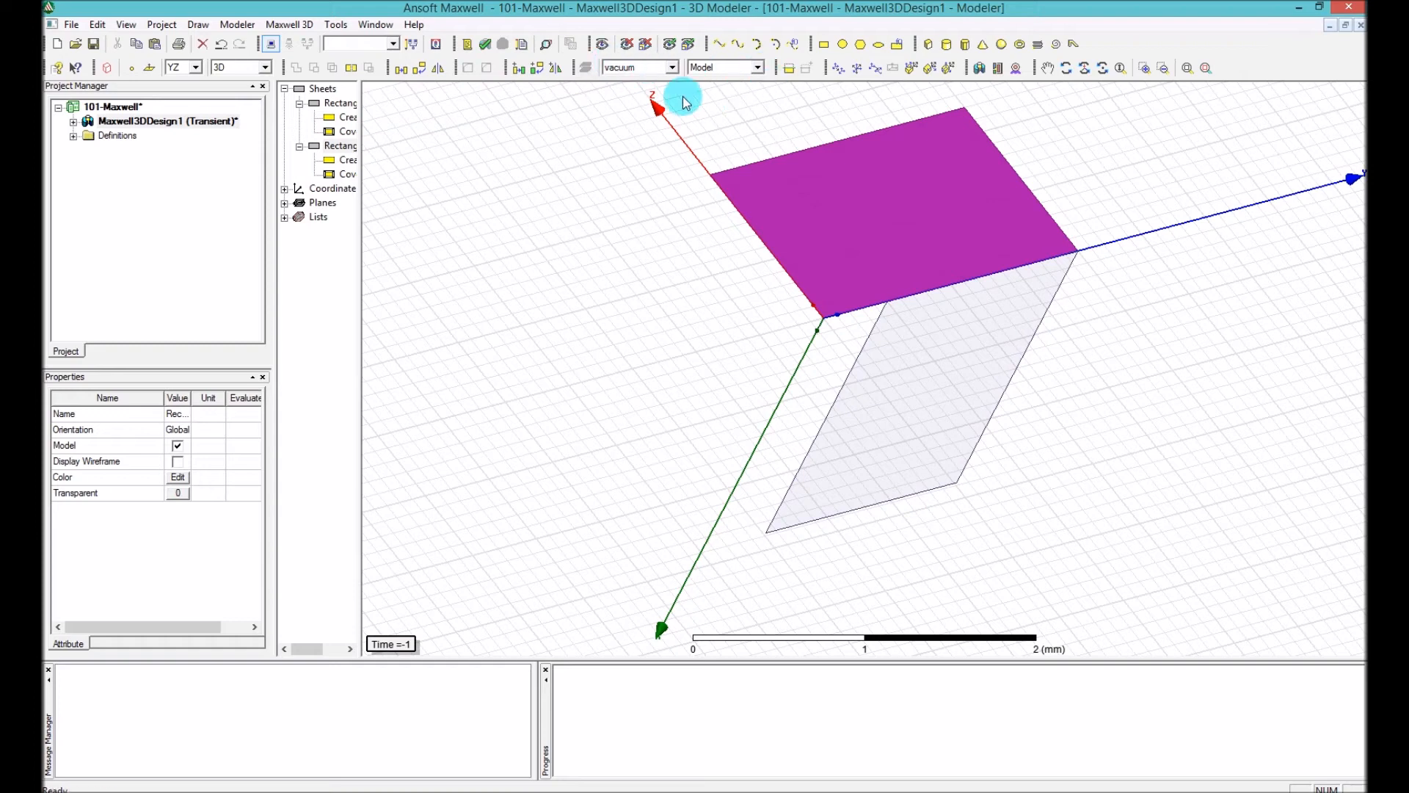
pyautogui.click(671, 67)
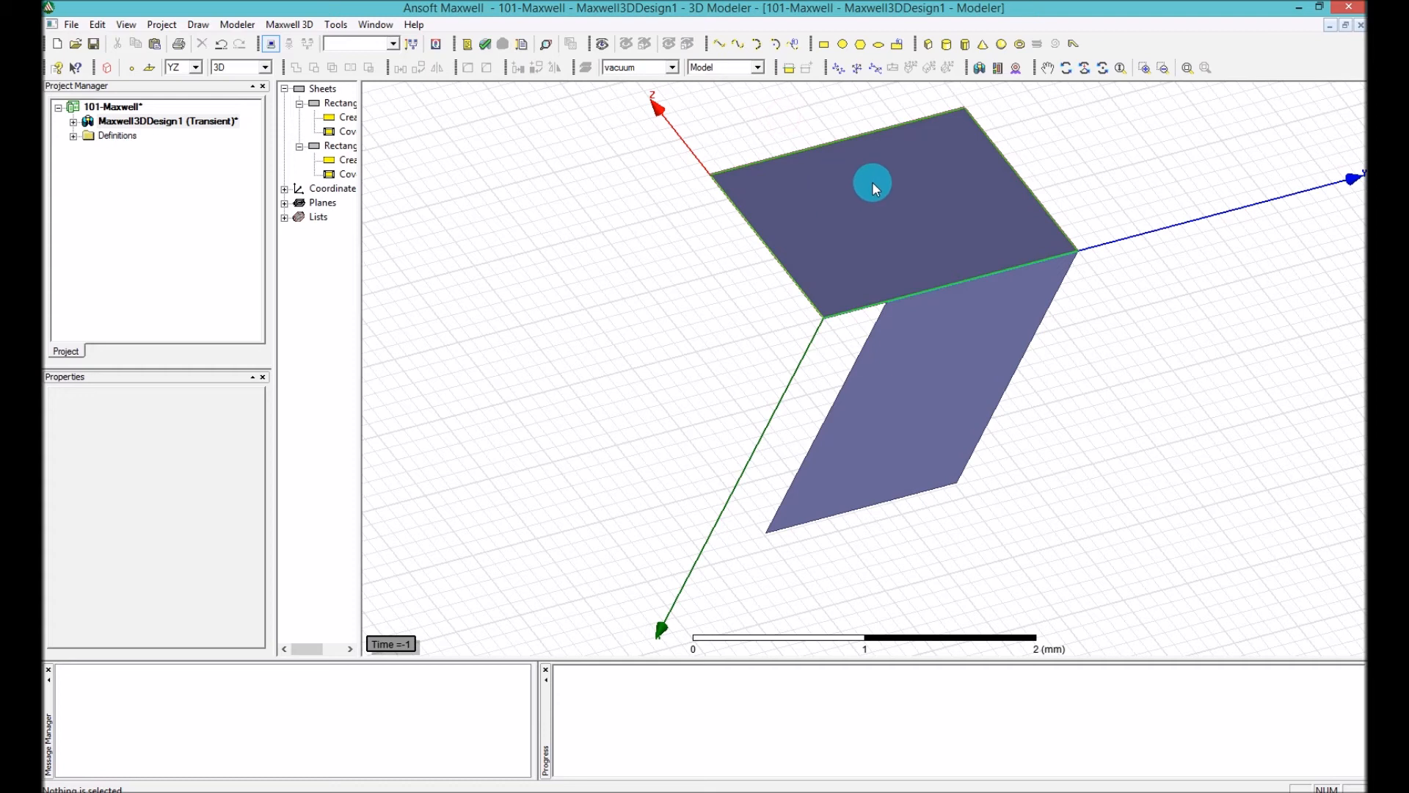
pyautogui.moveTo(872, 185)
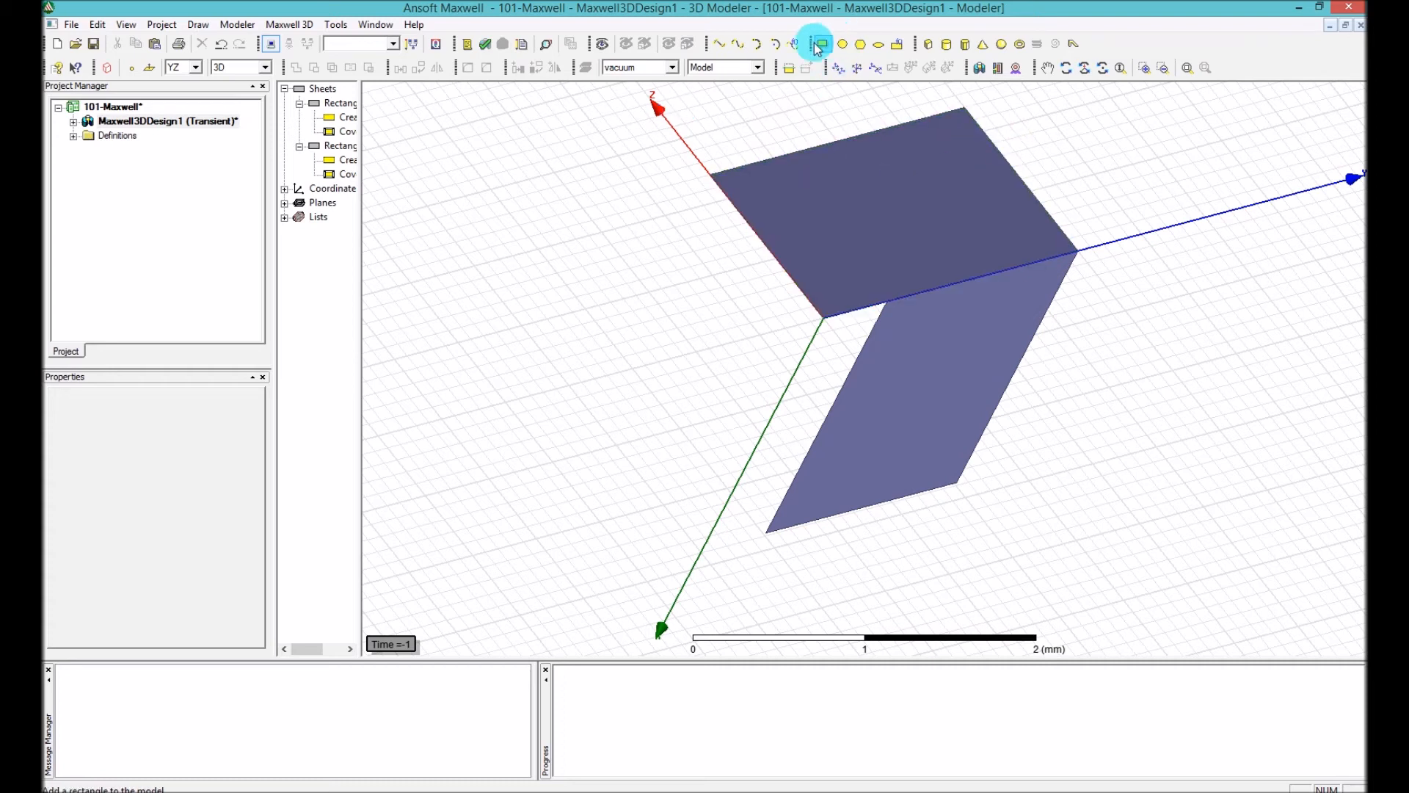
# Widen the history tree to show Rectangle1 and Rectangle2, then drop down the material list
pyautogui.click(791, 220)
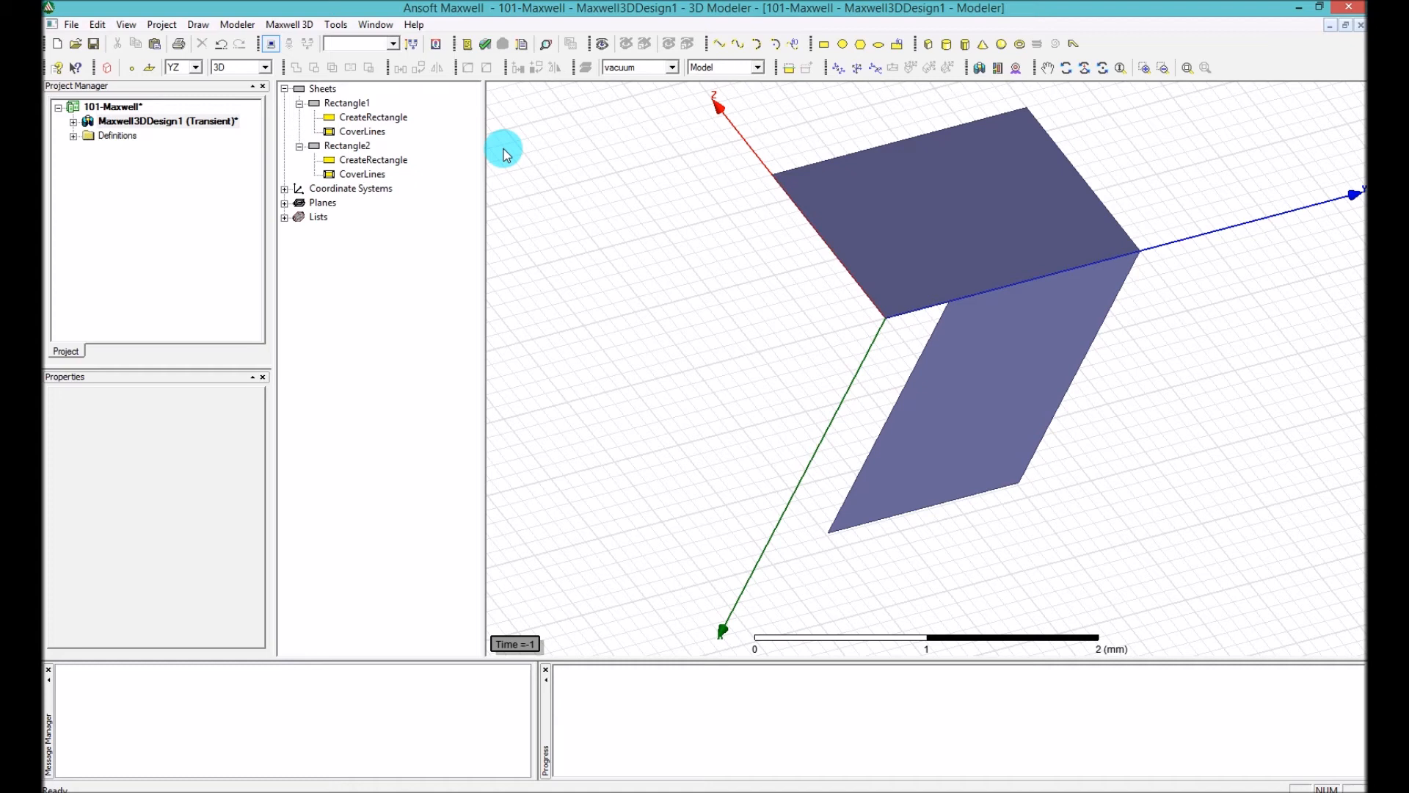
pyautogui.moveTo(541, 176)
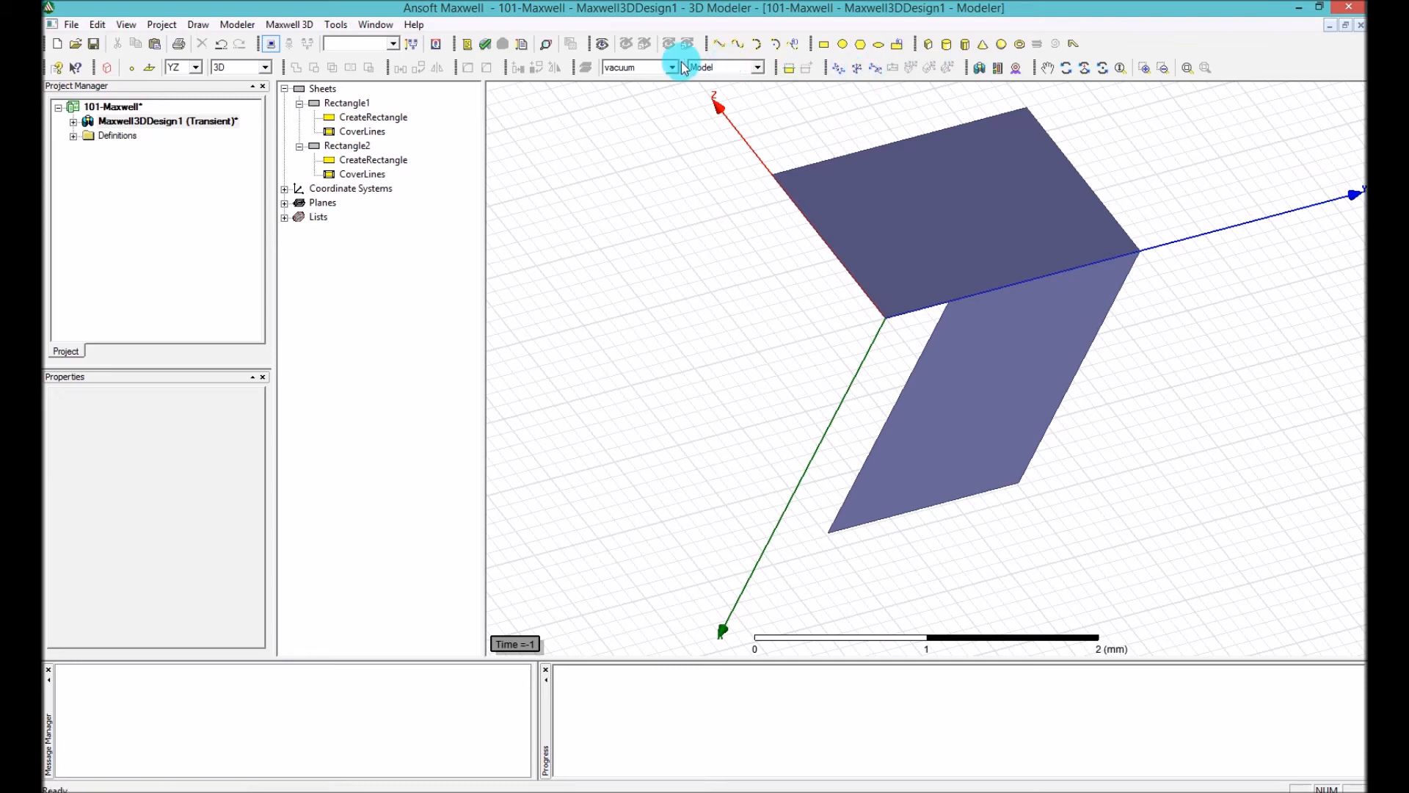
pyautogui.click(977, 249)
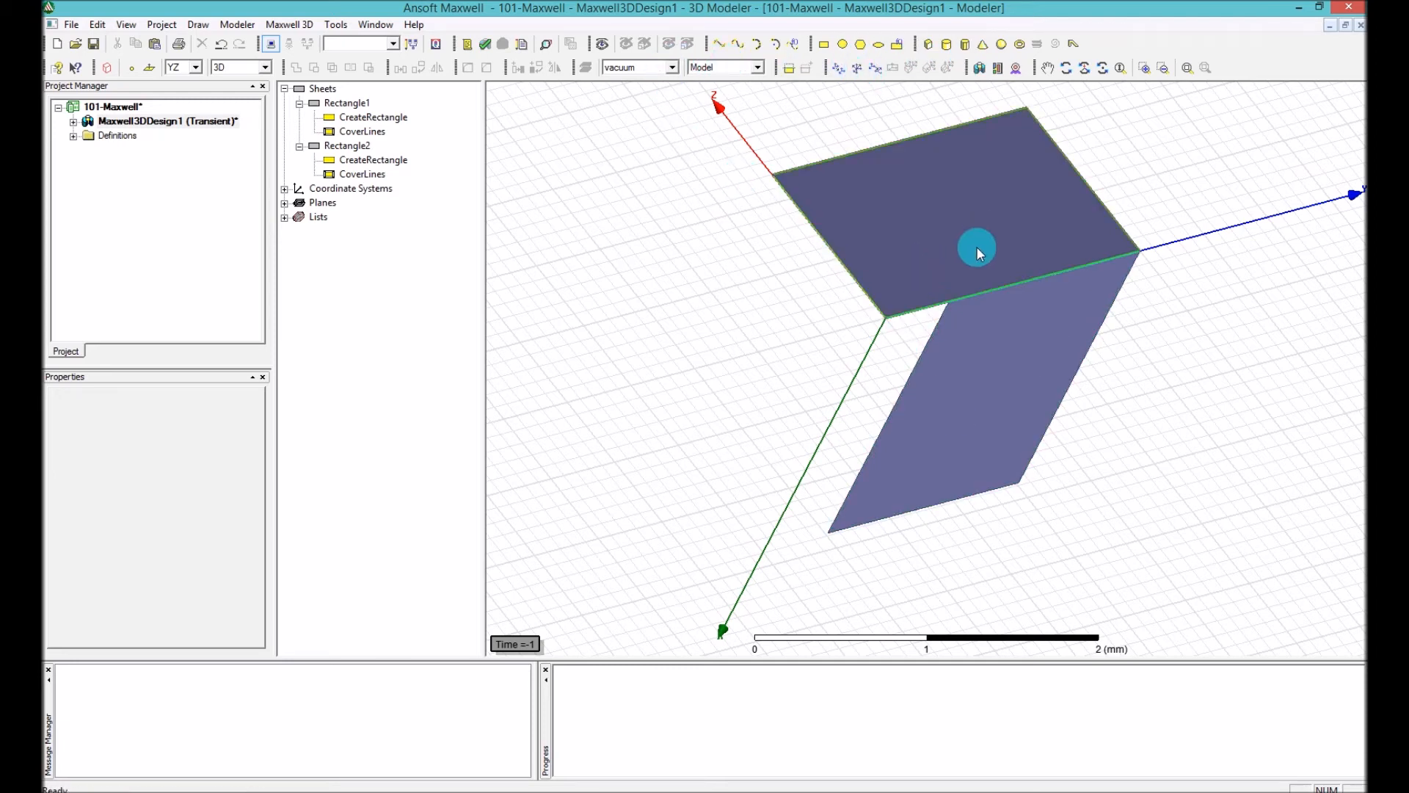
pyautogui.moveTo(990, 291)
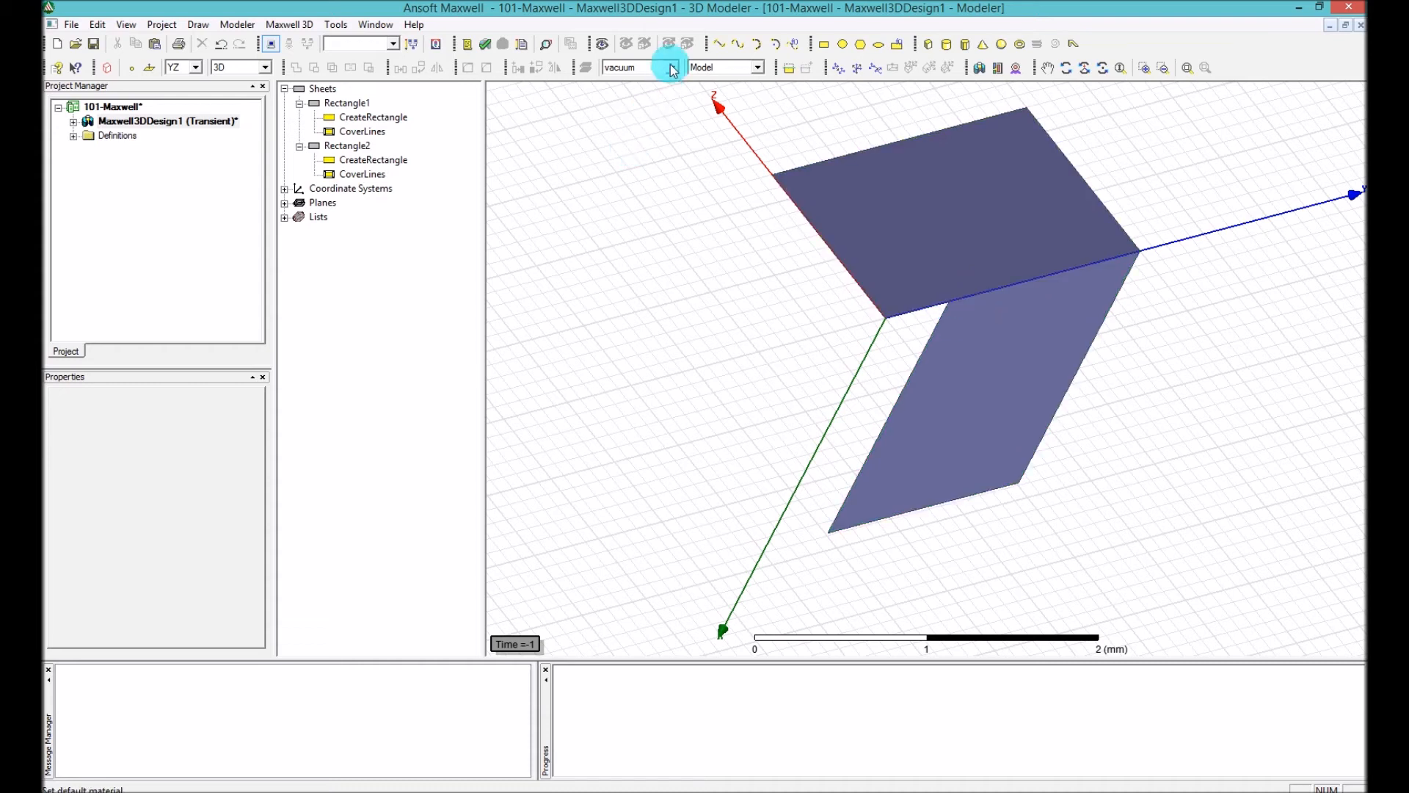
pyautogui.click(670, 67)
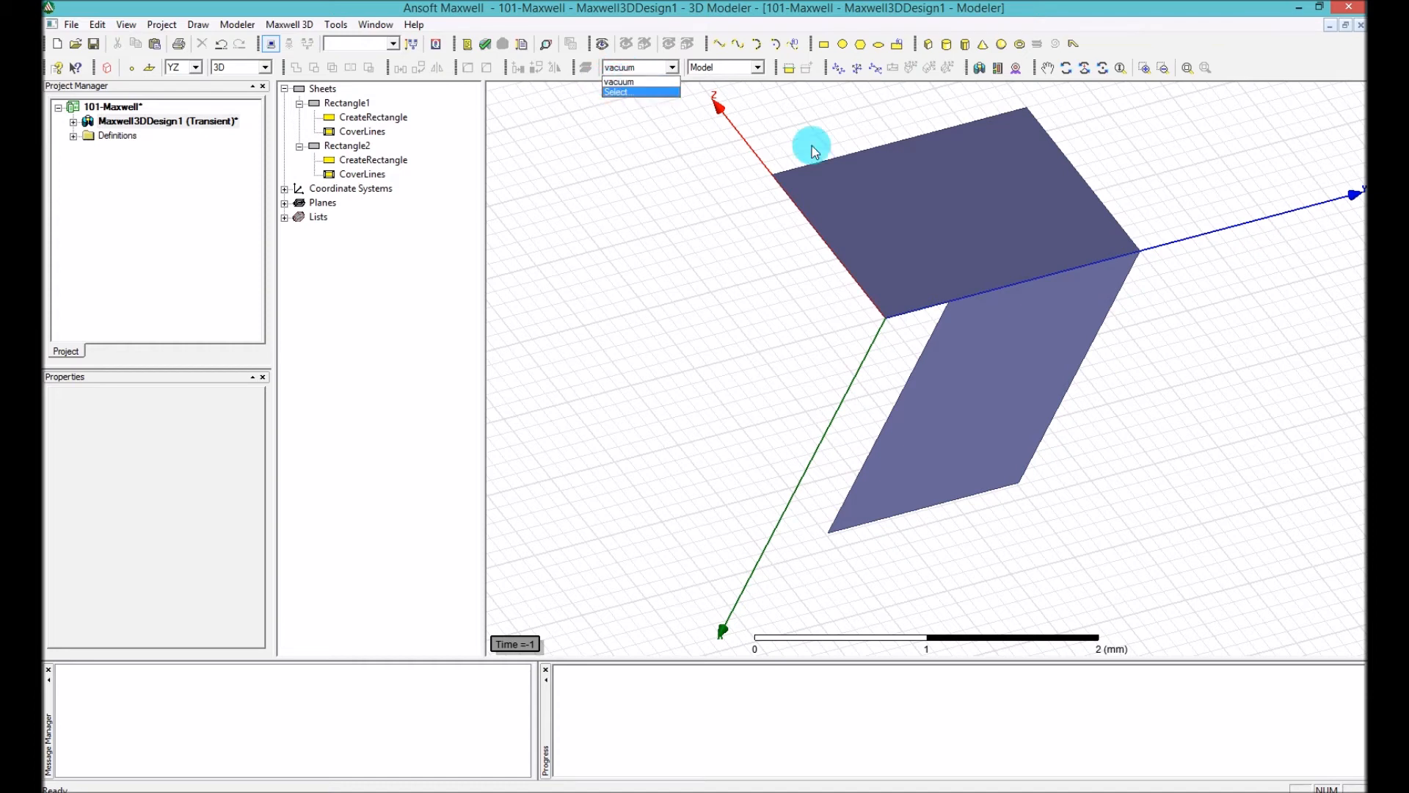
pyautogui.moveTo(752, 217)
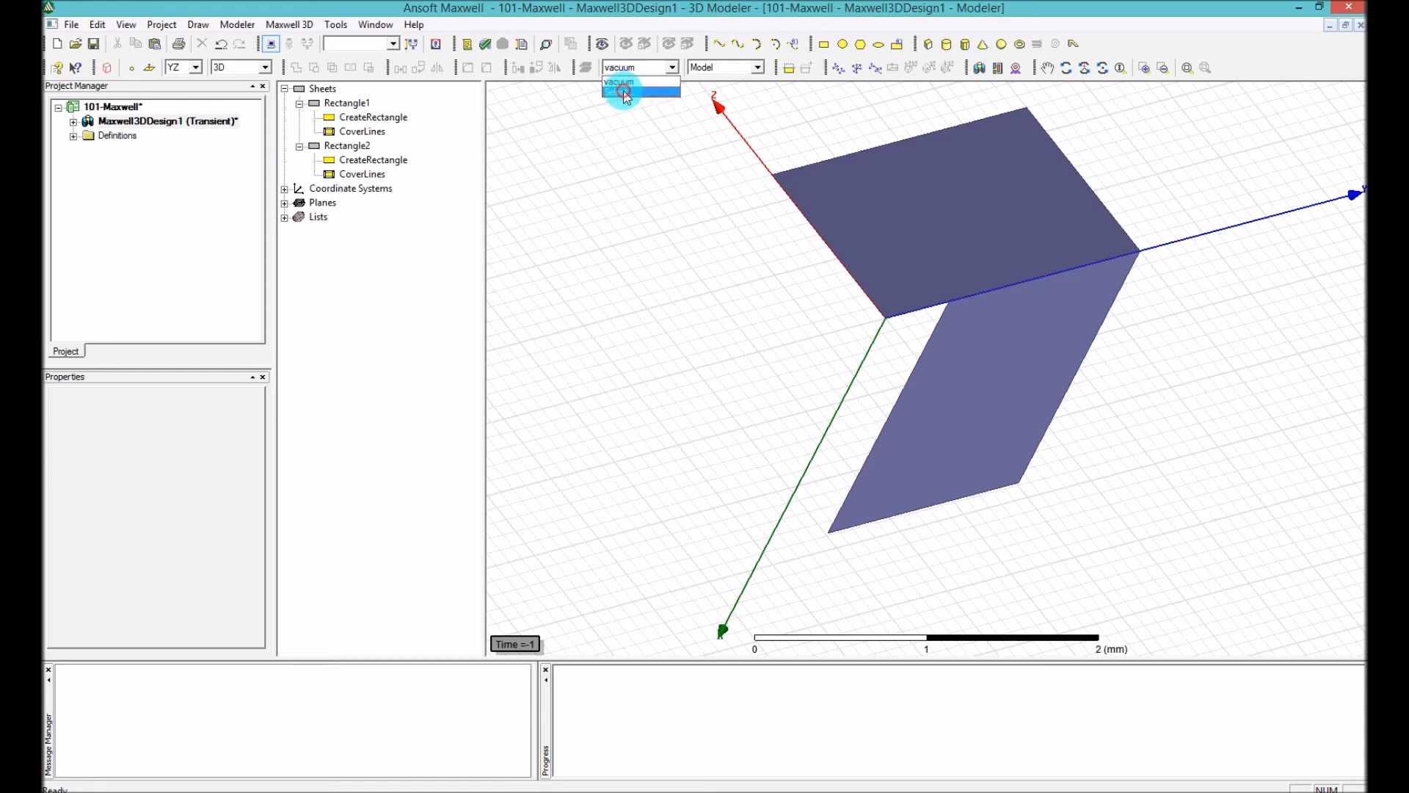
# Choose chromium in the Select Definition dialog as the default material instead of vacuum
pyautogui.click(620, 93)
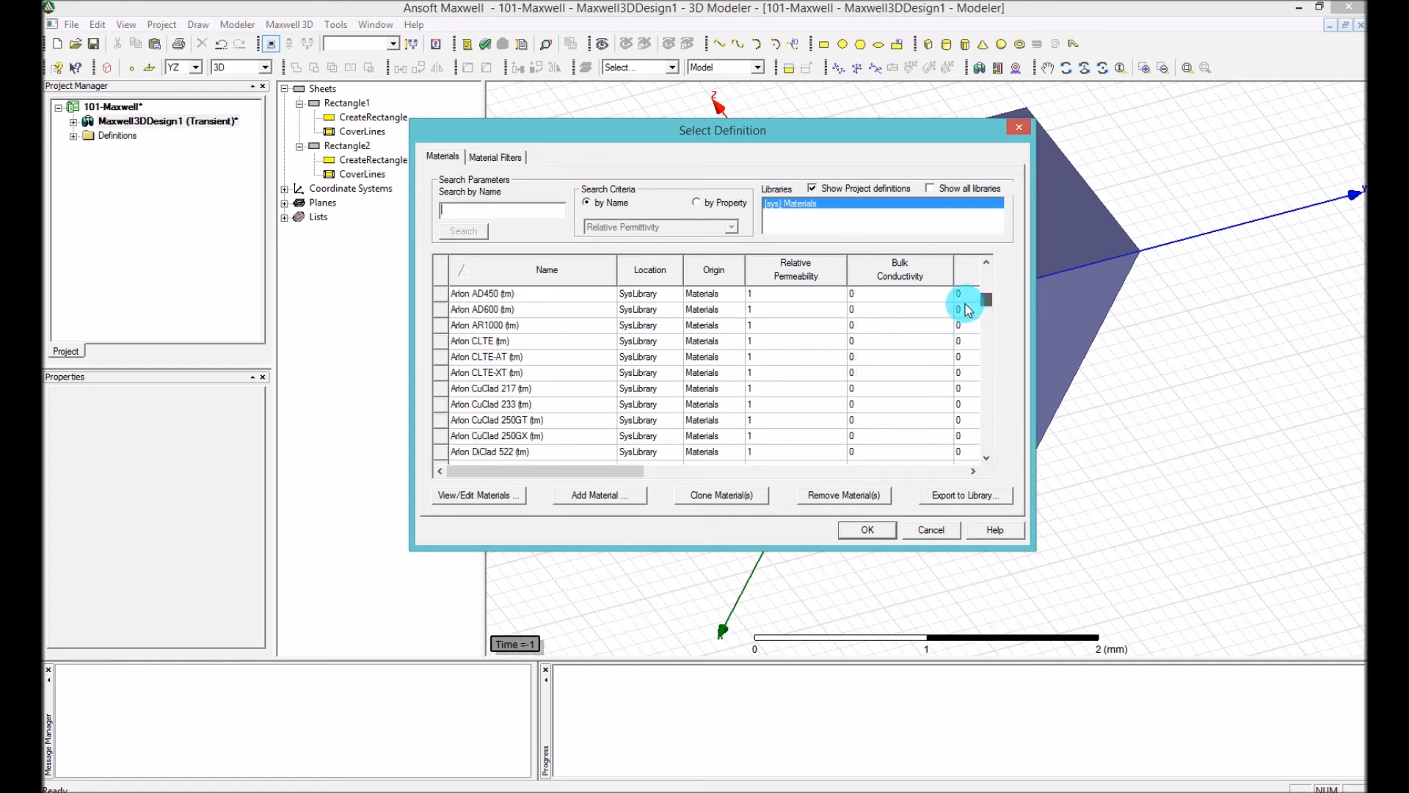
pyautogui.scroll(-3)
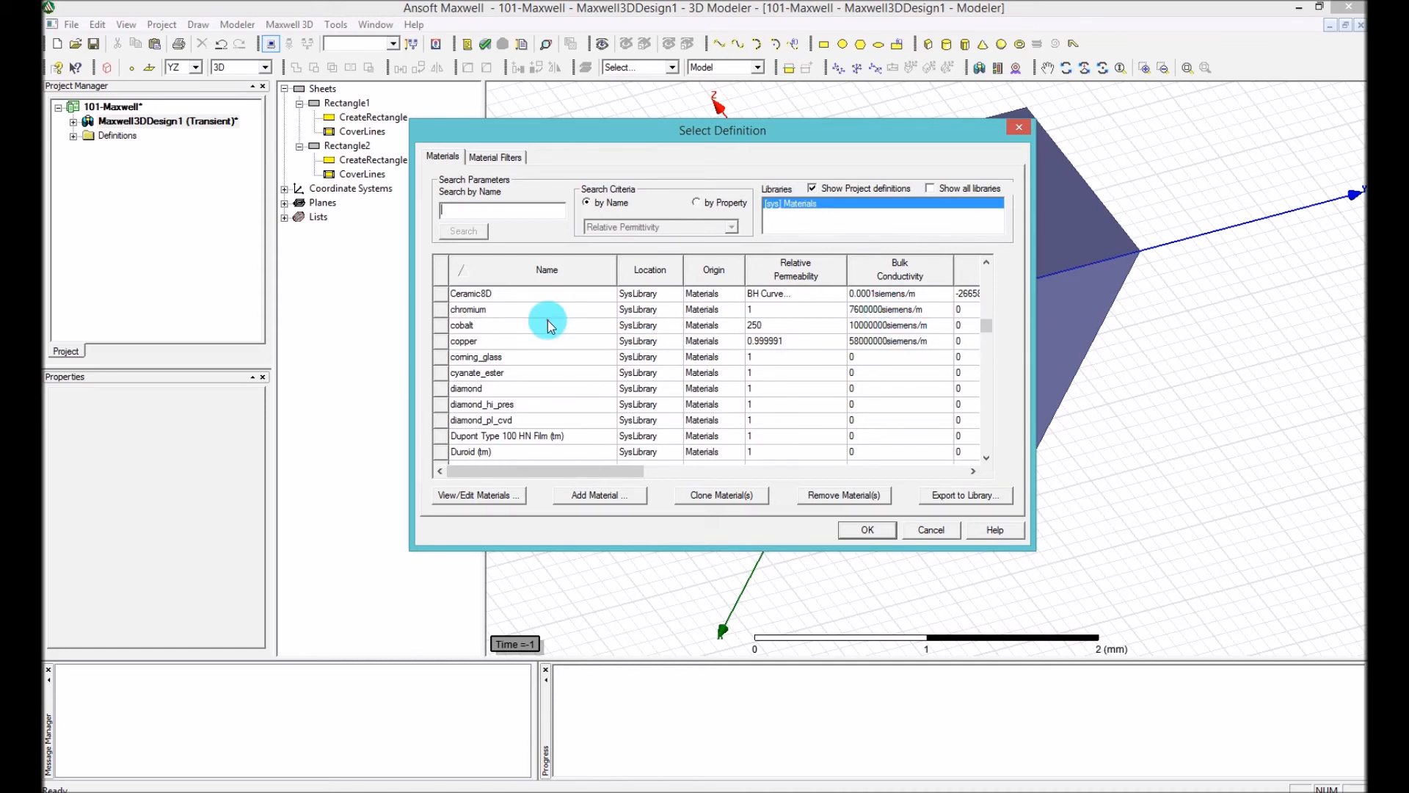
pyautogui.click(466, 310)
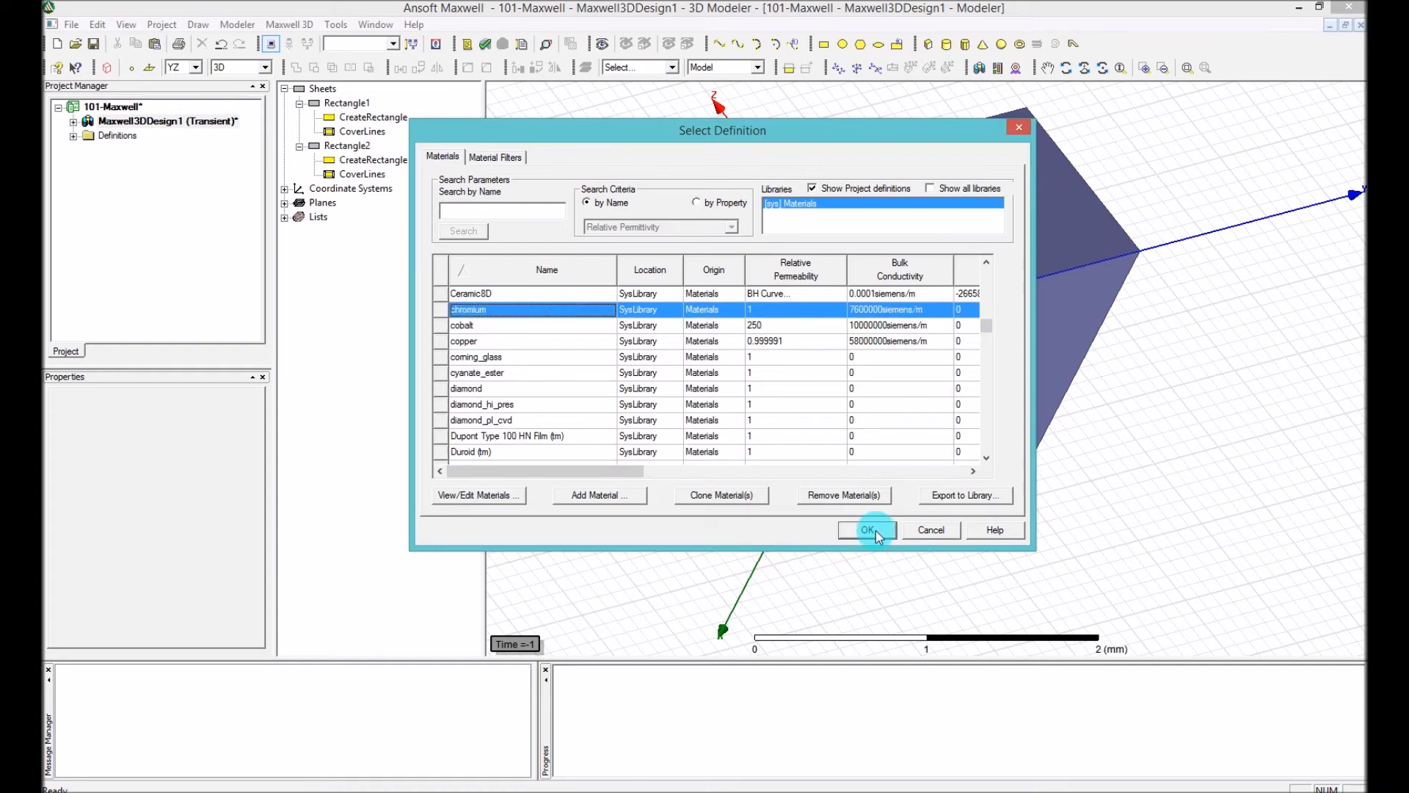
pyautogui.click(868, 530)
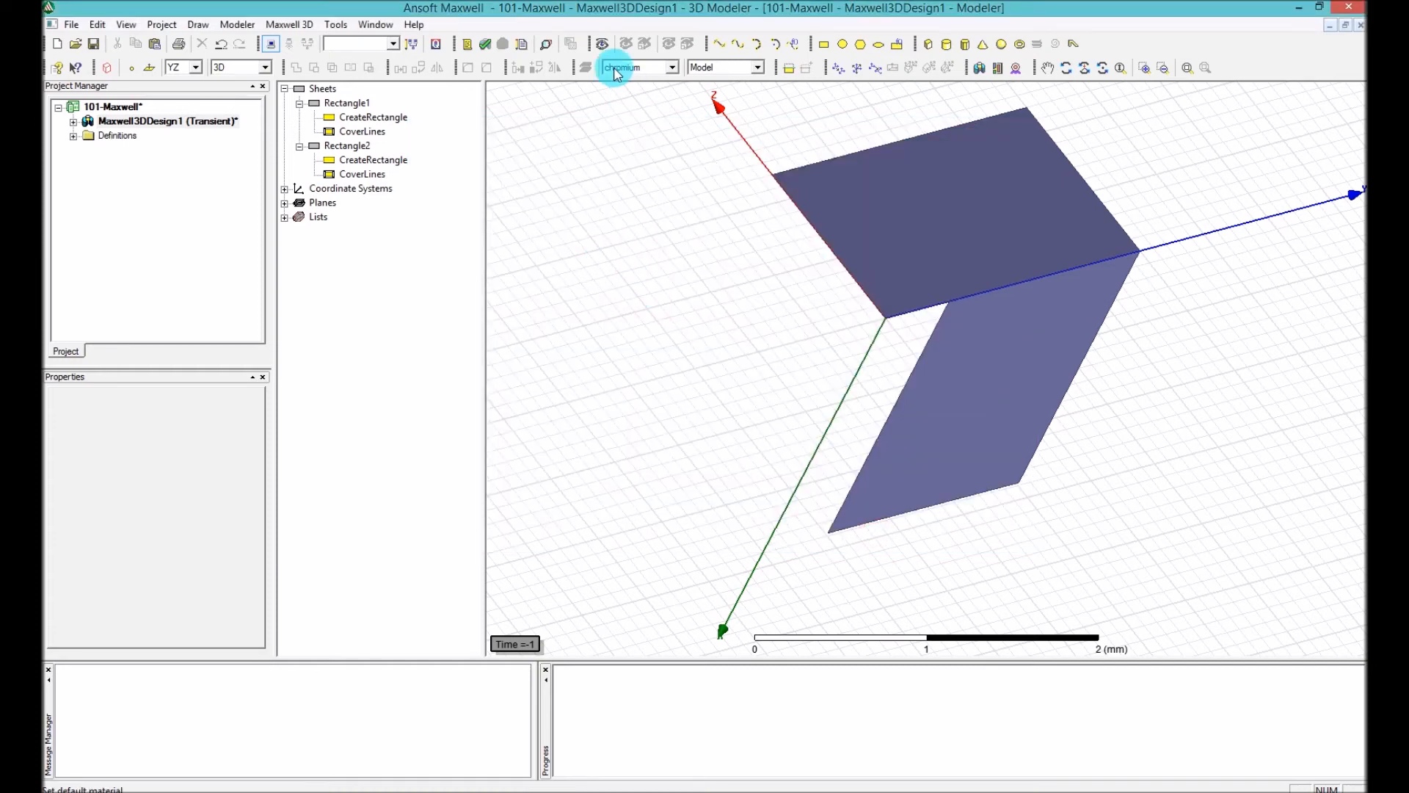
pyautogui.moveTo(695, 122)
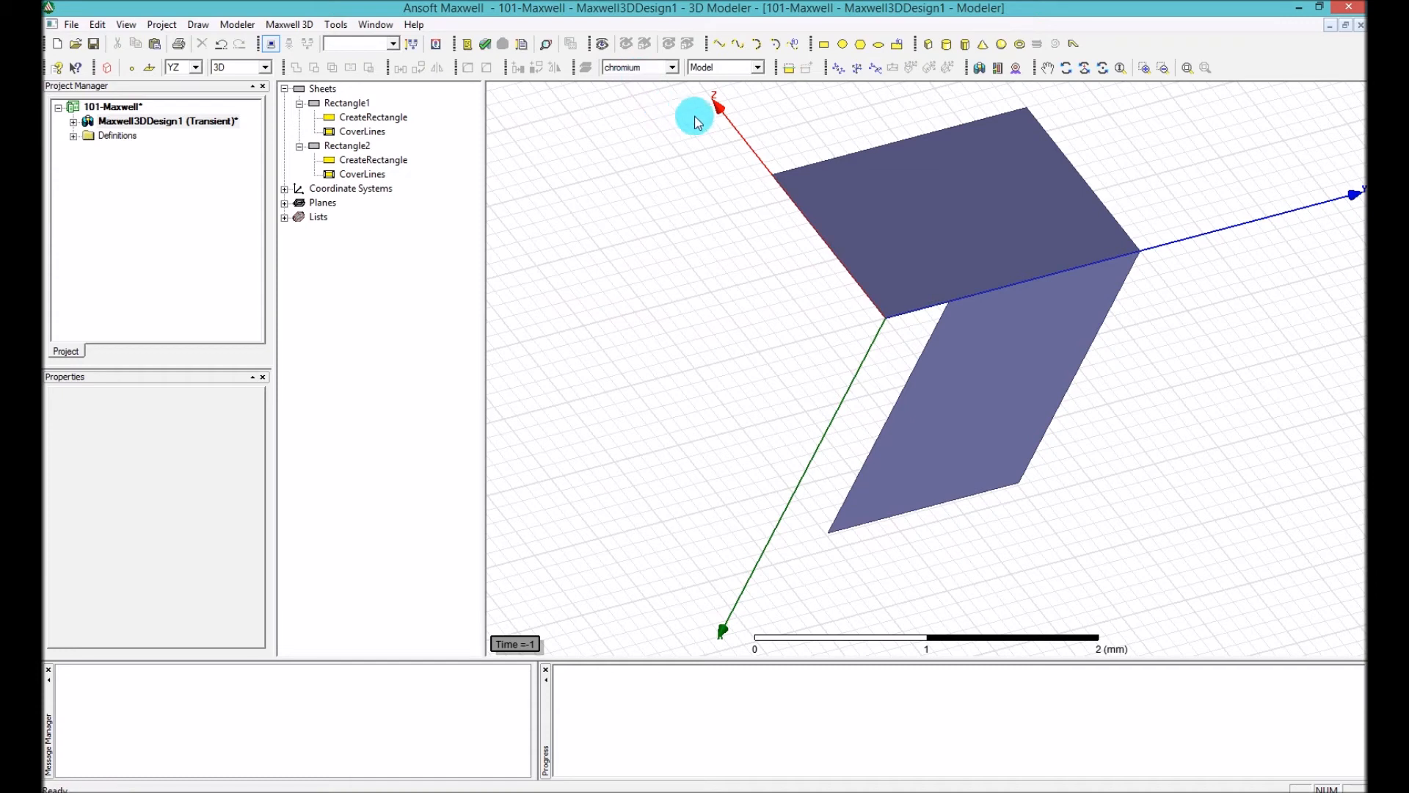
# Set the toolbar model type to Non Model for newly created objects
pyautogui.click(724, 66)
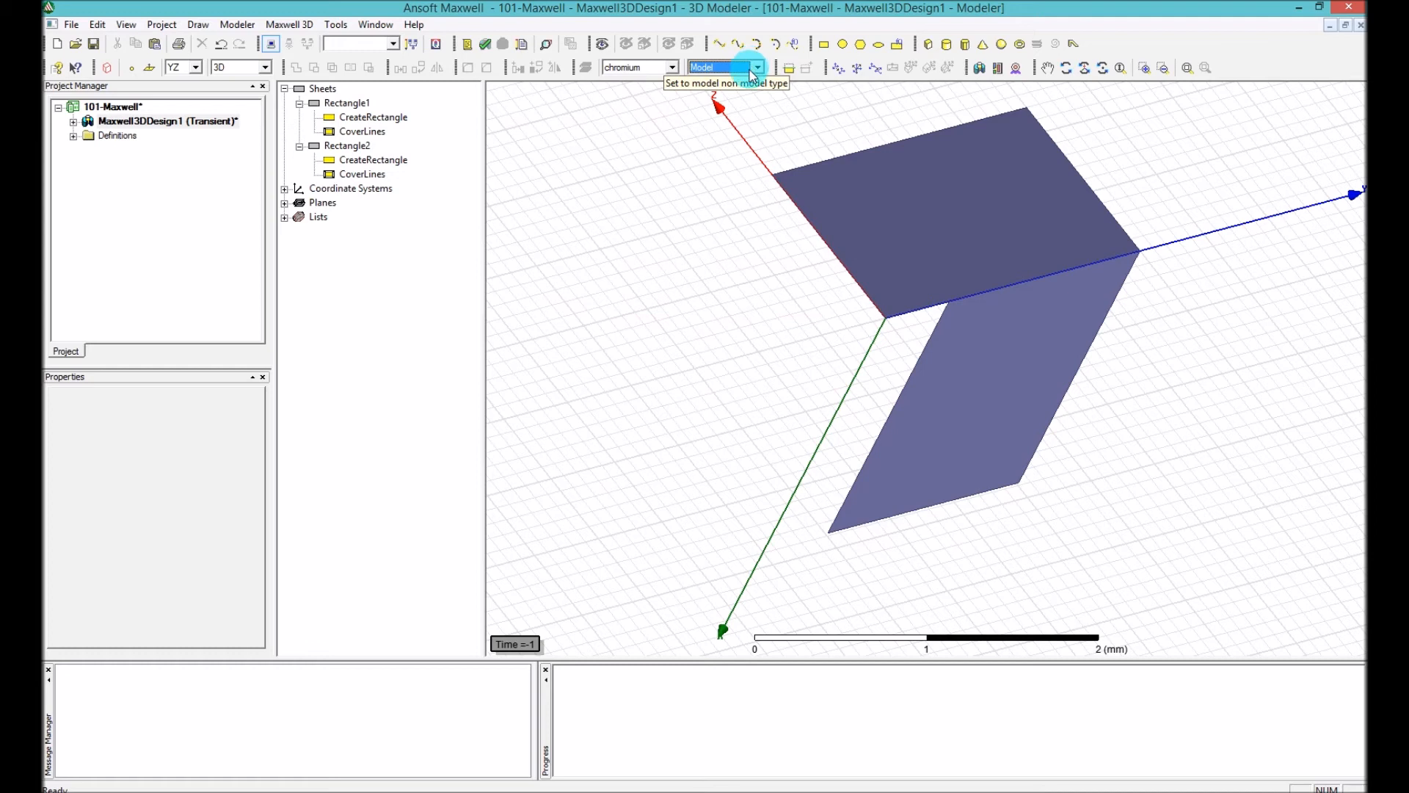
pyautogui.click(755, 66)
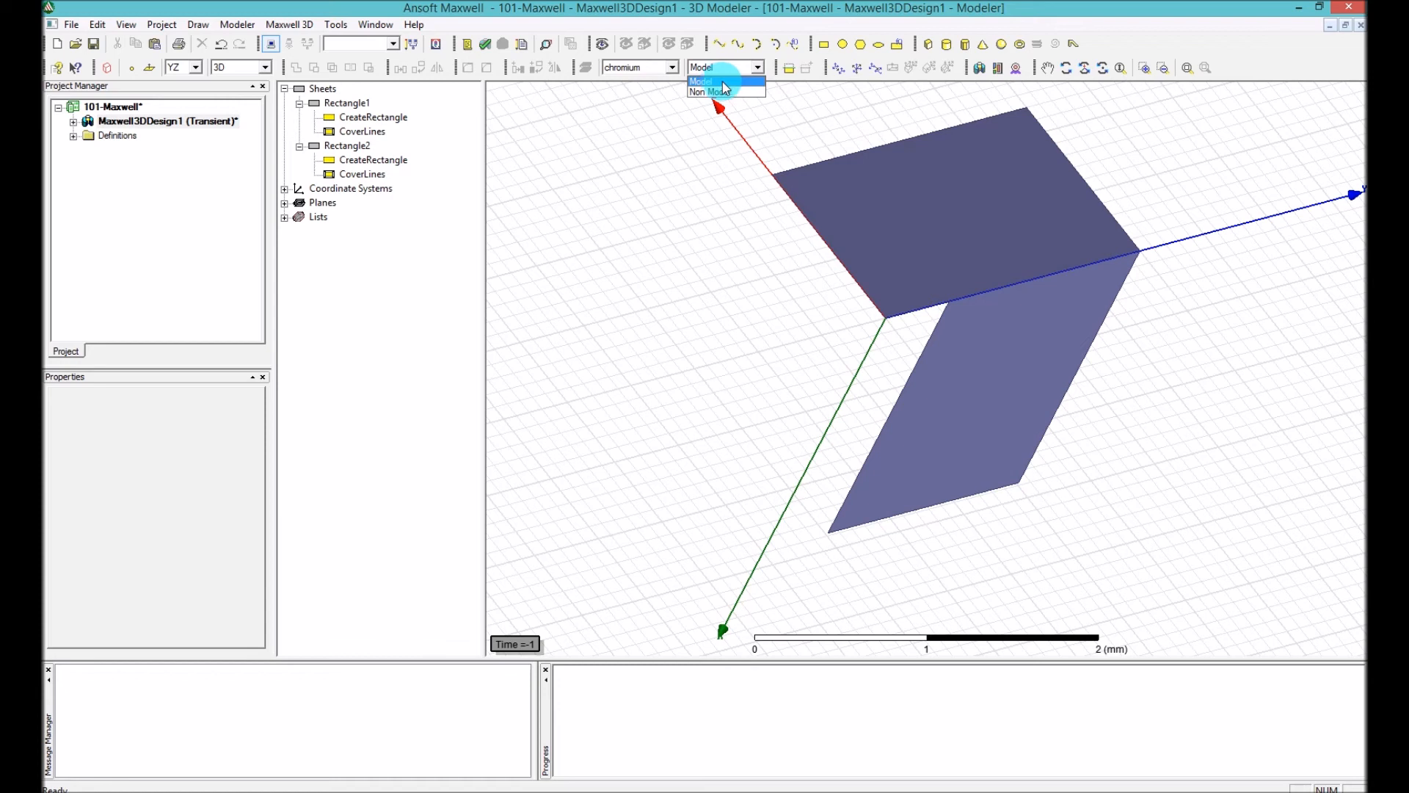
pyautogui.click(702, 92)
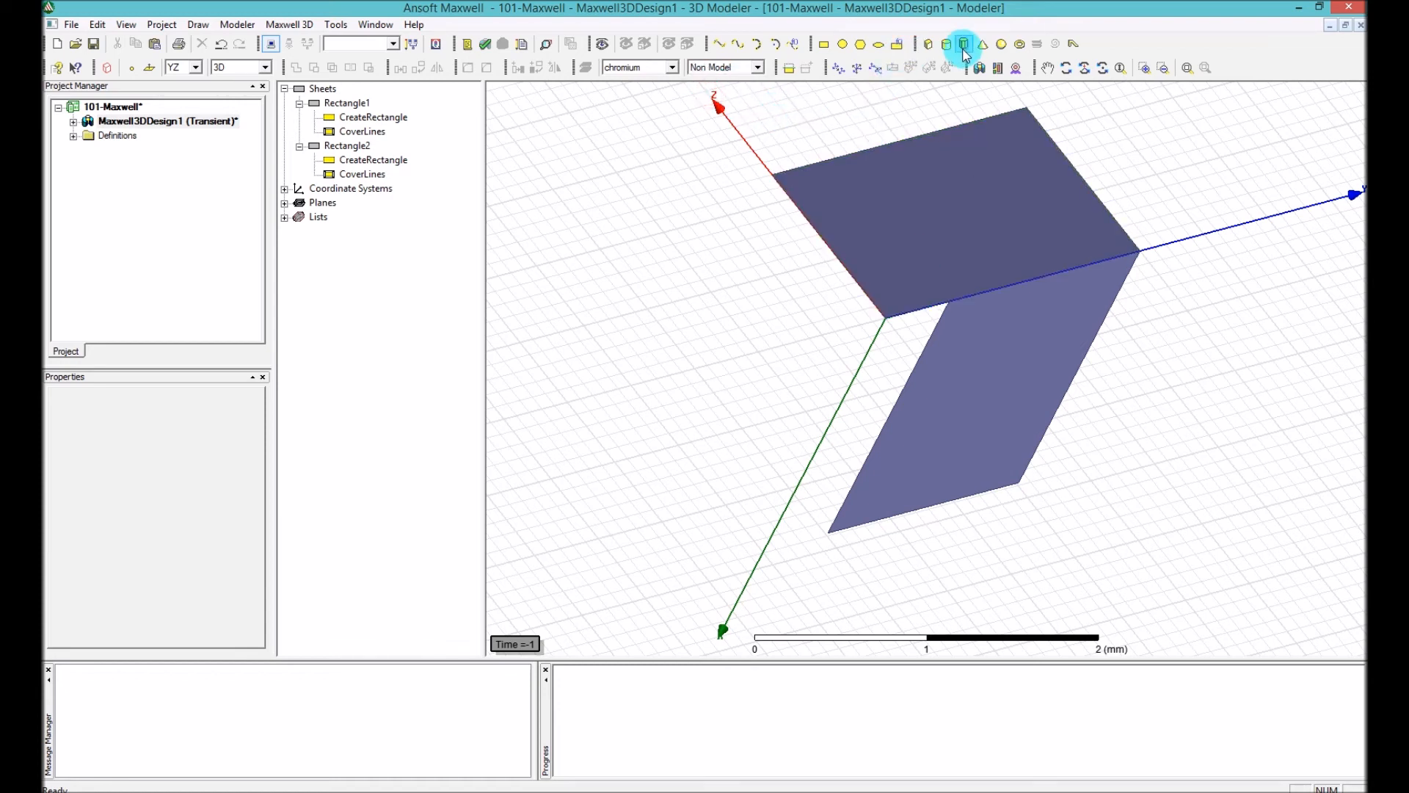
pyautogui.click(963, 43)
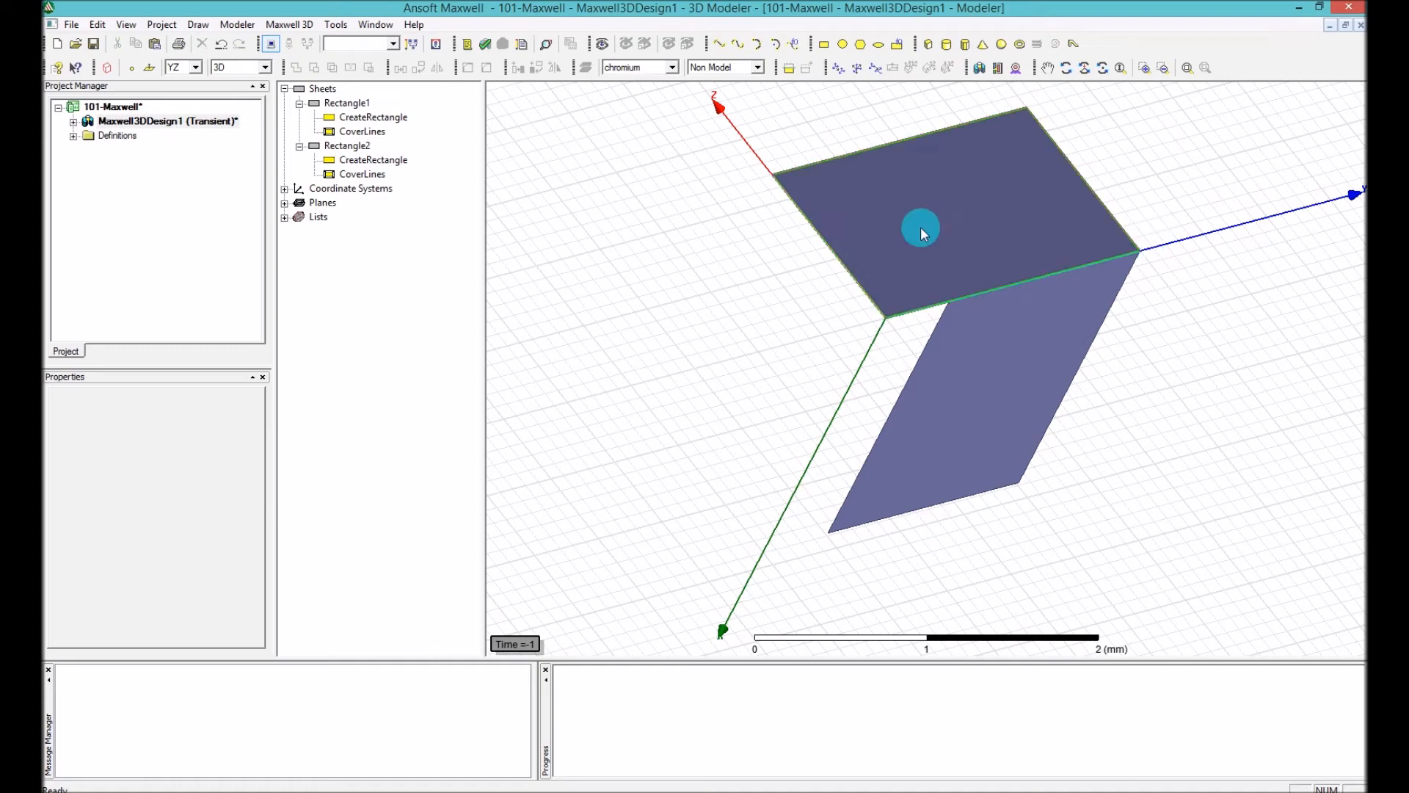
pyautogui.click(931, 42)
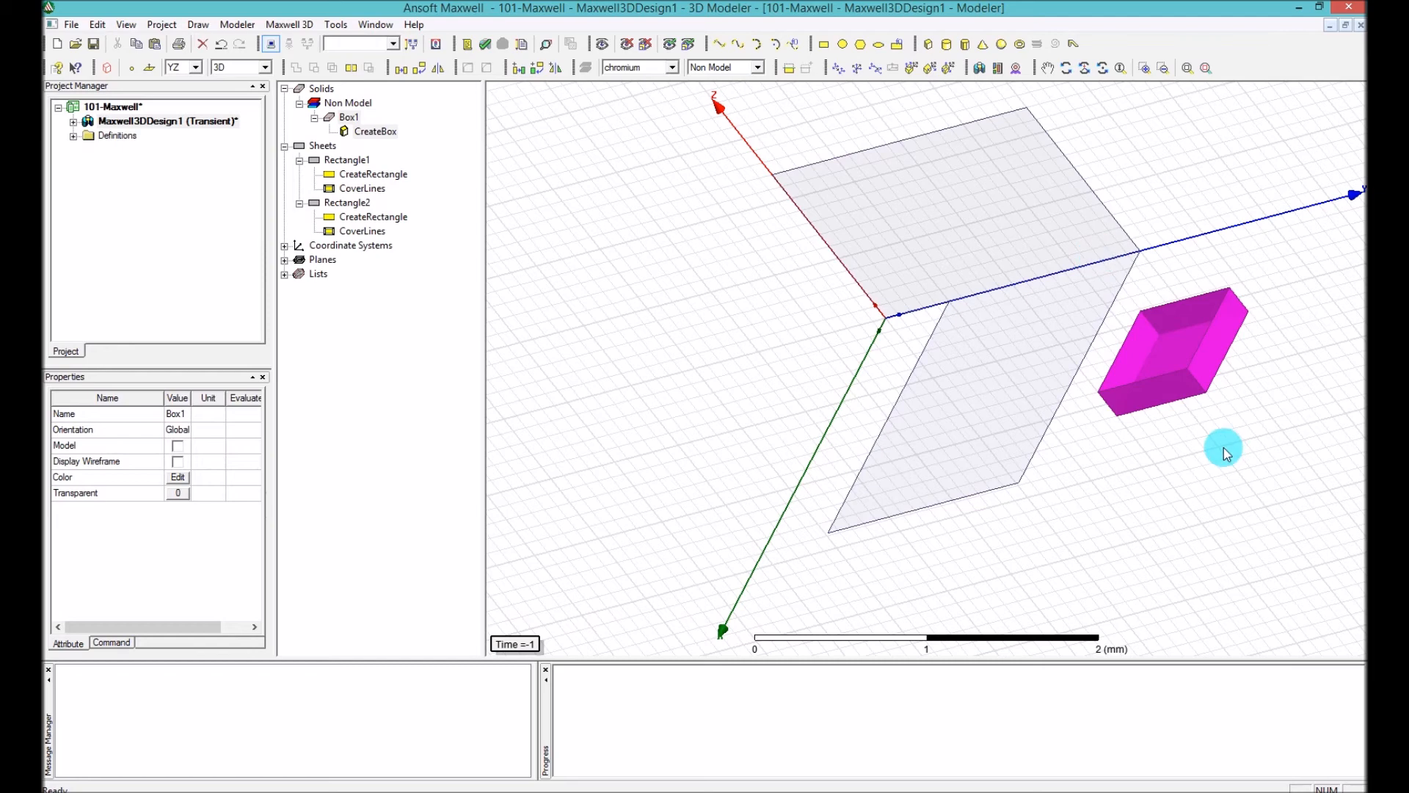
pyautogui.click(718, 68)
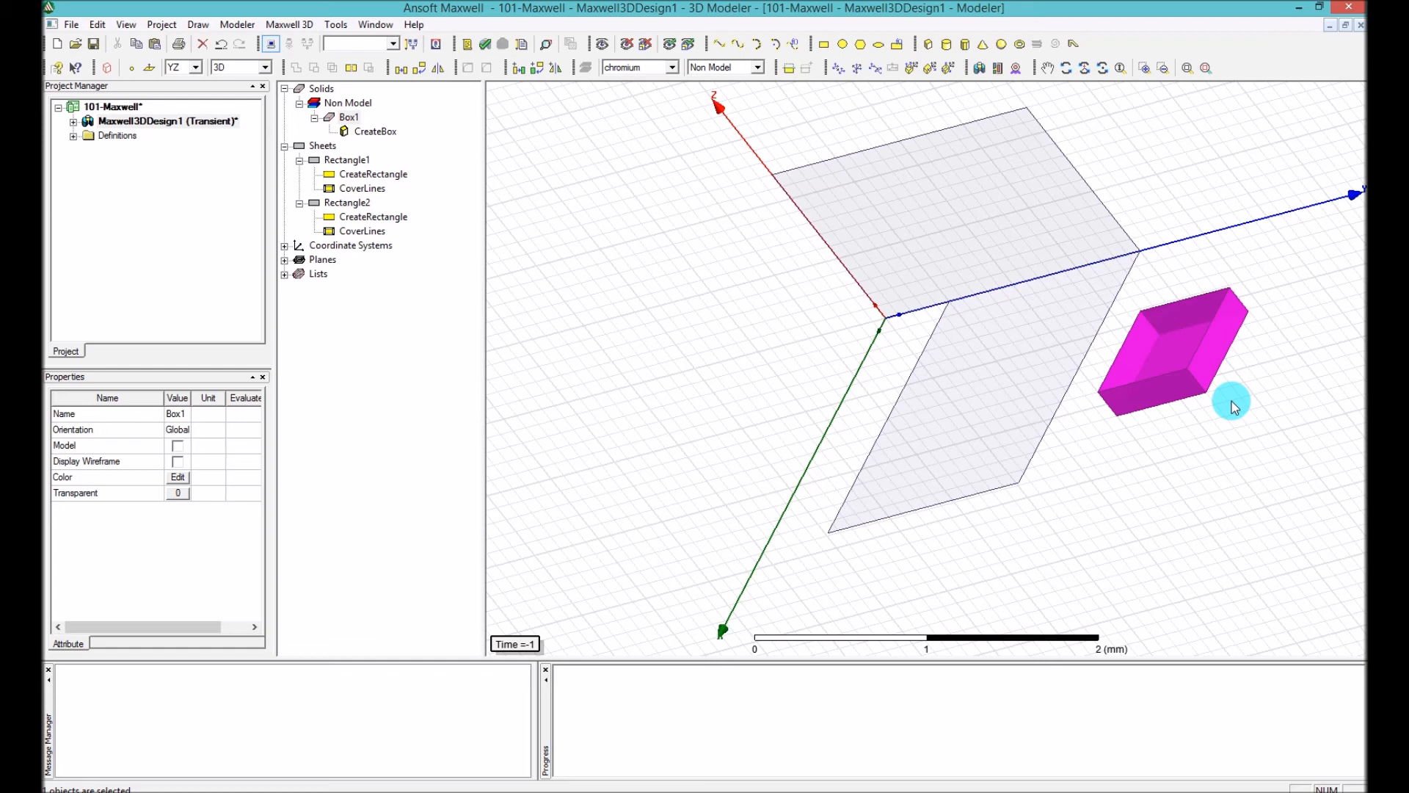
pyautogui.click(1204, 333)
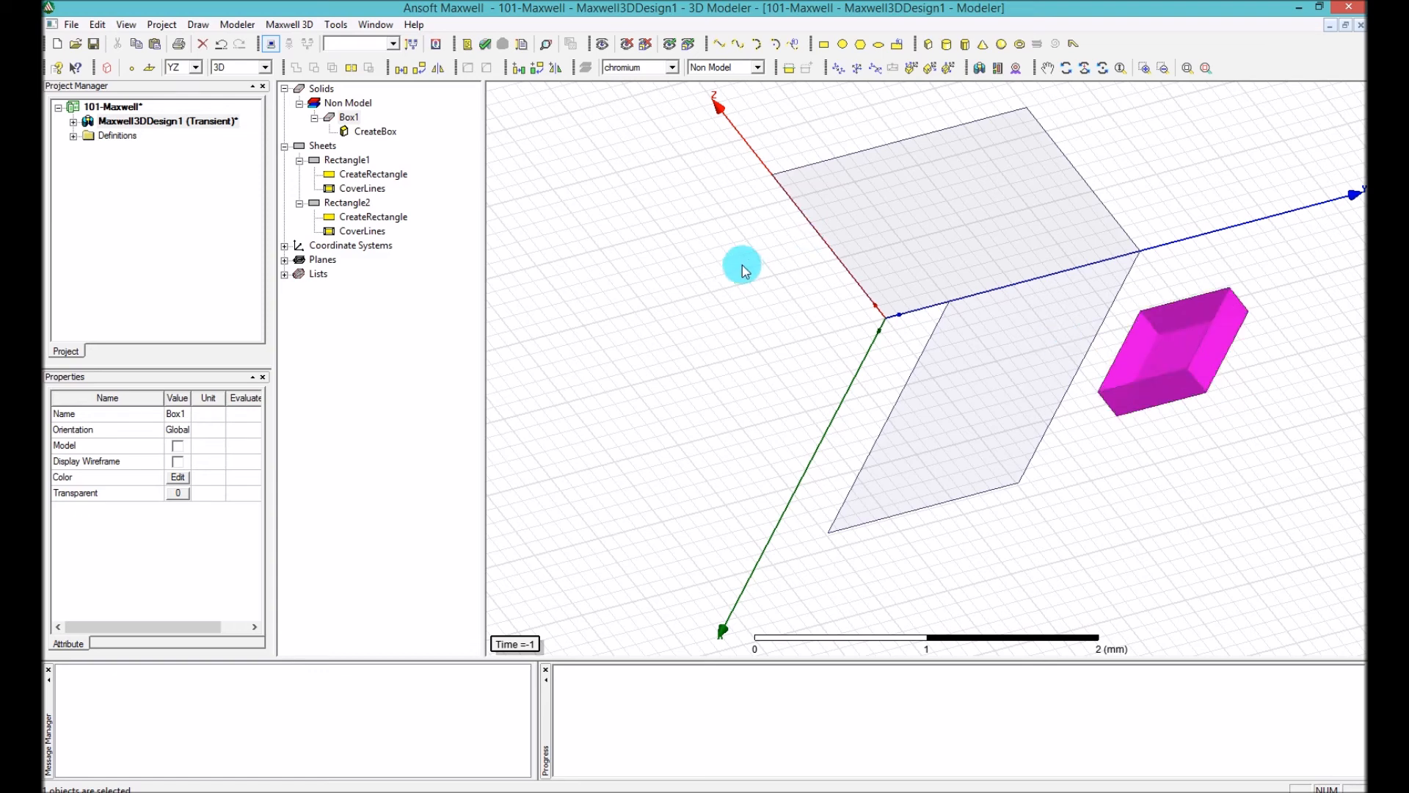
pyautogui.moveTo(957, 203)
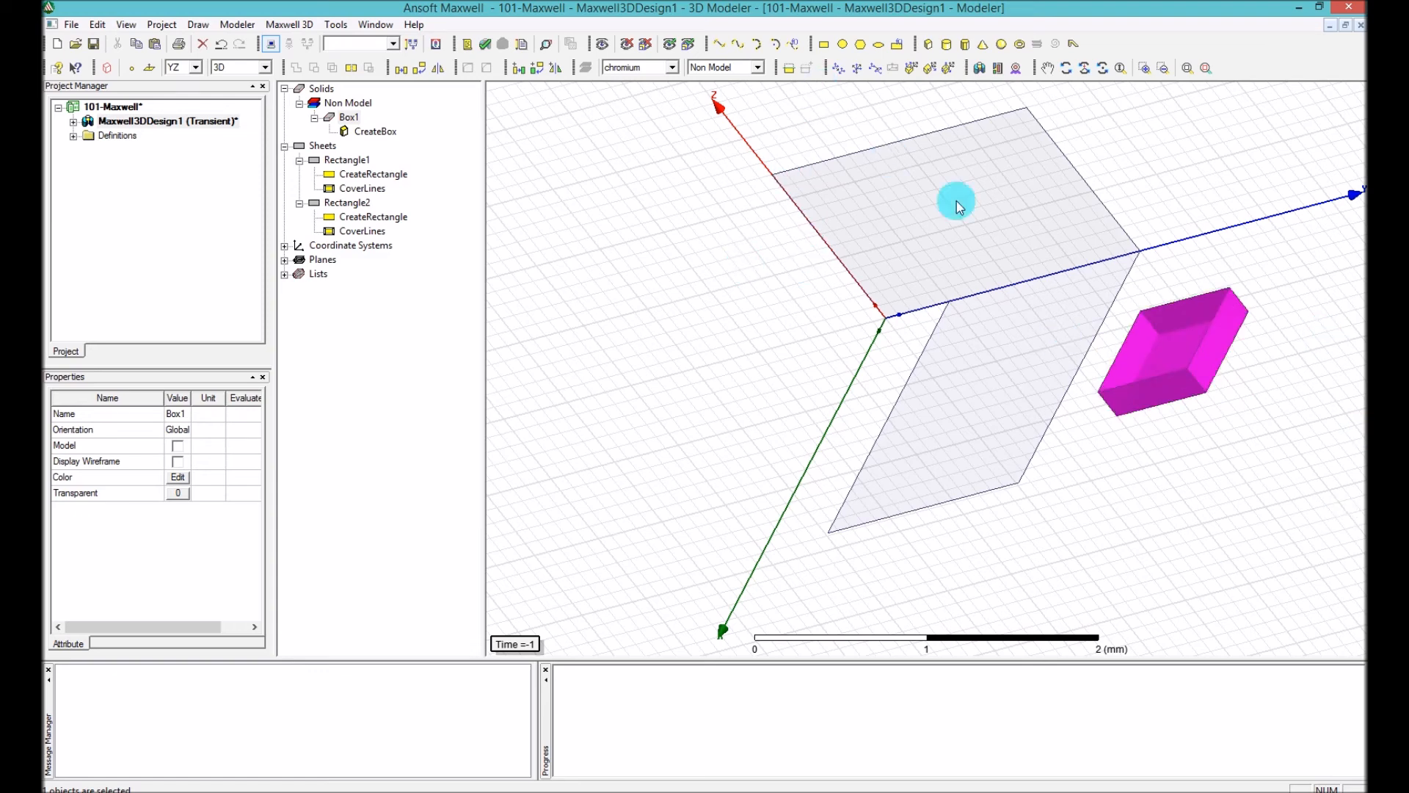
pyautogui.moveTo(1172, 208)
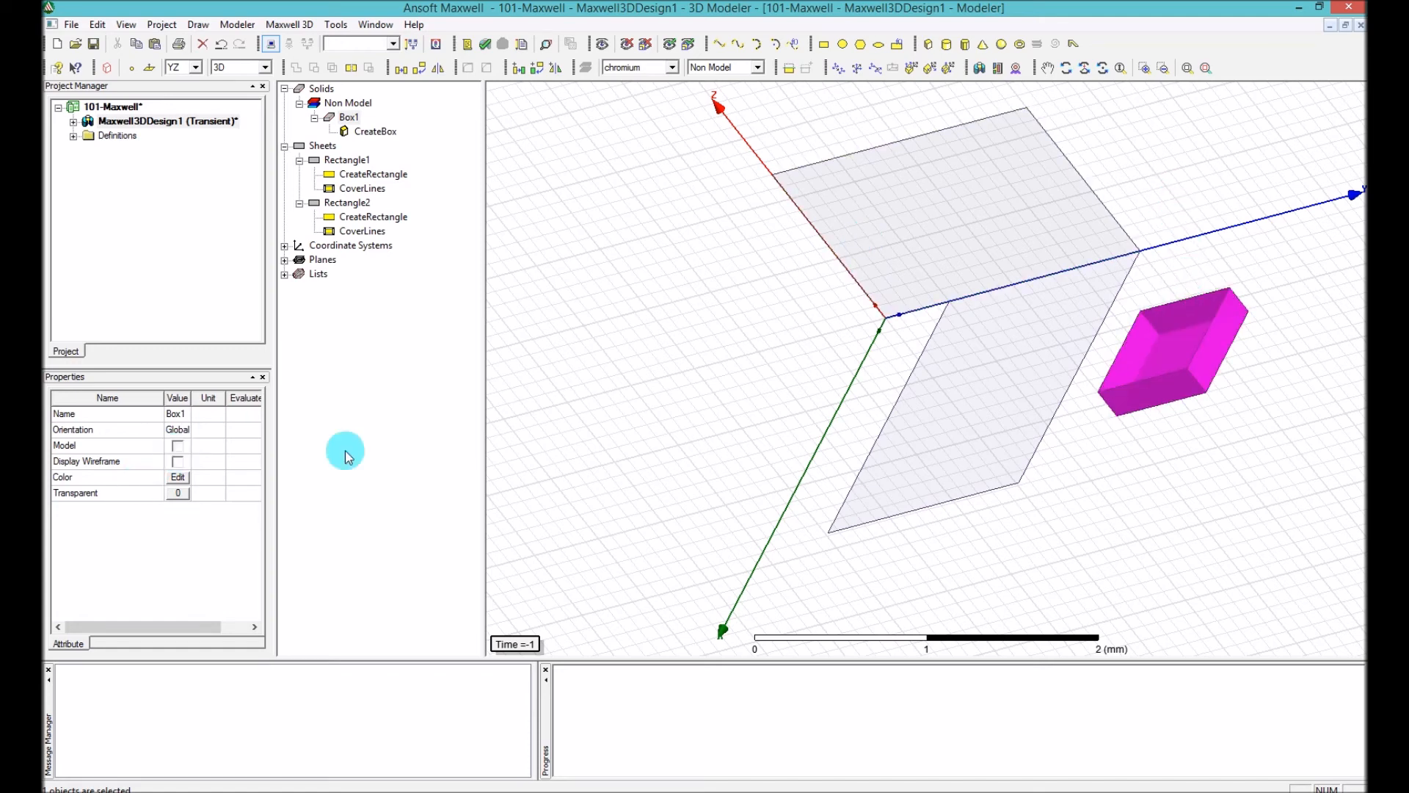
pyautogui.click(1160, 359)
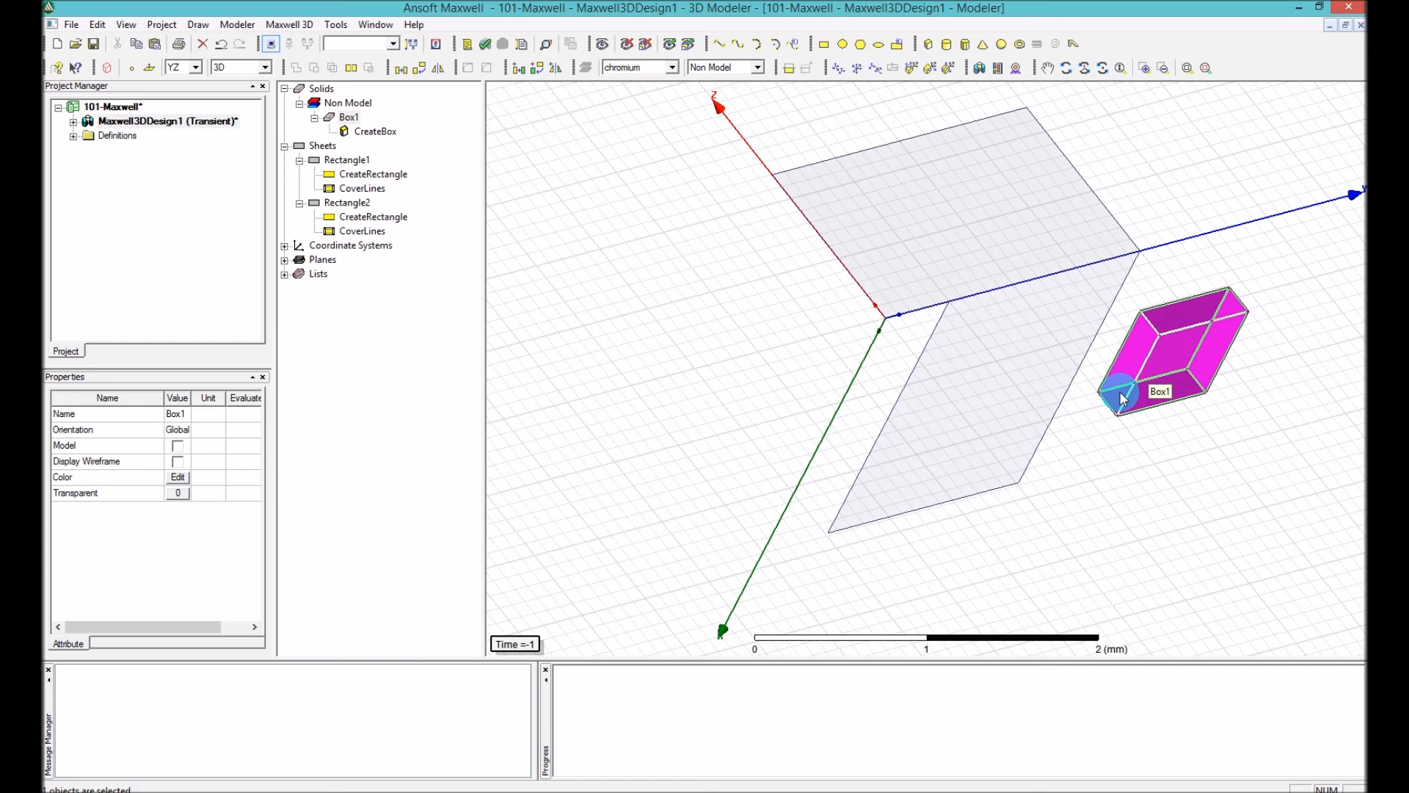
# Pick the Zoom In/Out tool to zoom onto Box1
pyautogui.click(936, 123)
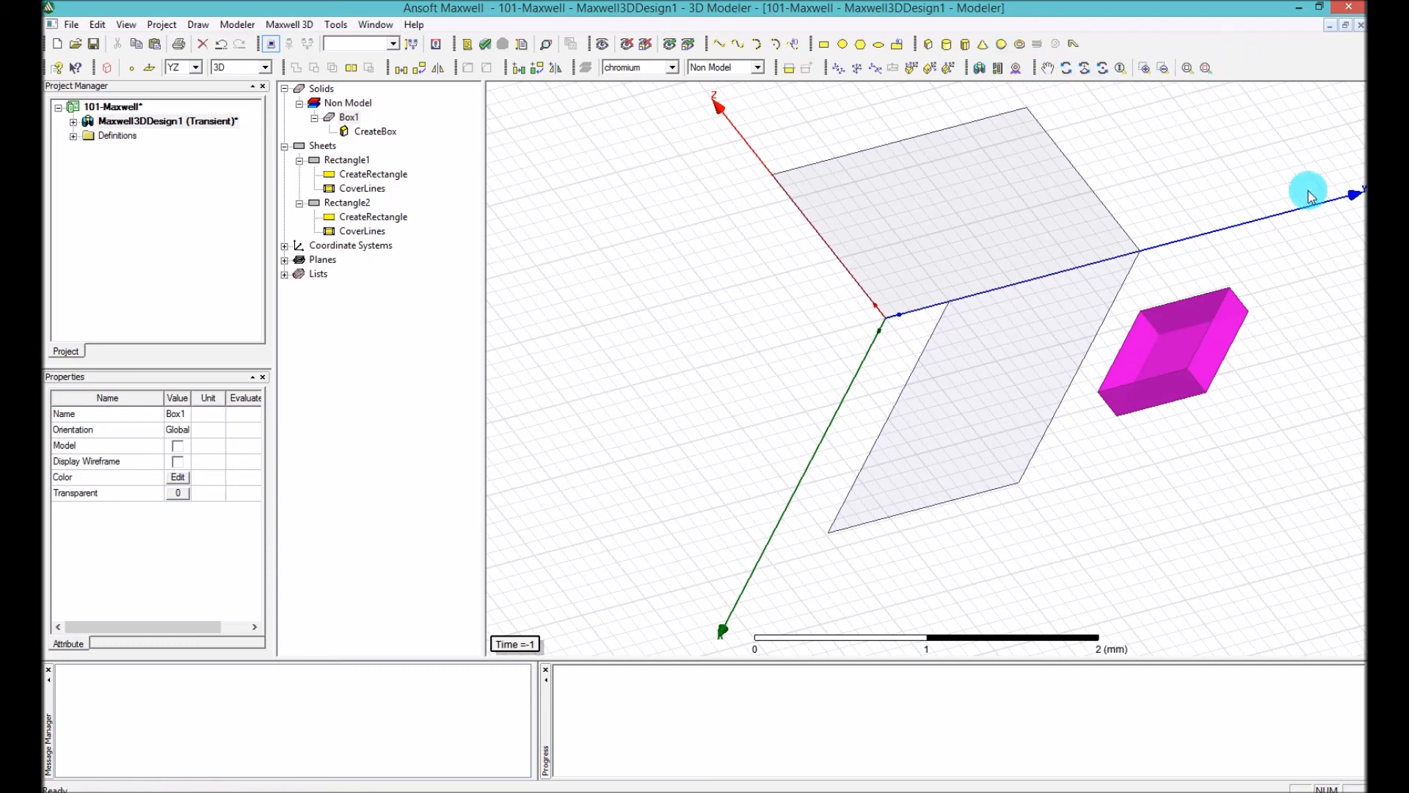
pyautogui.moveTo(1301, 178)
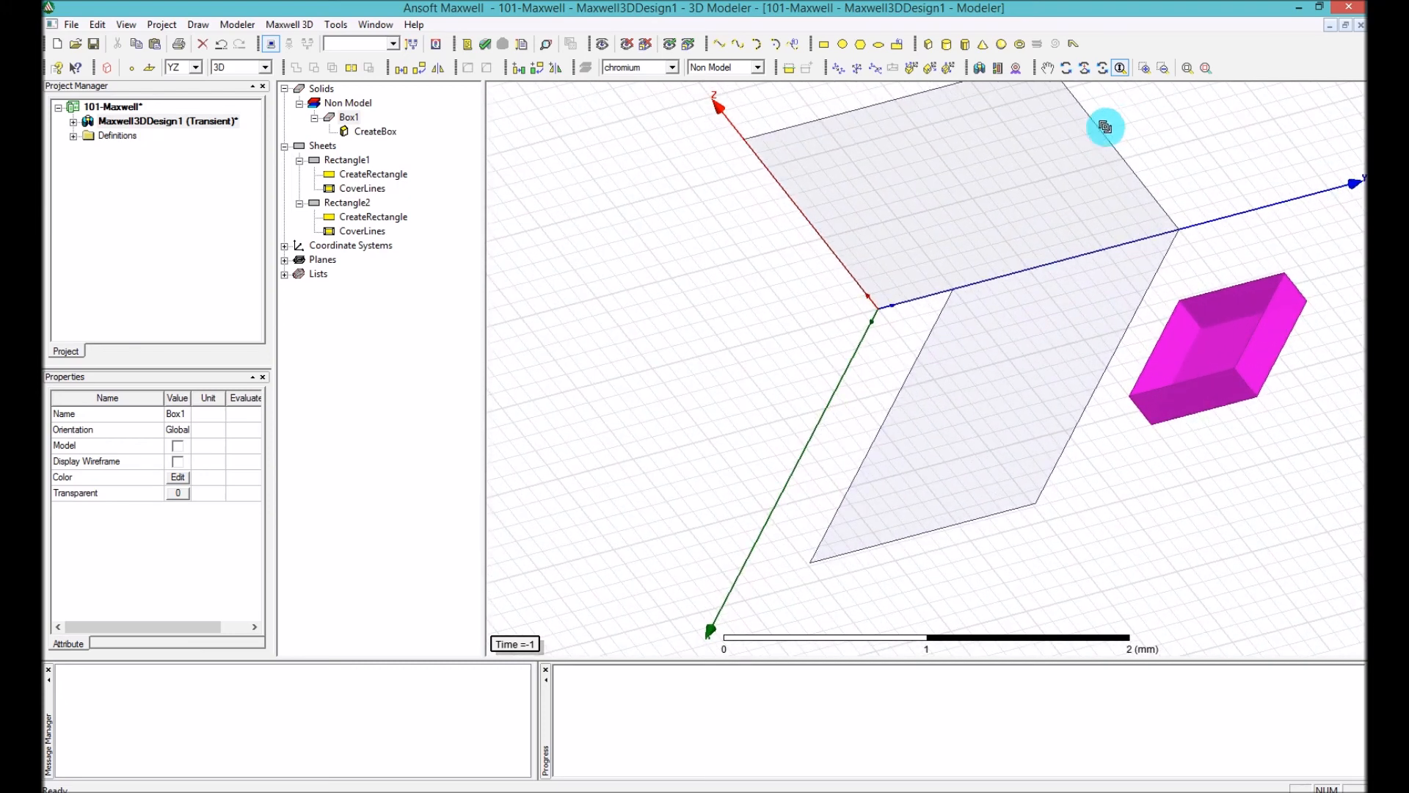
pyautogui.moveTo(1151, 43)
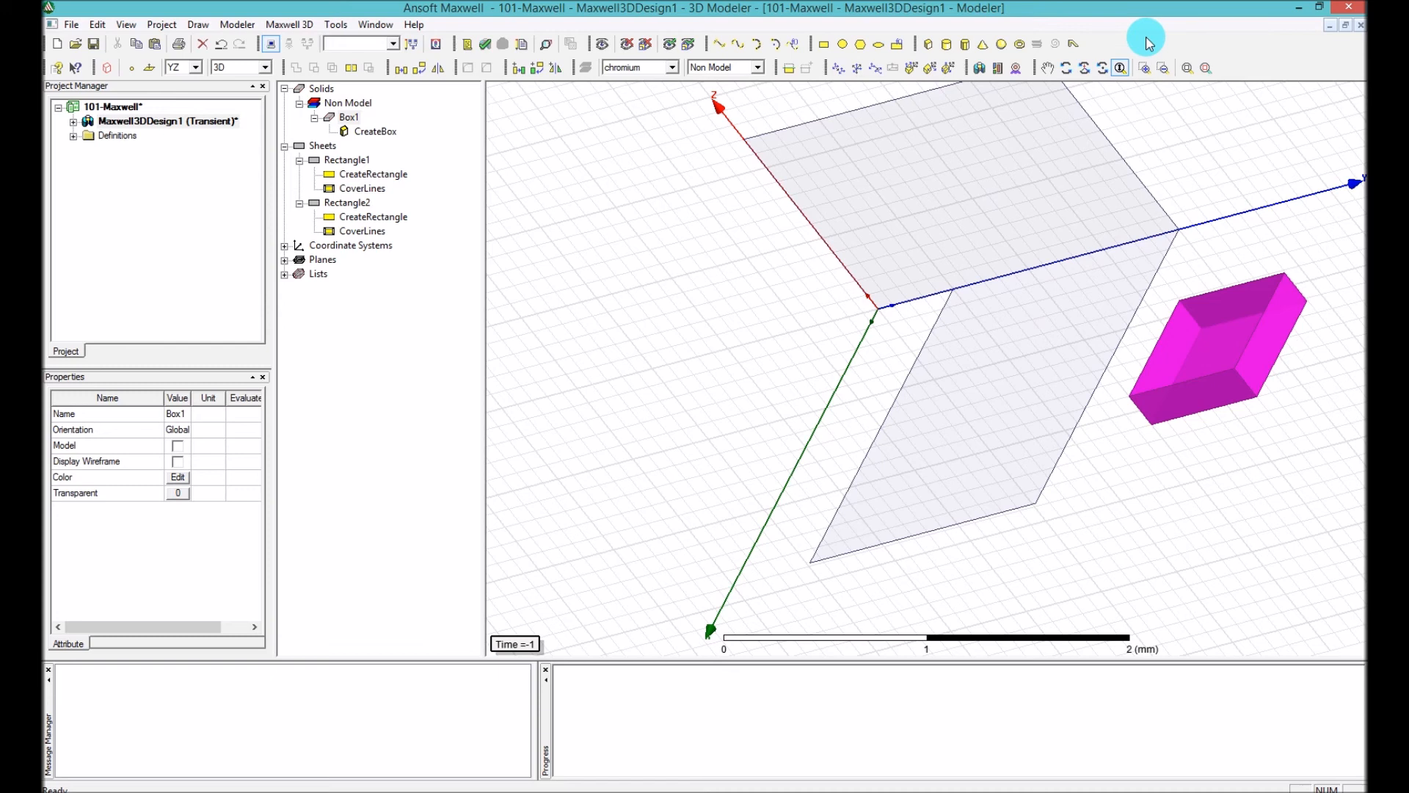
pyautogui.moveTo(1147, 69)
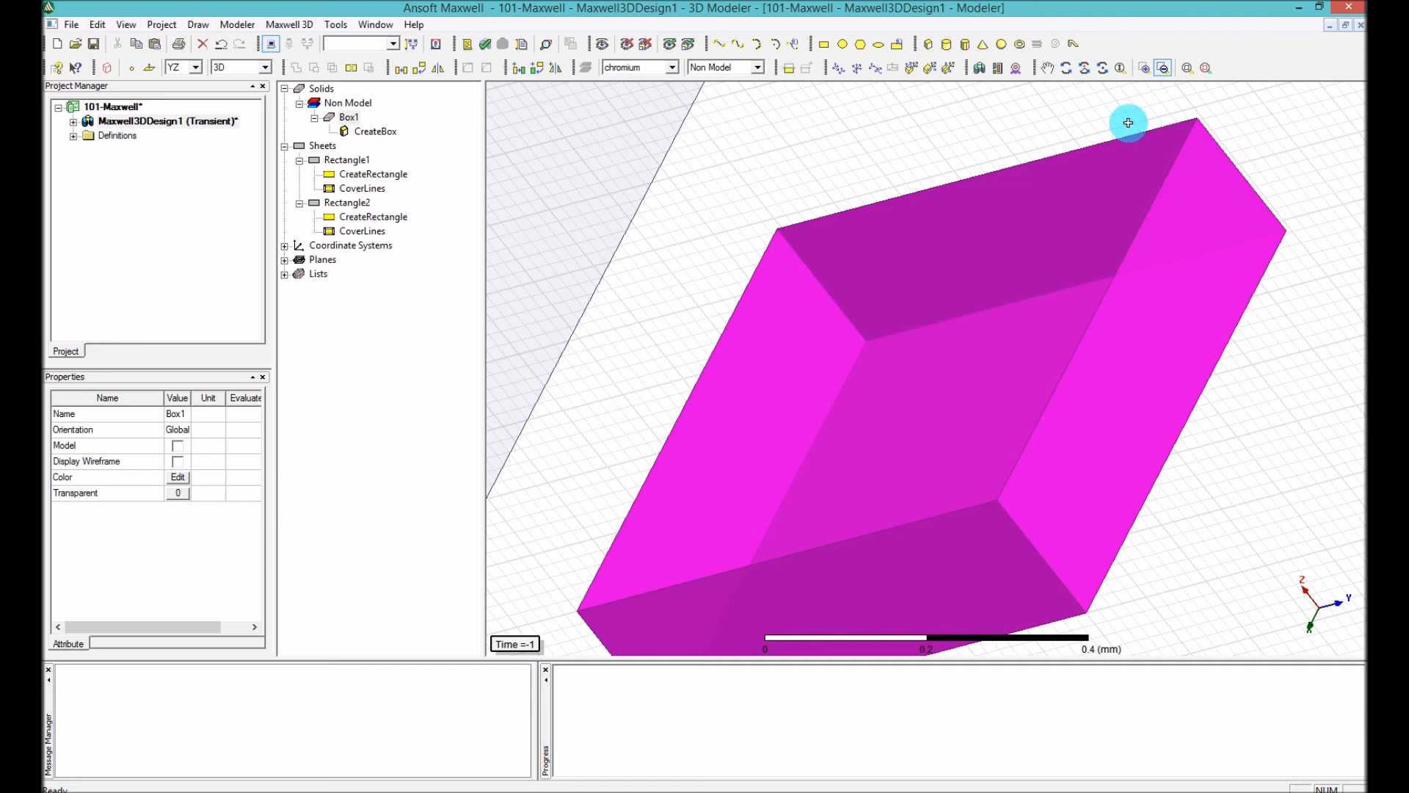
pyautogui.moveTo(755, 192)
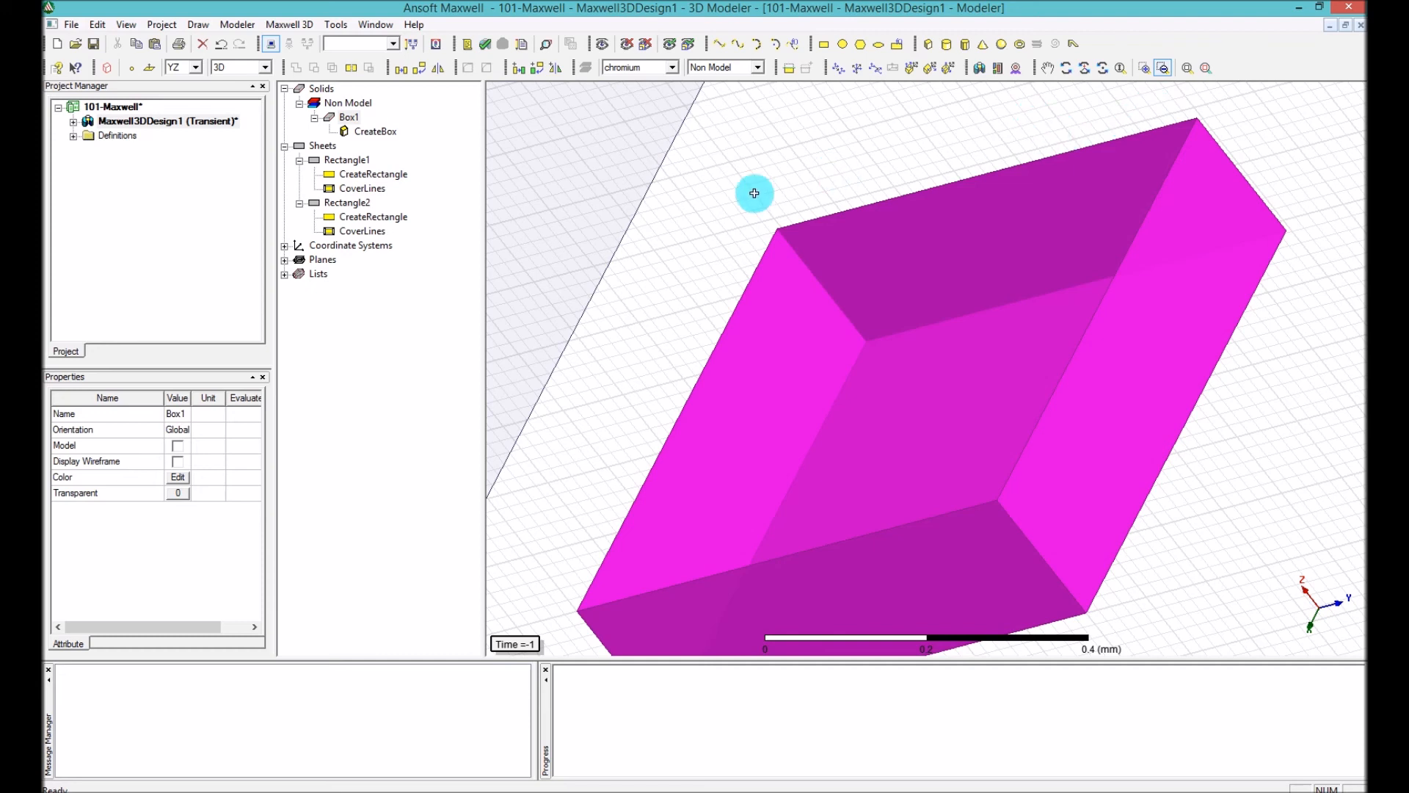
# Zoom back out from the box, then Fit Selected so Box1 fills the view neatly
pyautogui.moveTo(754, 192); pyautogui.dragTo(1120, 432)
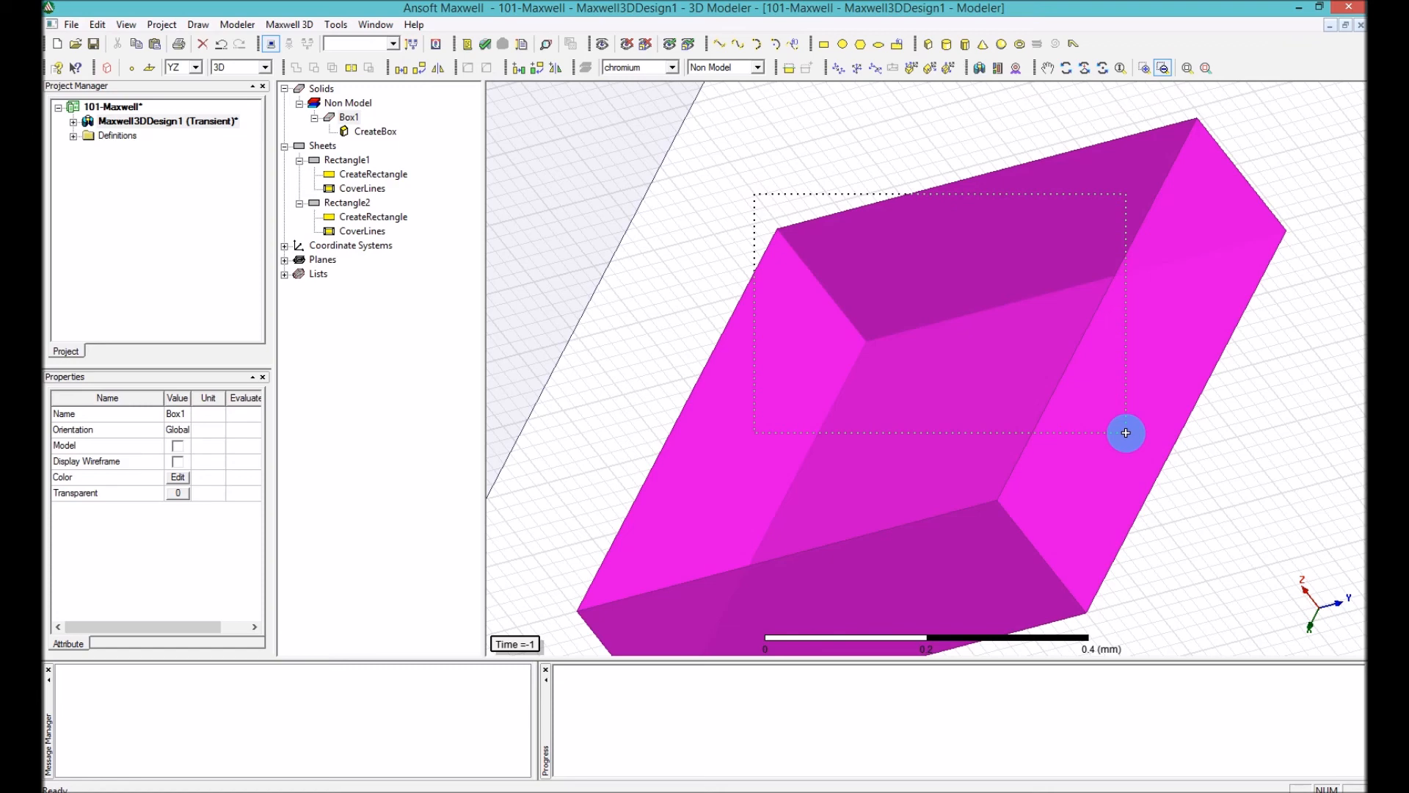
pyautogui.scroll(-3)
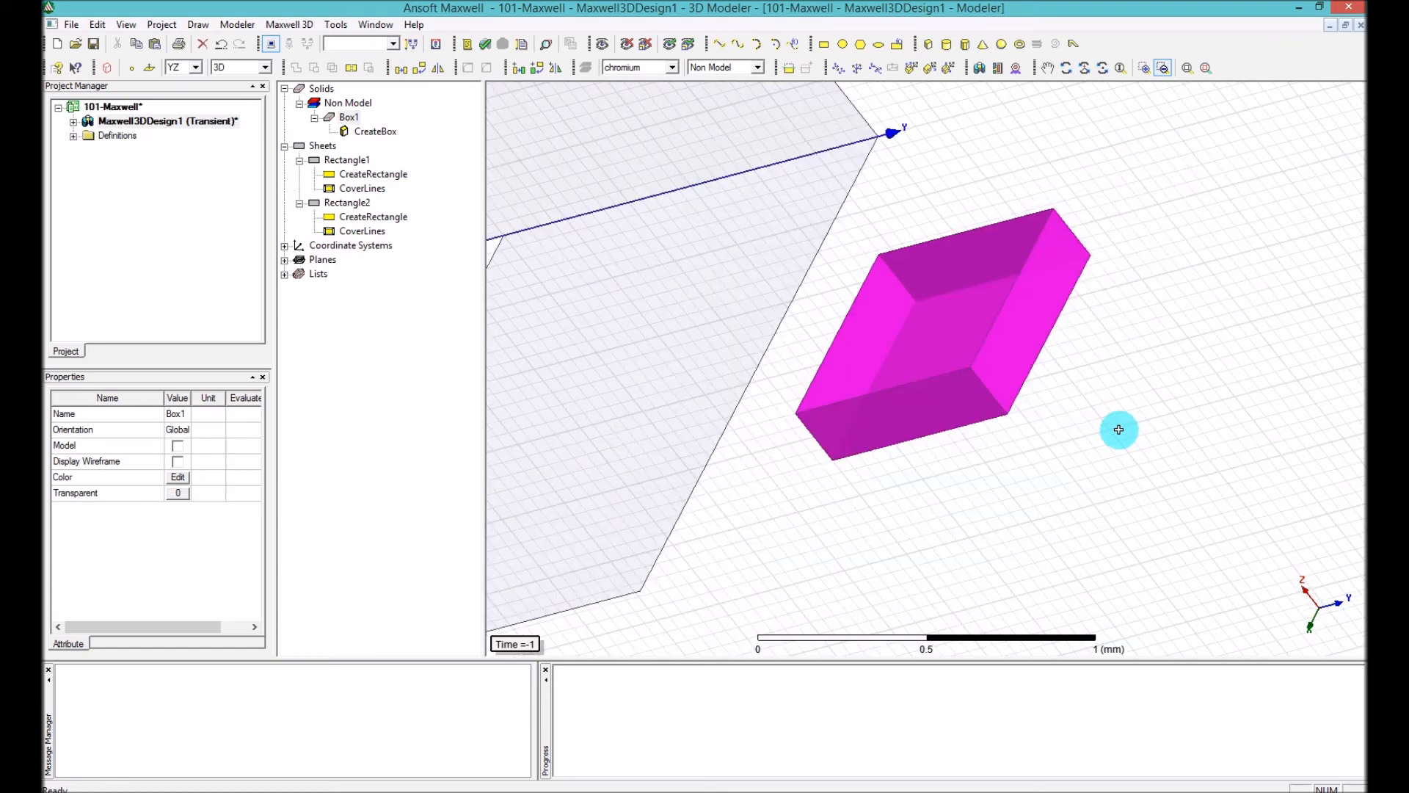
pyautogui.moveTo(1088, 235)
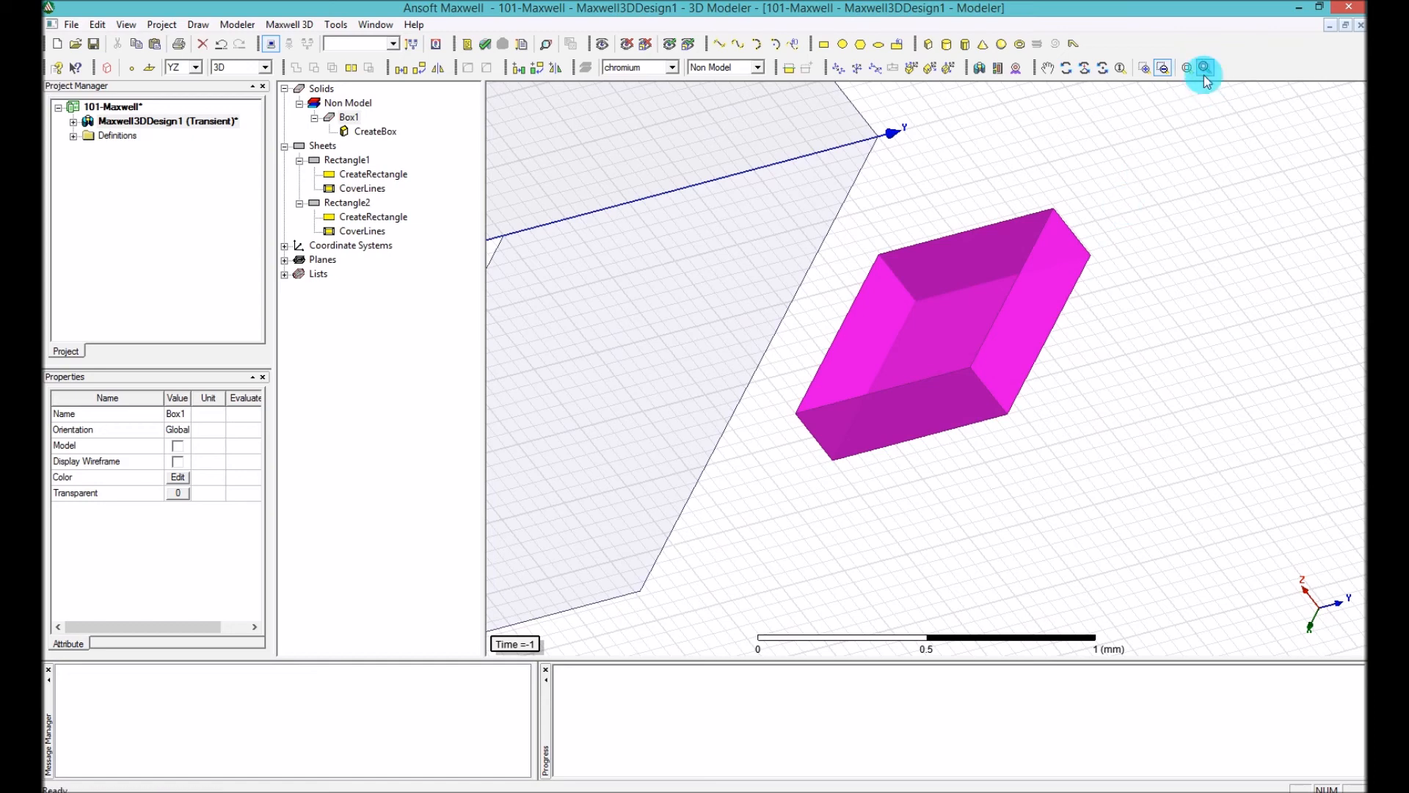
pyautogui.moveTo(1205, 70)
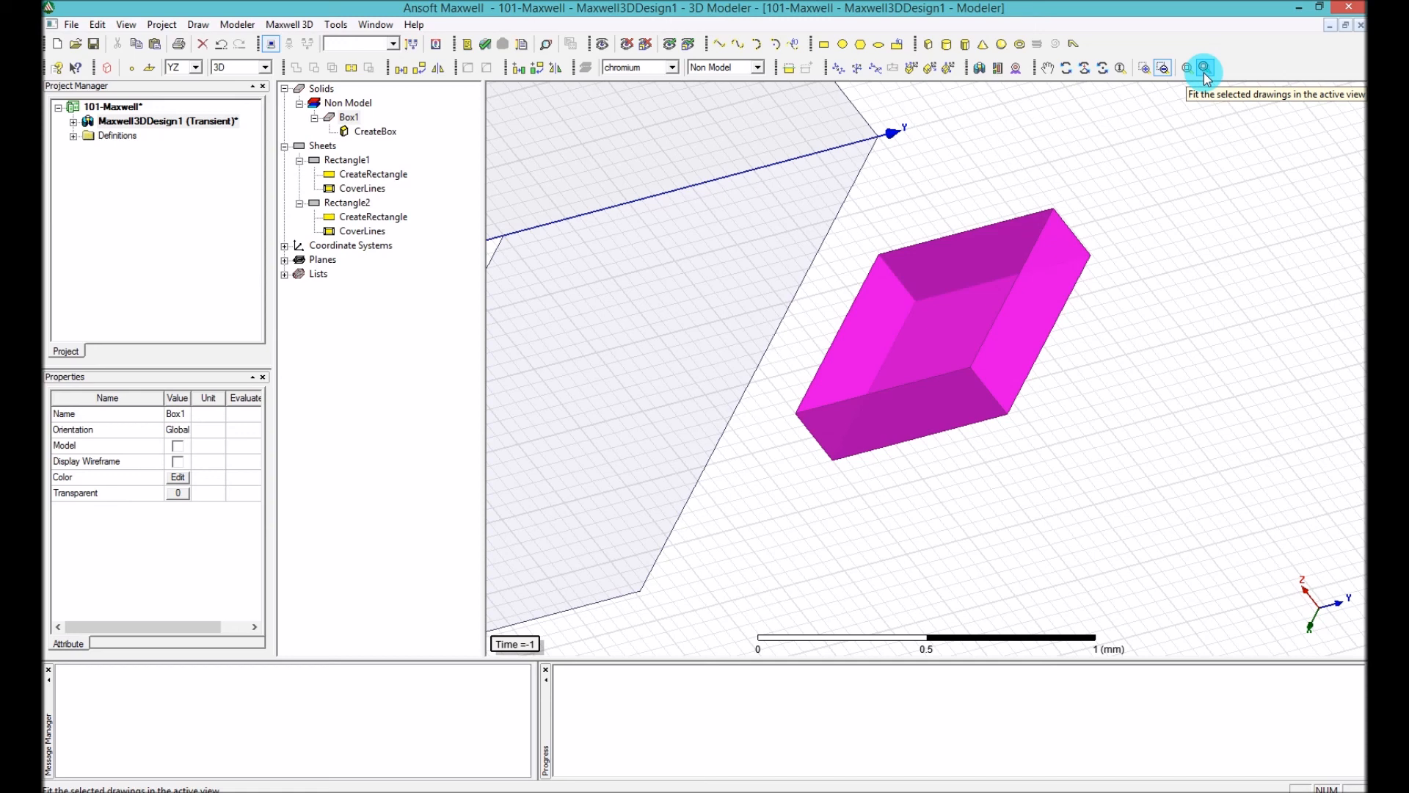
pyautogui.moveTo(783, 238)
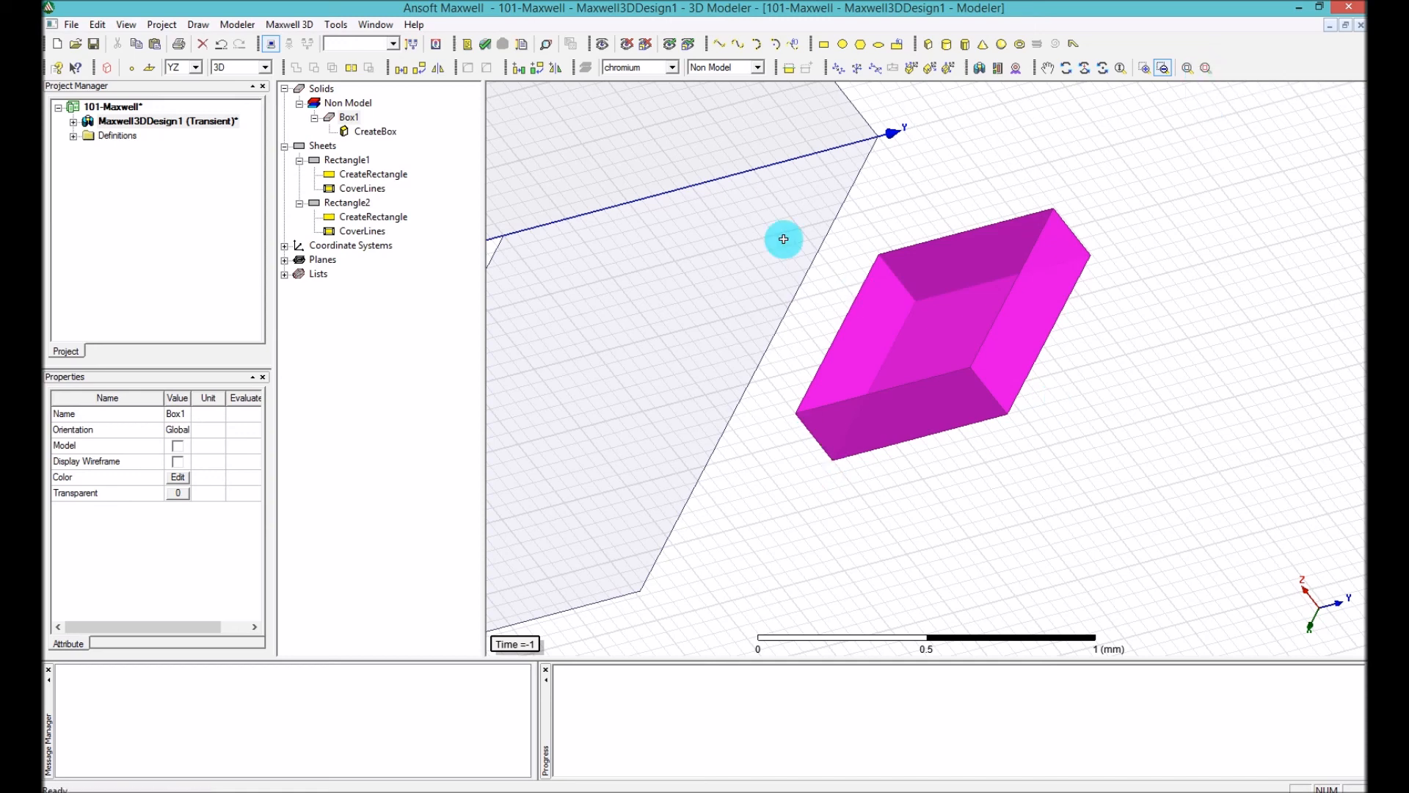
pyautogui.moveTo(1202, 85)
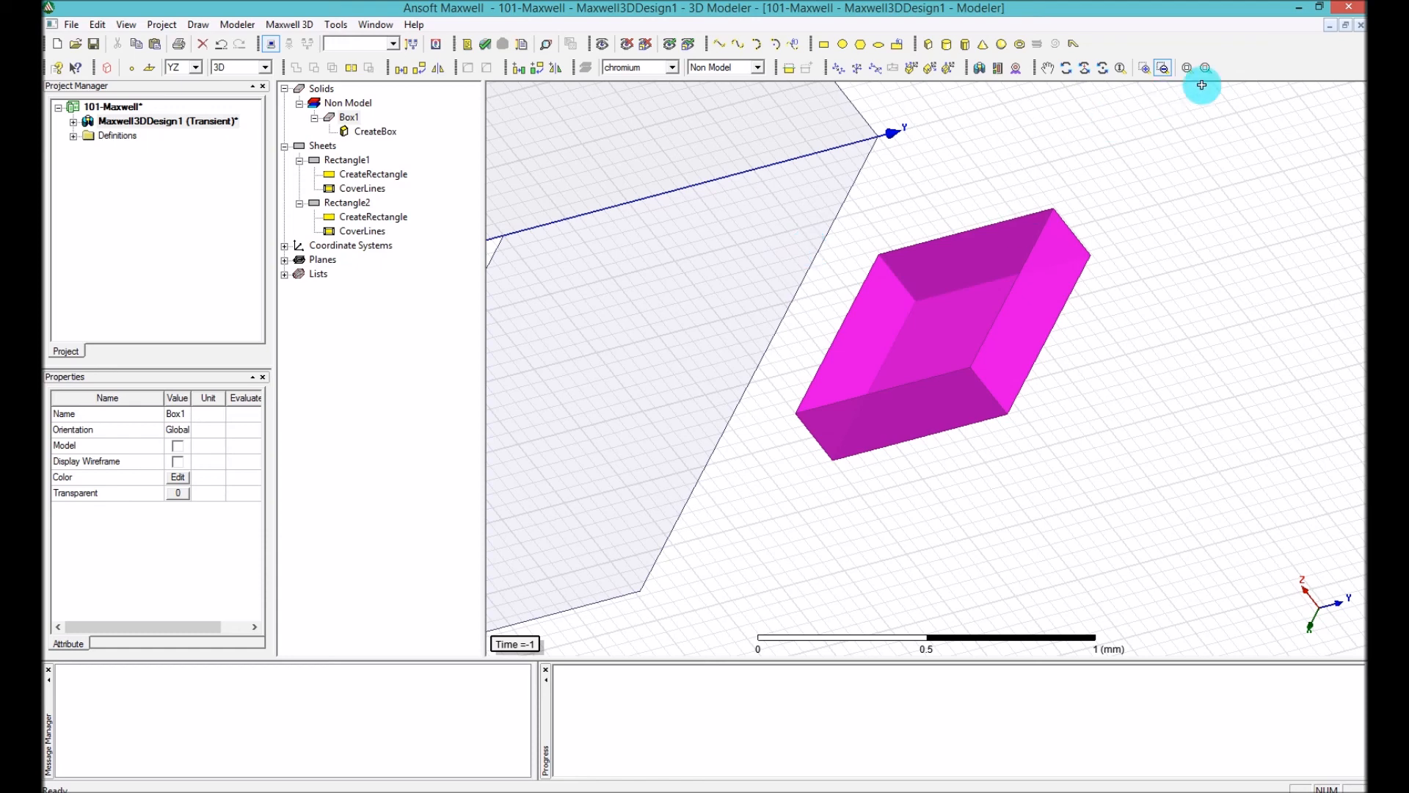
pyautogui.moveTo(1204, 69)
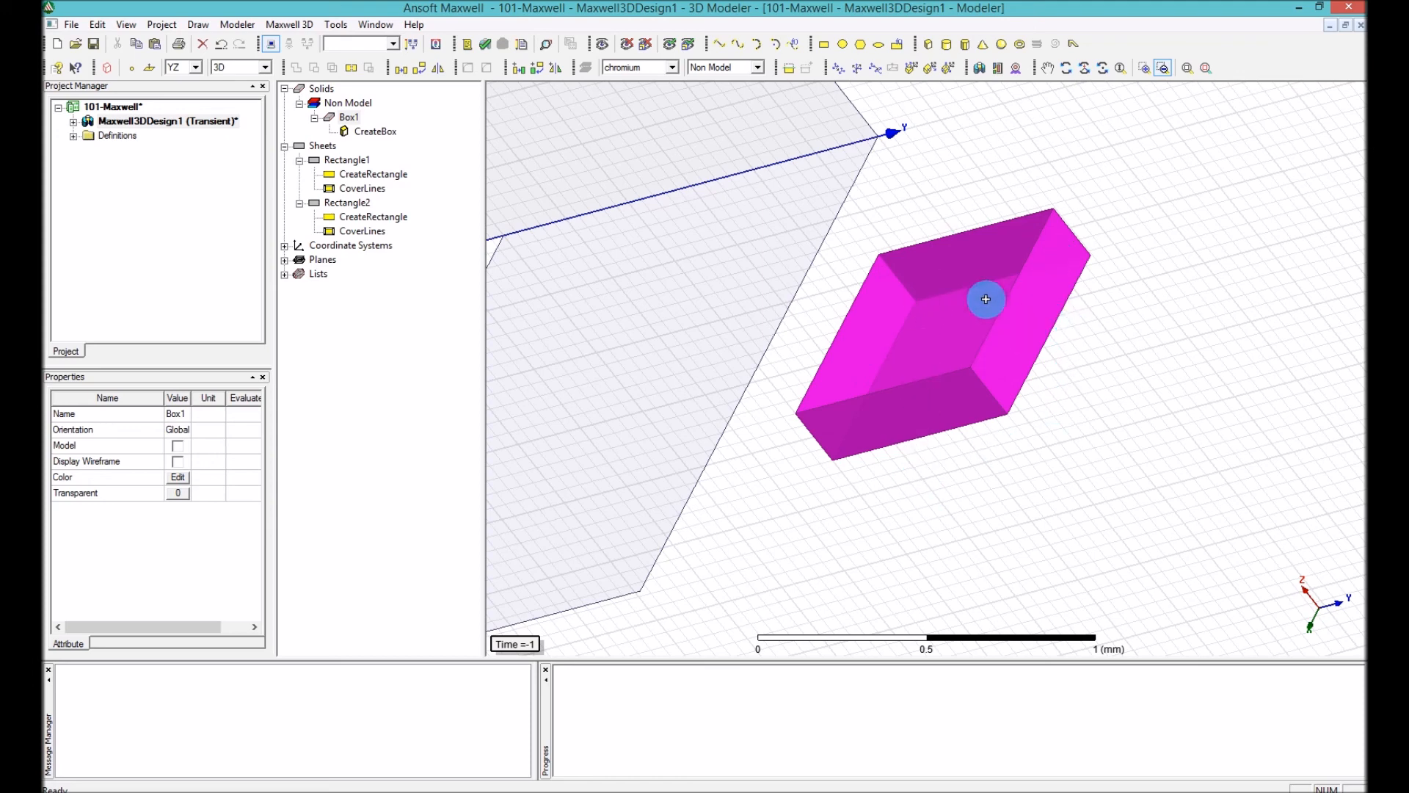
pyautogui.moveTo(1207, 68)
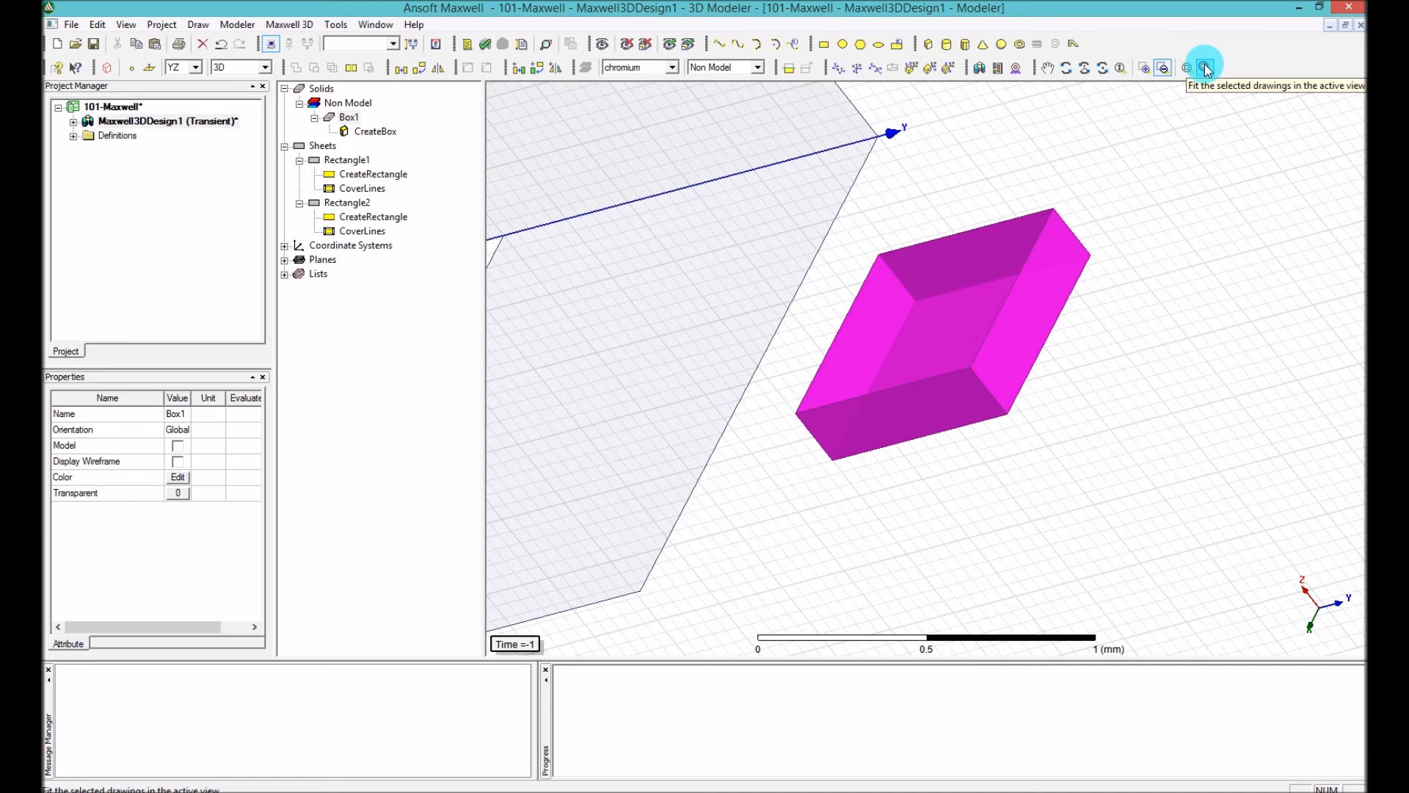
pyautogui.click(1206, 67)
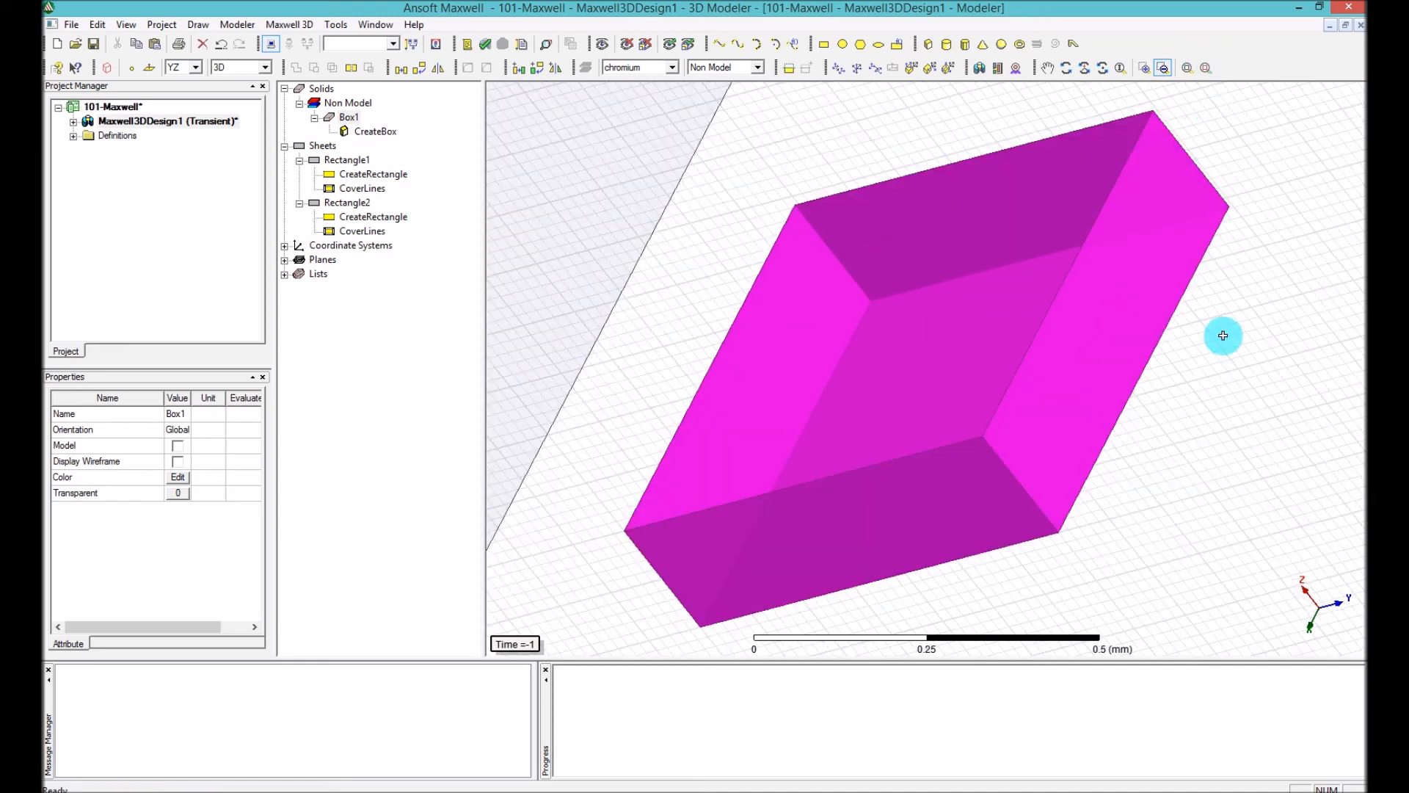
# Select a single side face of Box1 in face selection mode
pyautogui.click(1148, 305)
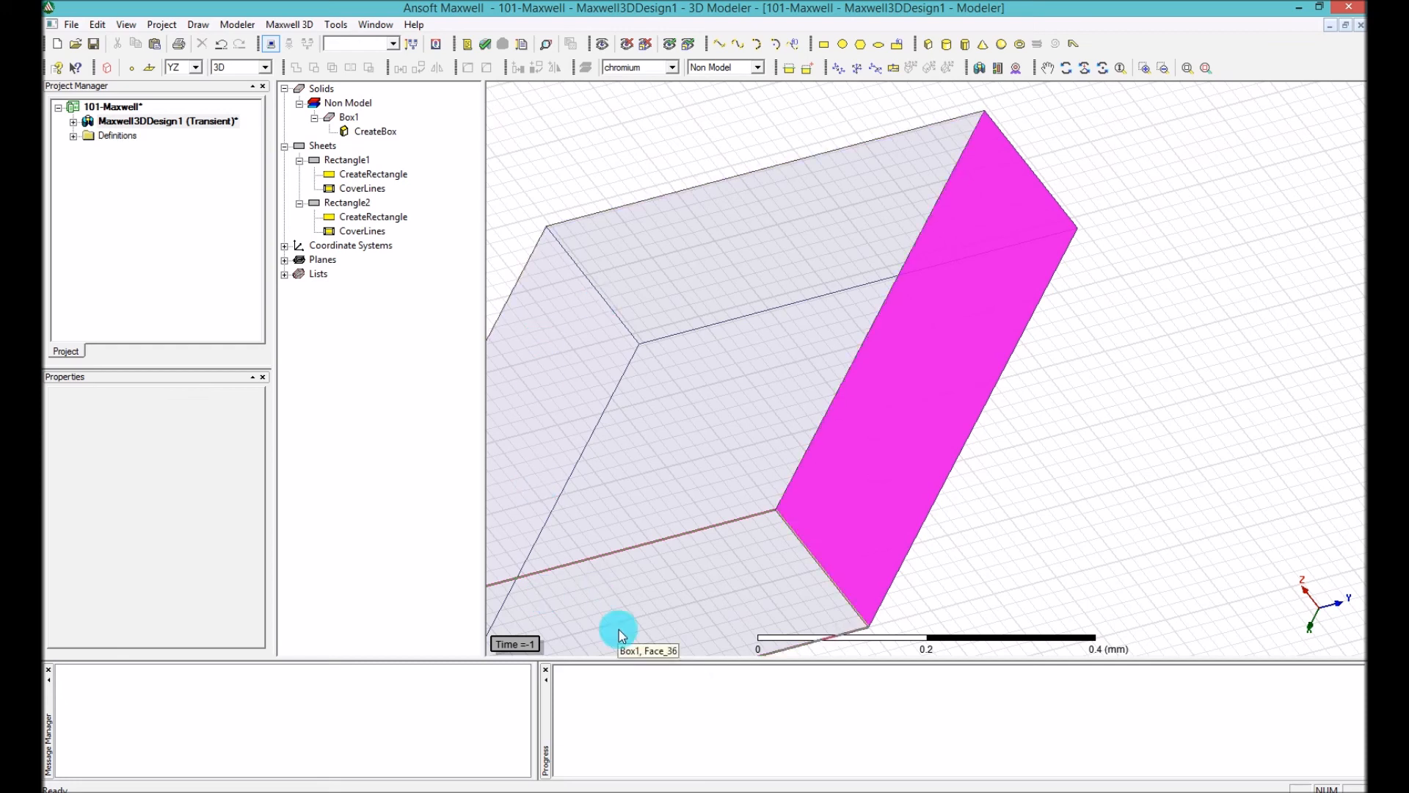
pyautogui.moveTo(1099, 102)
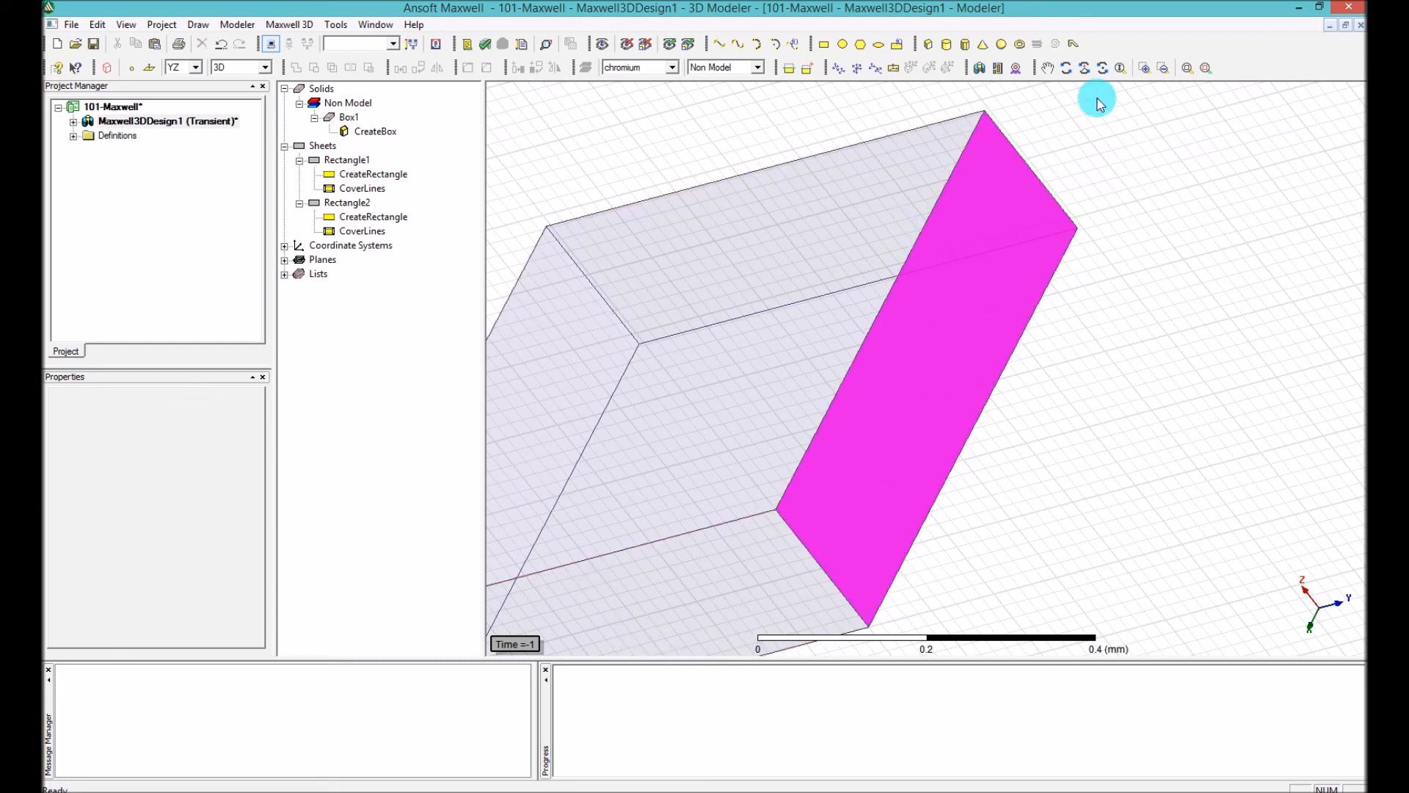
pyautogui.moveTo(975, 221)
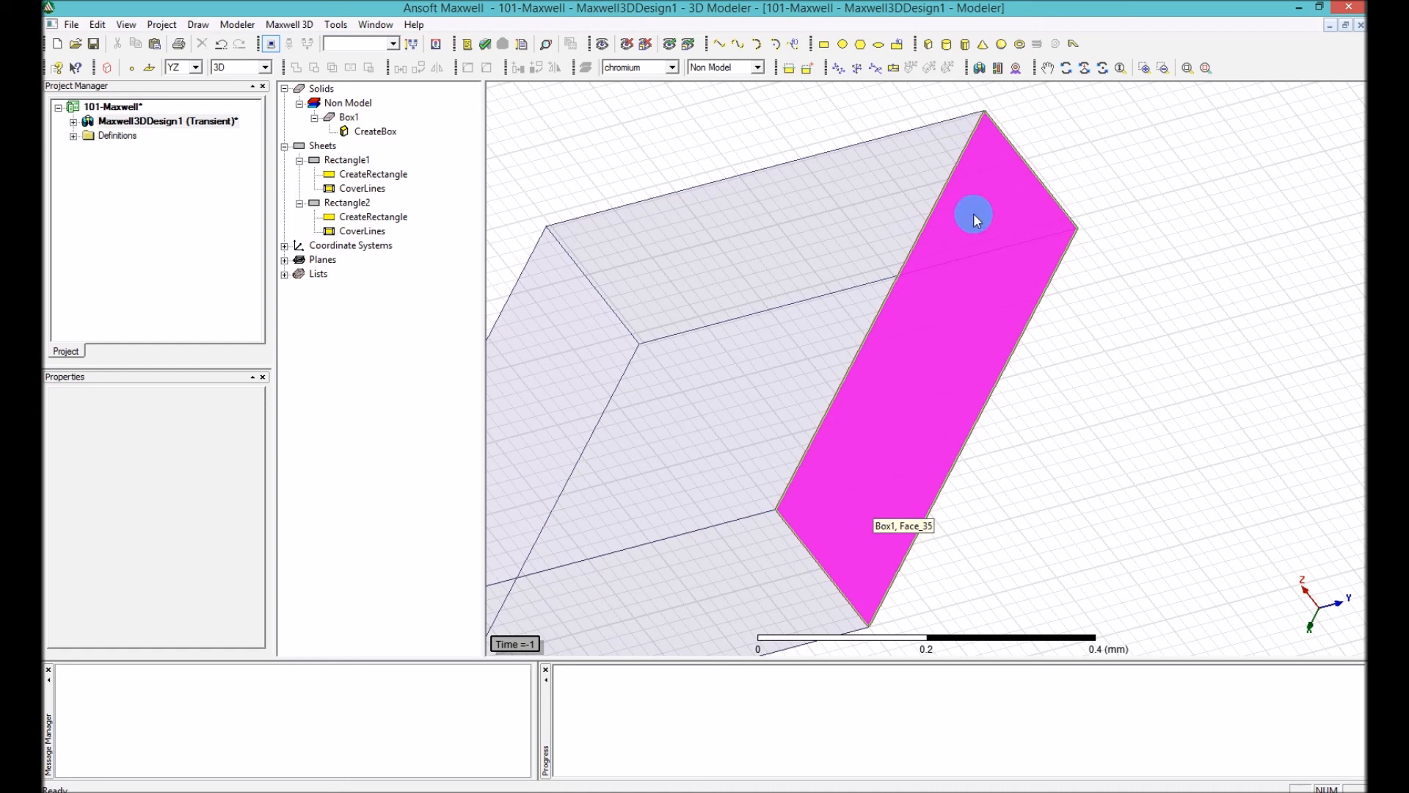
pyautogui.moveTo(977, 520)
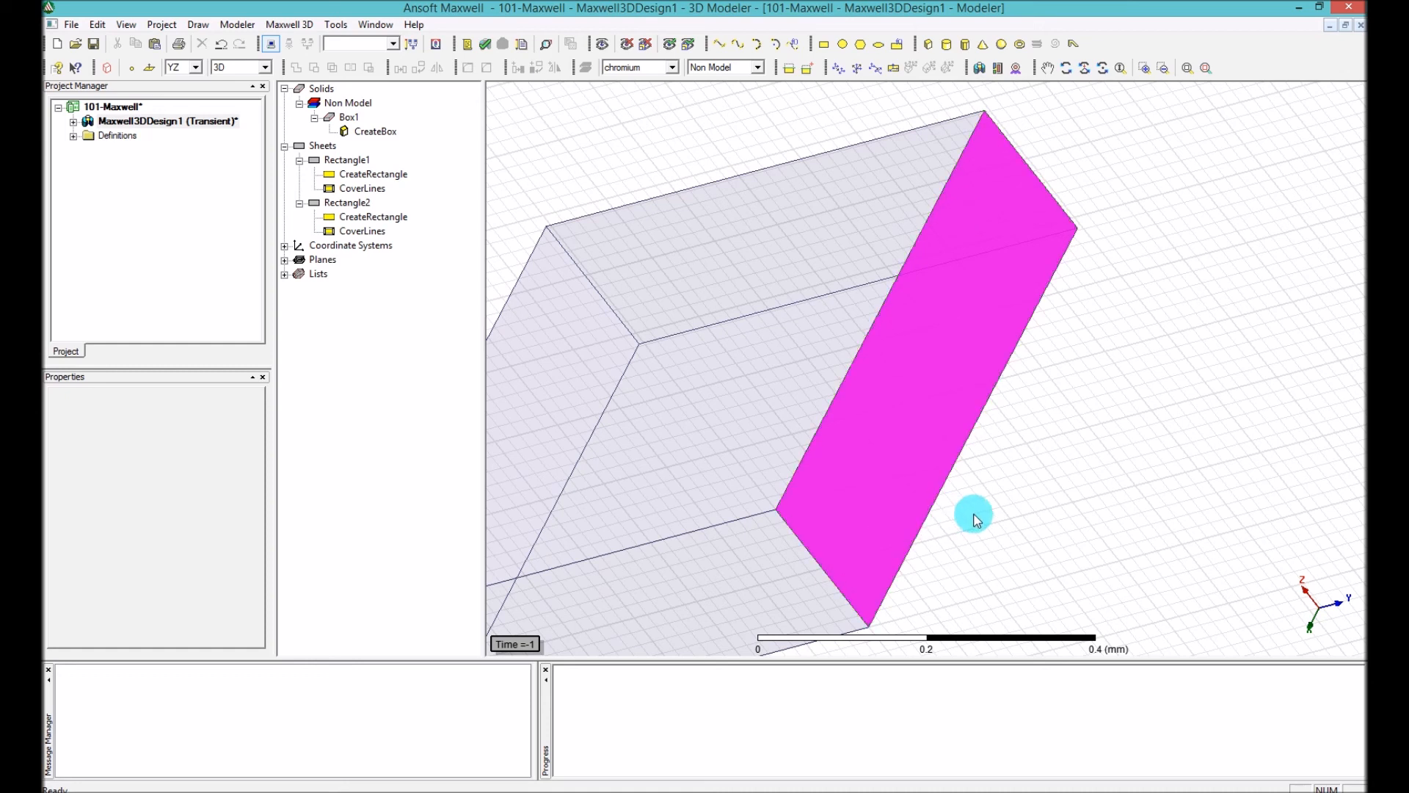
pyautogui.moveTo(1204, 68)
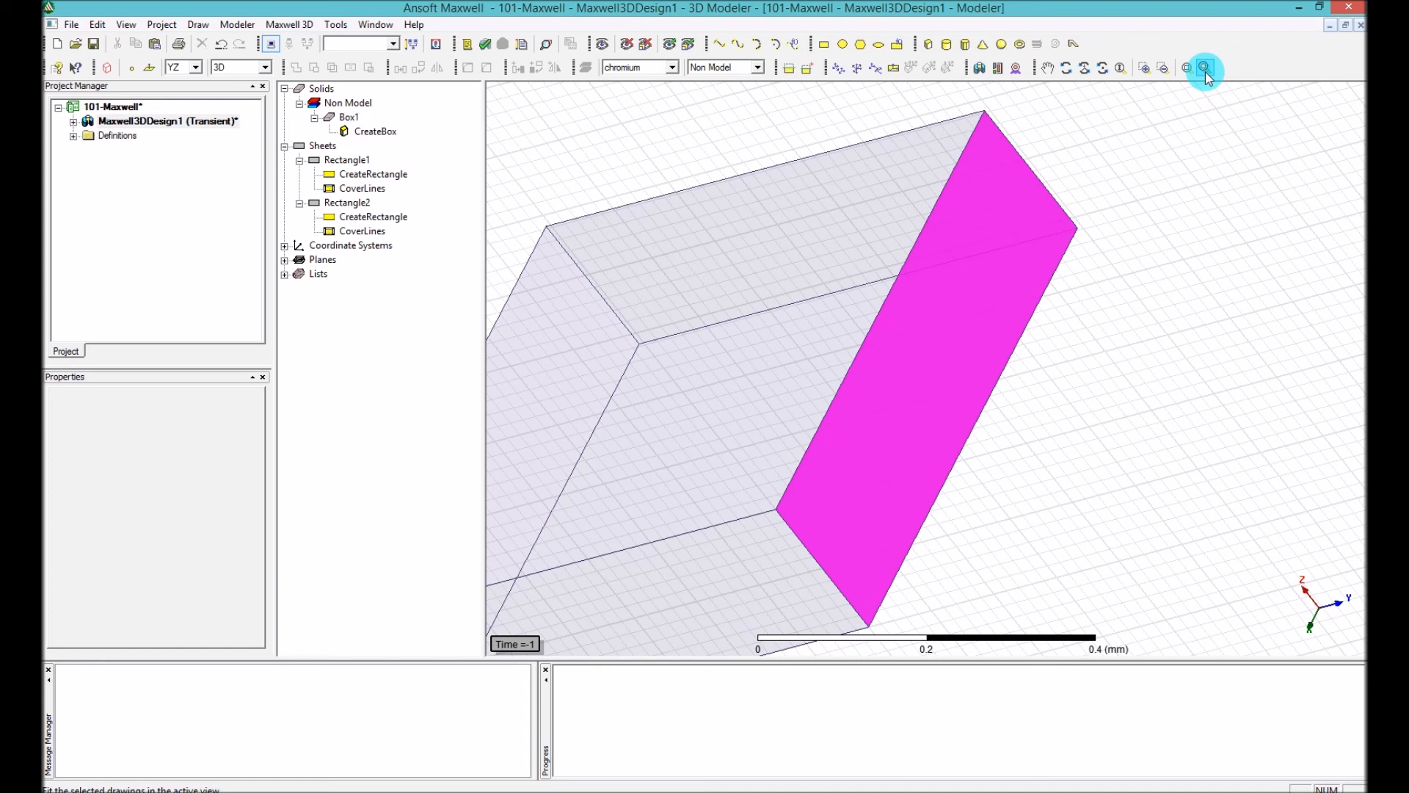
pyautogui.moveTo(1184, 69)
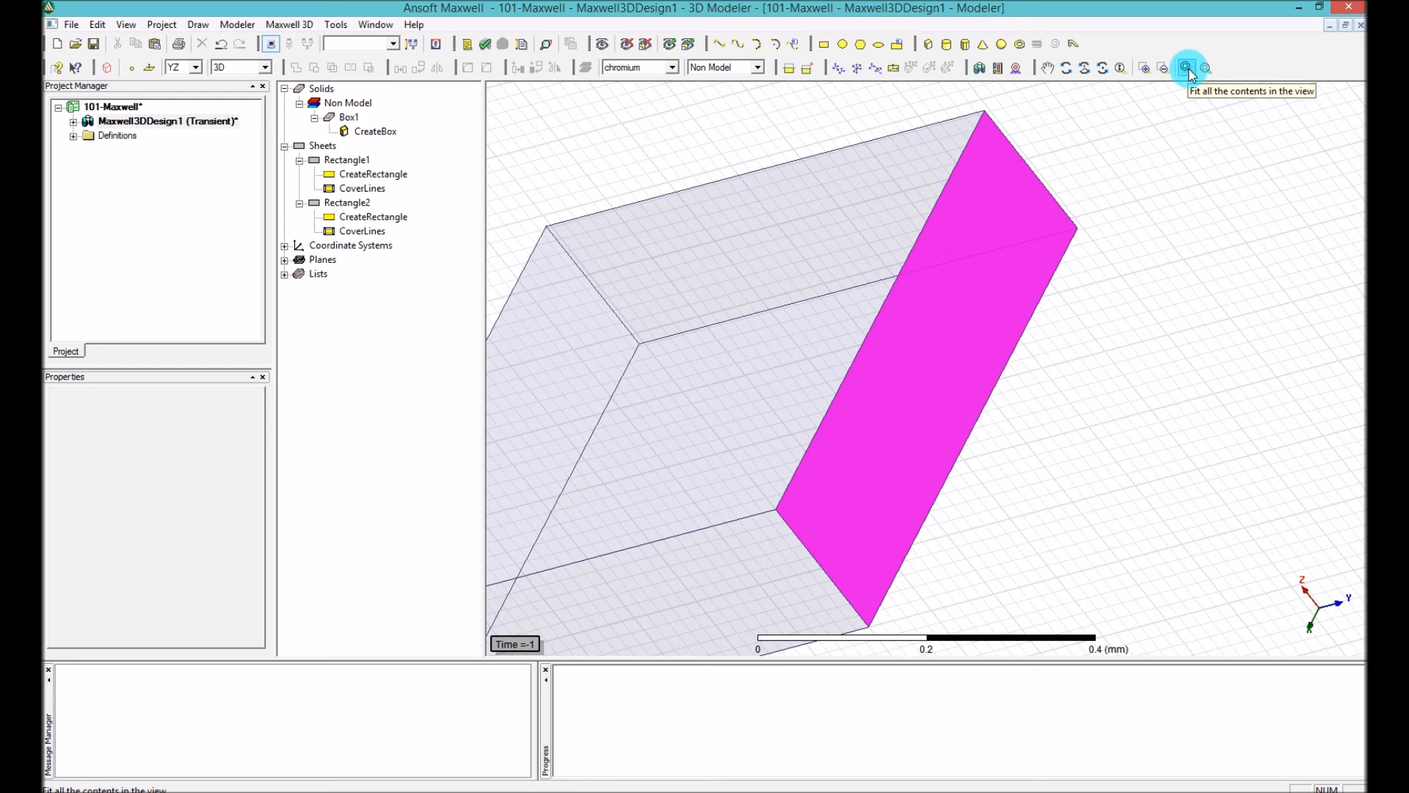
# Fit All so both sheets and Box1 appear together in the view
pyautogui.click(1186, 67)
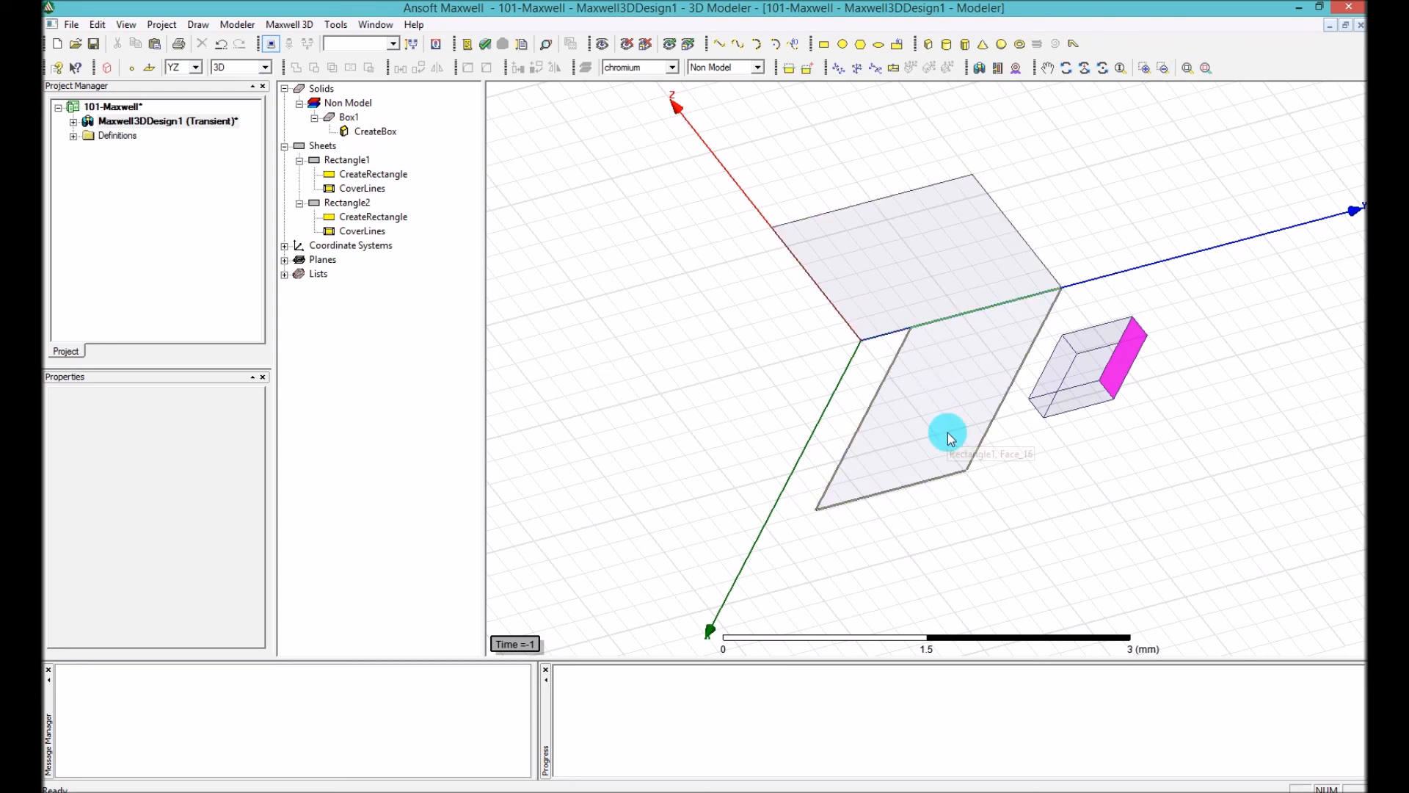
pyautogui.moveTo(950, 435)
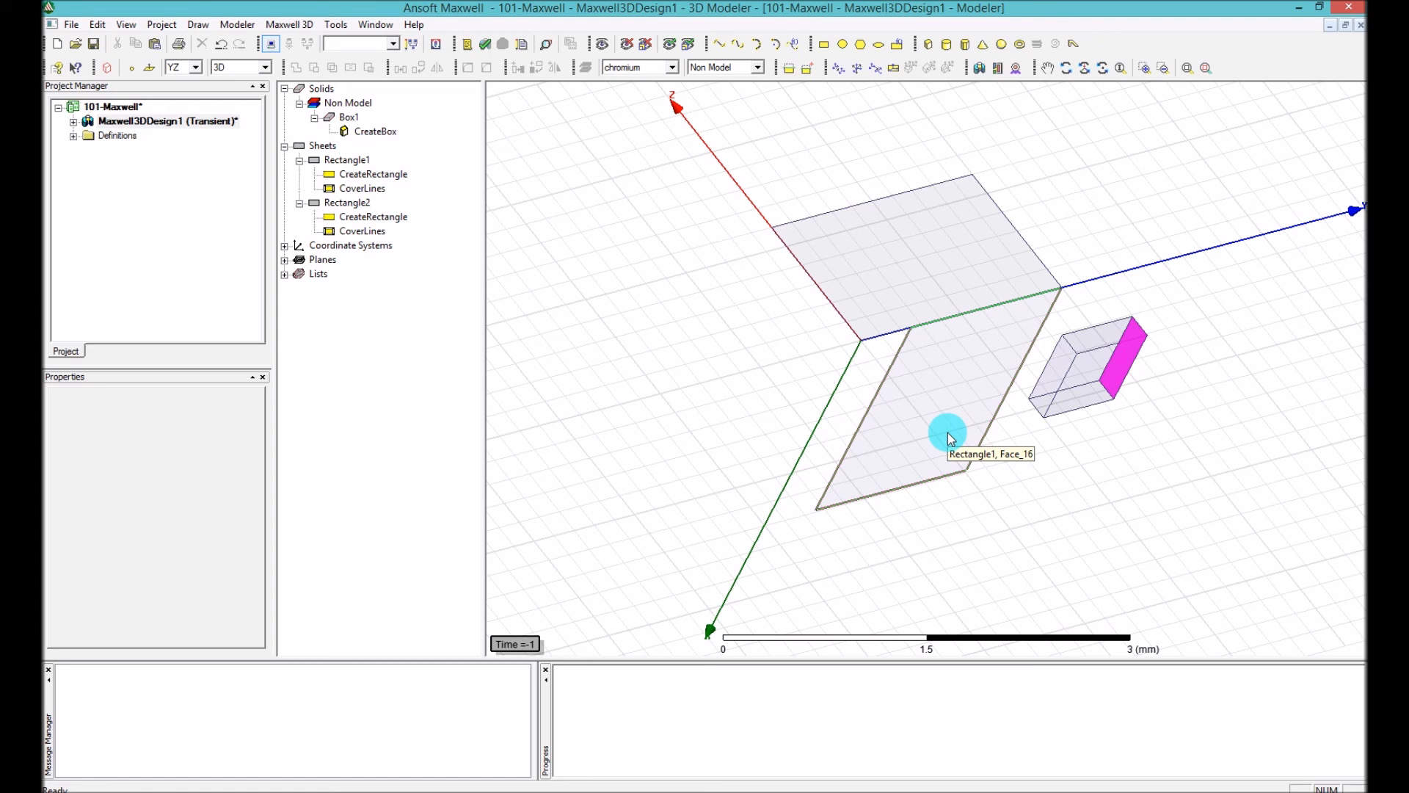
pyautogui.moveTo(899, 486)
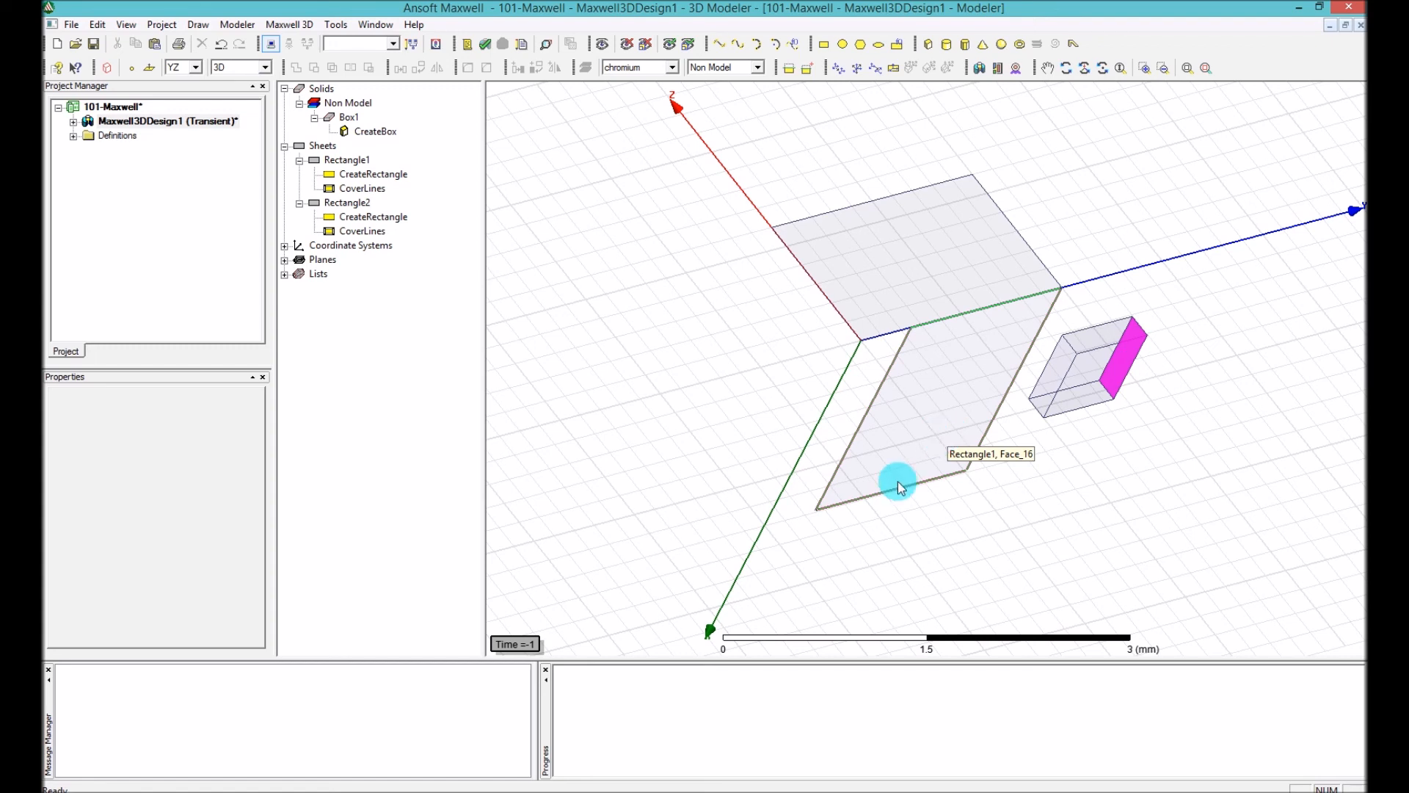